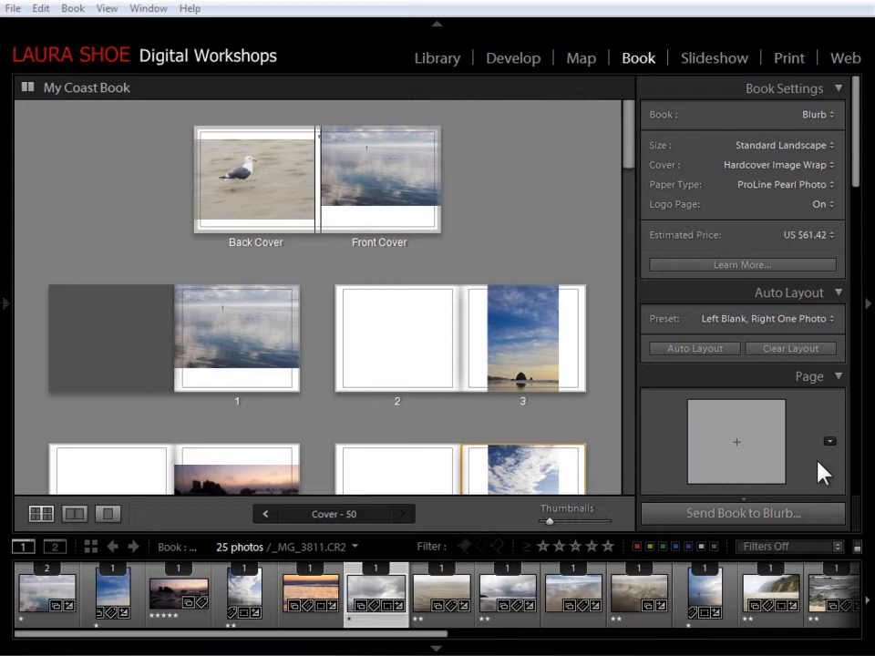
pyautogui.moveTo(738, 328)
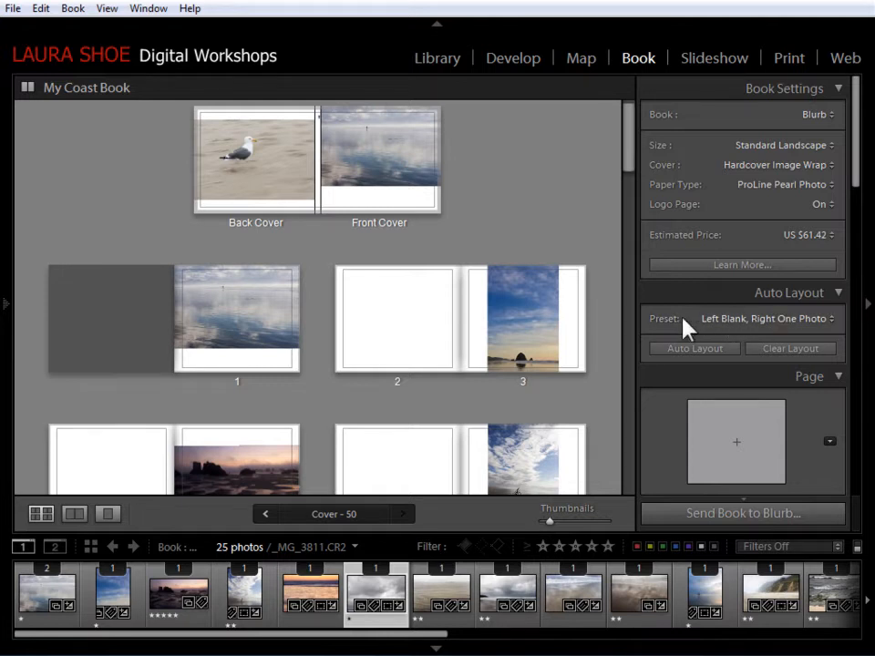
pyautogui.moveTo(430, 309)
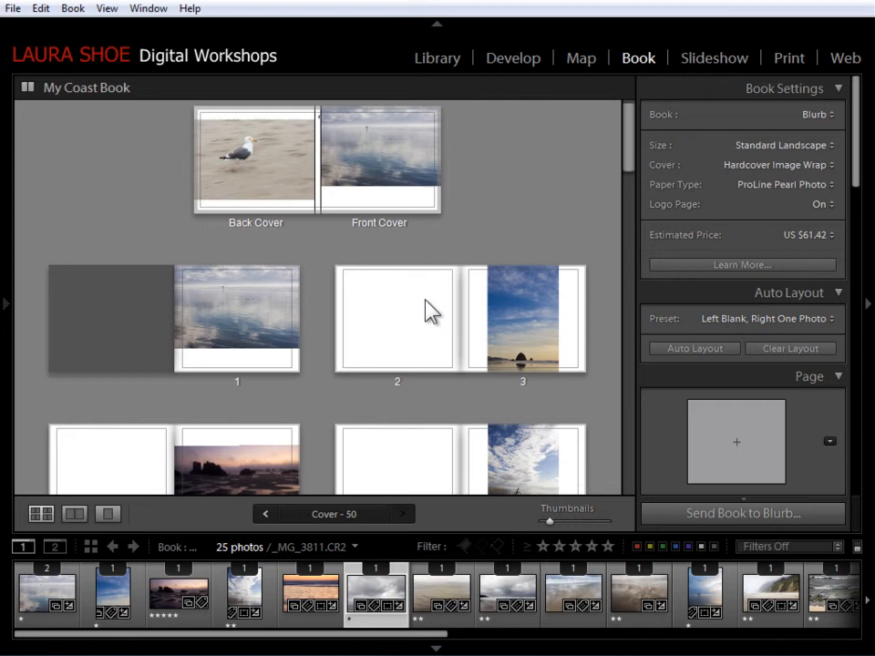
pyautogui.moveTo(605, 241)
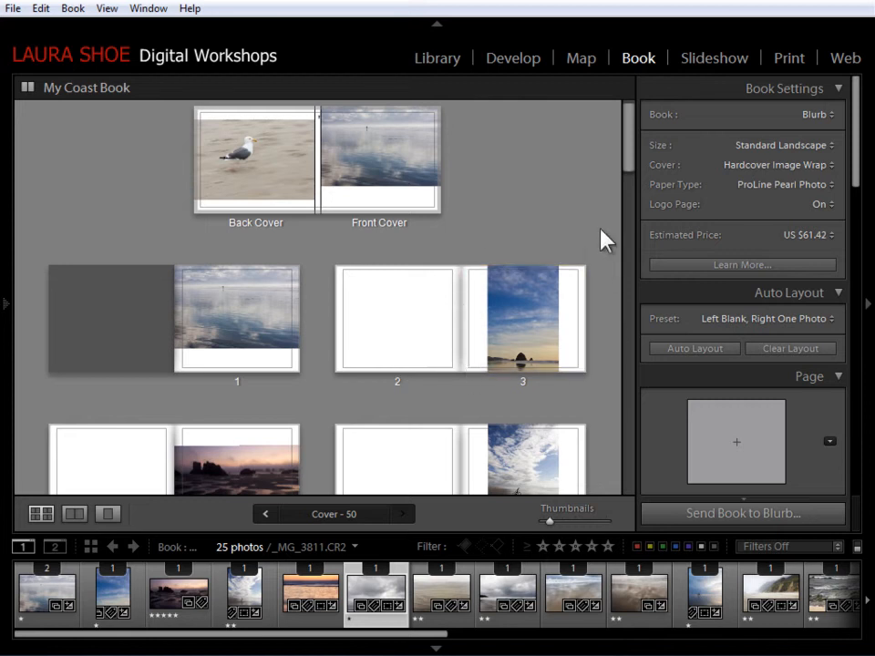
pyautogui.moveTo(791, 349)
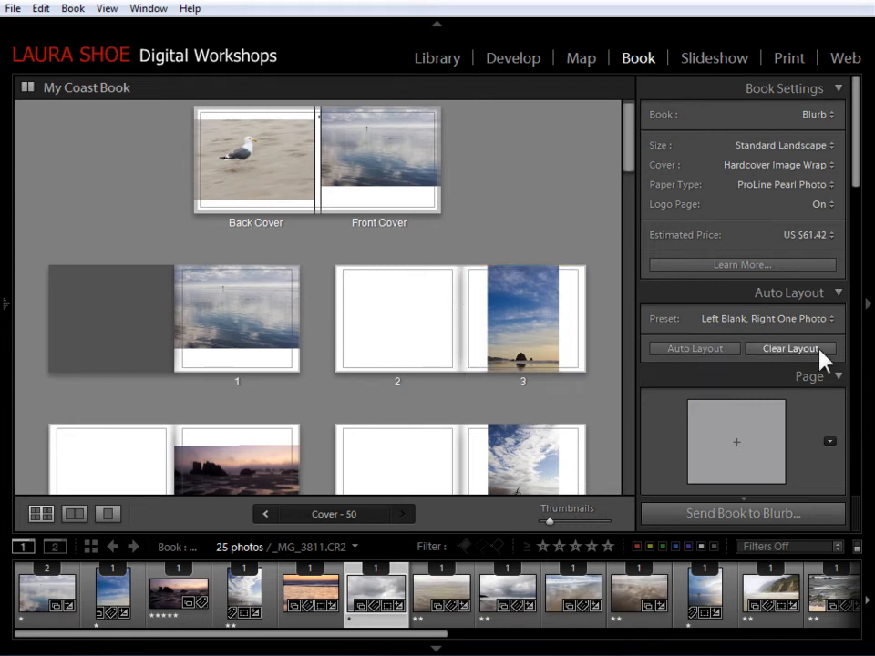
# Clear the book, then swap the dark rocks photo on page 5 with the sky photo on page 7
pyautogui.click(791, 348)
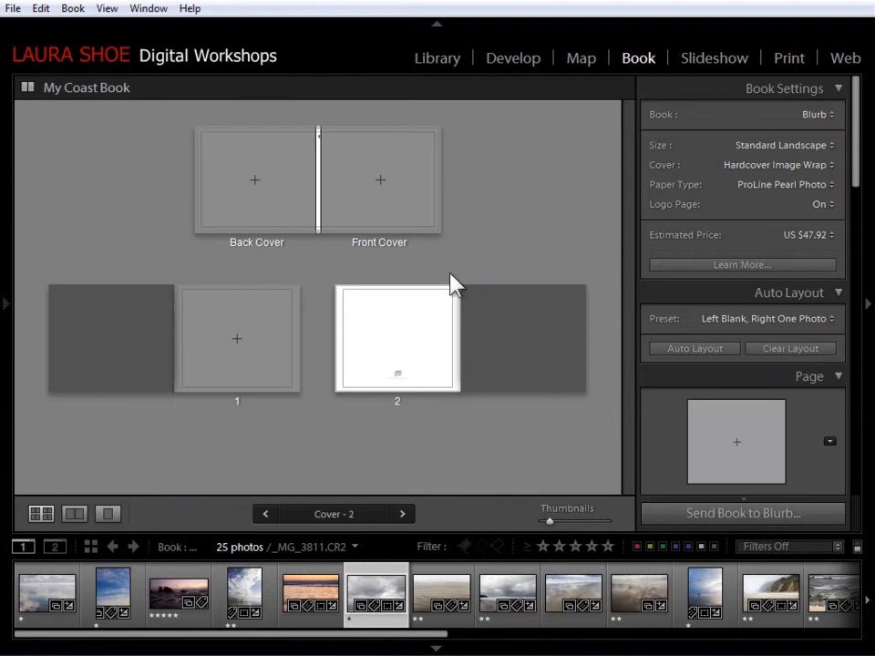
pyautogui.moveTo(295, 259)
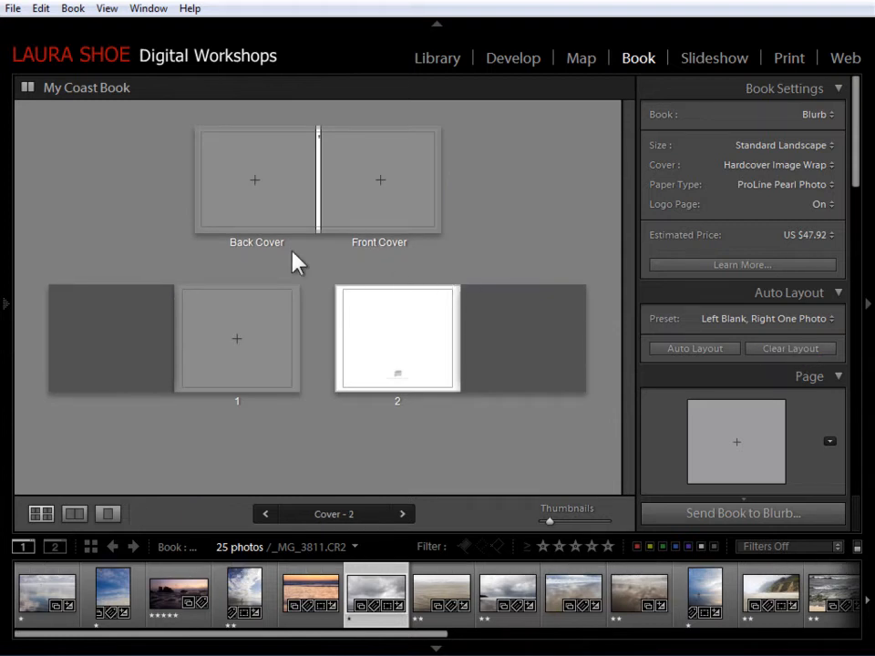
pyautogui.moveTo(506, 244)
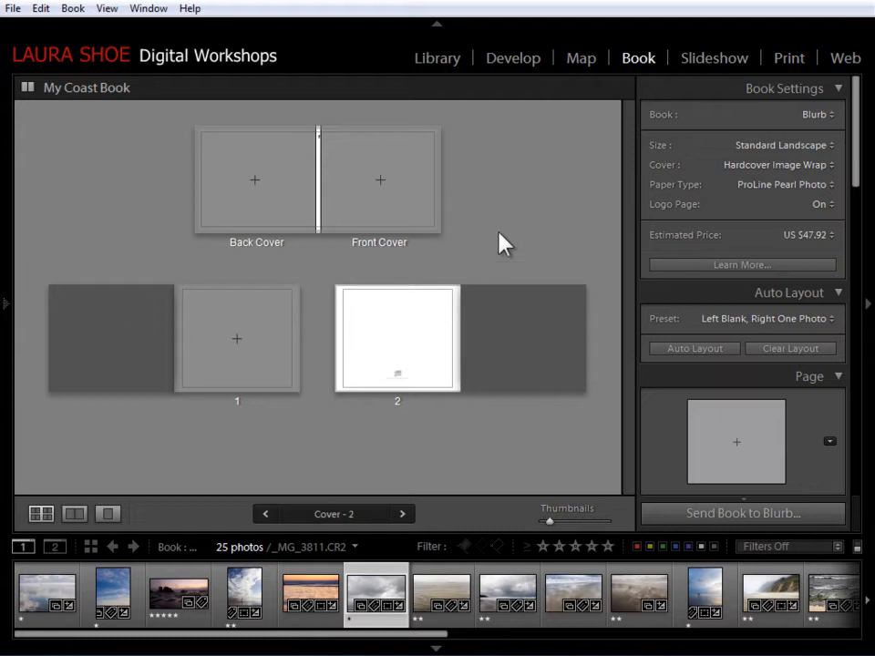
pyautogui.moveTo(576, 226)
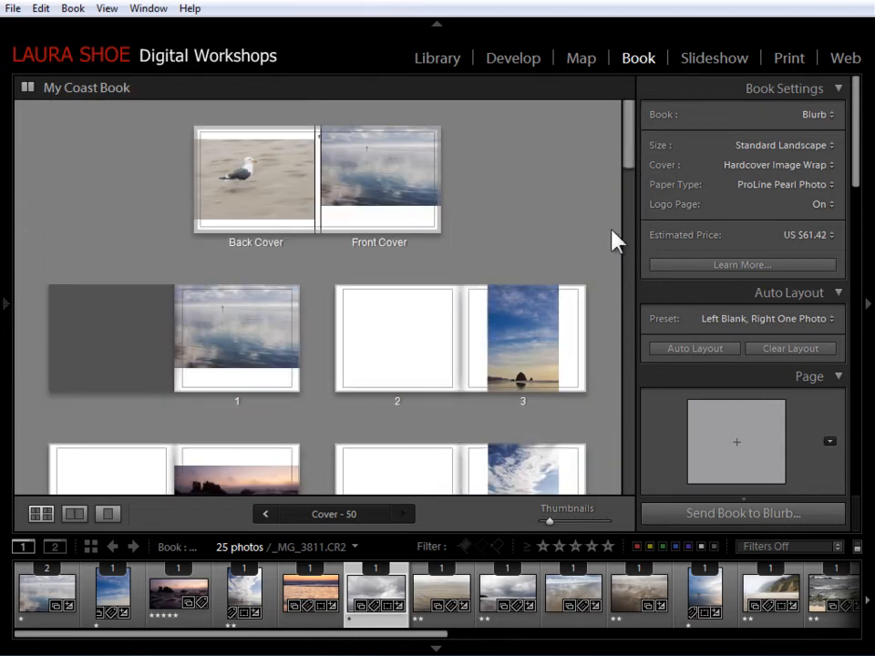
pyautogui.moveTo(554, 211)
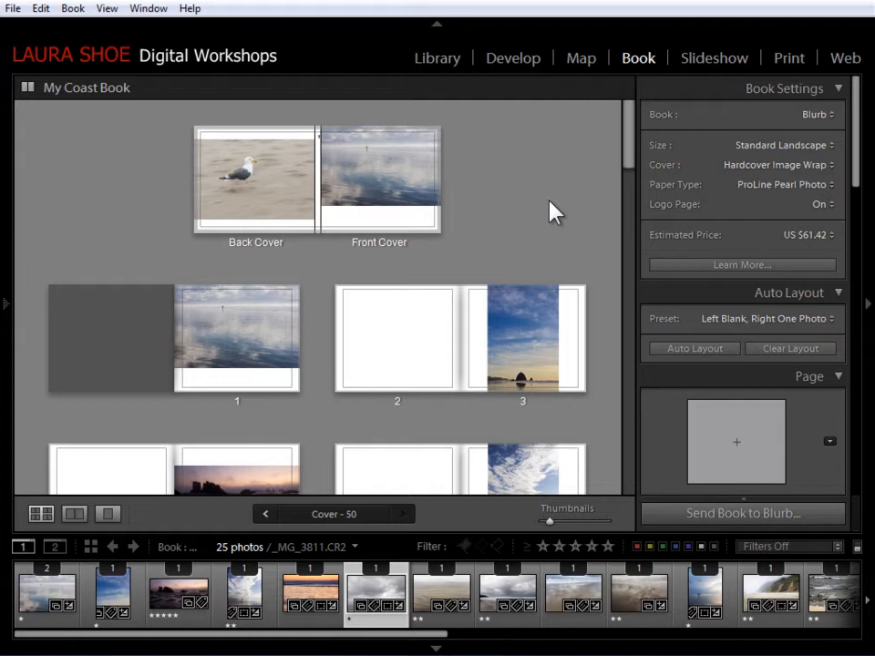
pyautogui.scroll(-3)
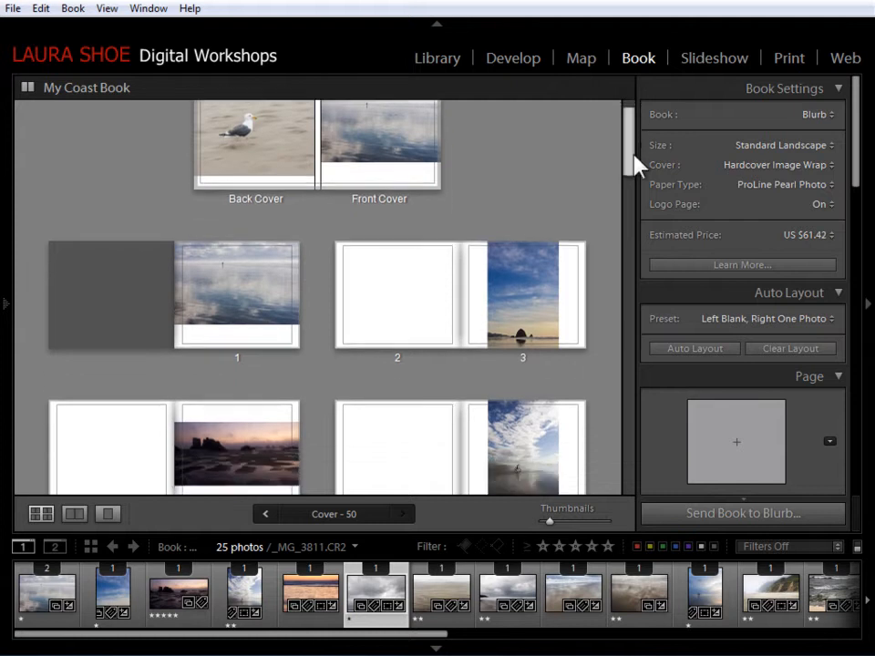
pyautogui.scroll(-3)
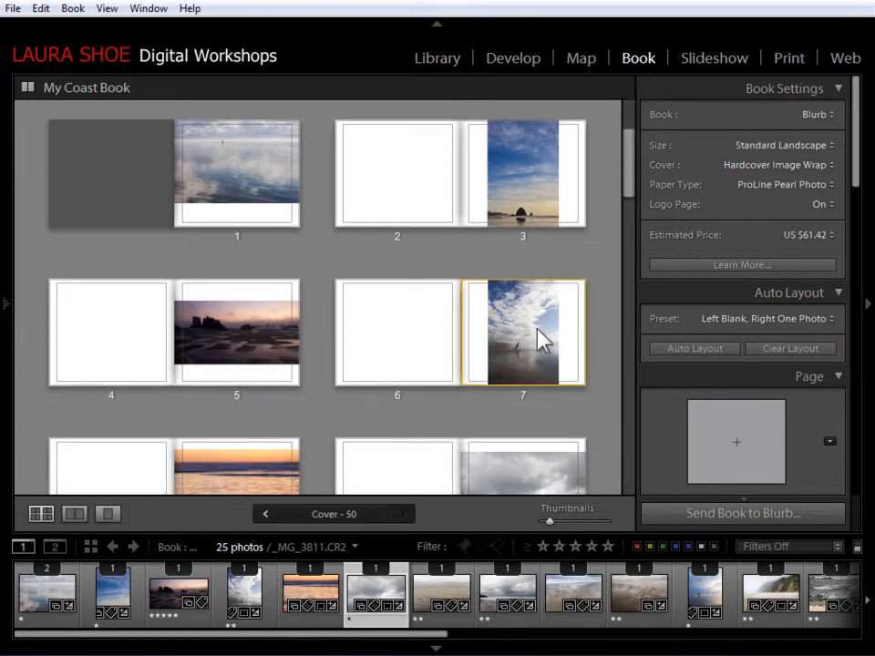
pyautogui.click(237, 332)
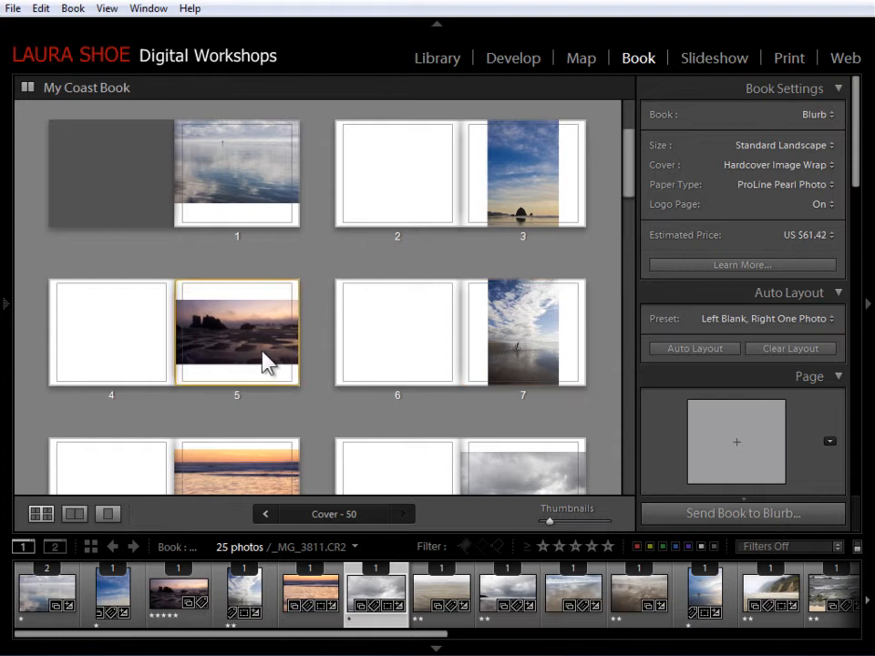
pyautogui.click(521, 332)
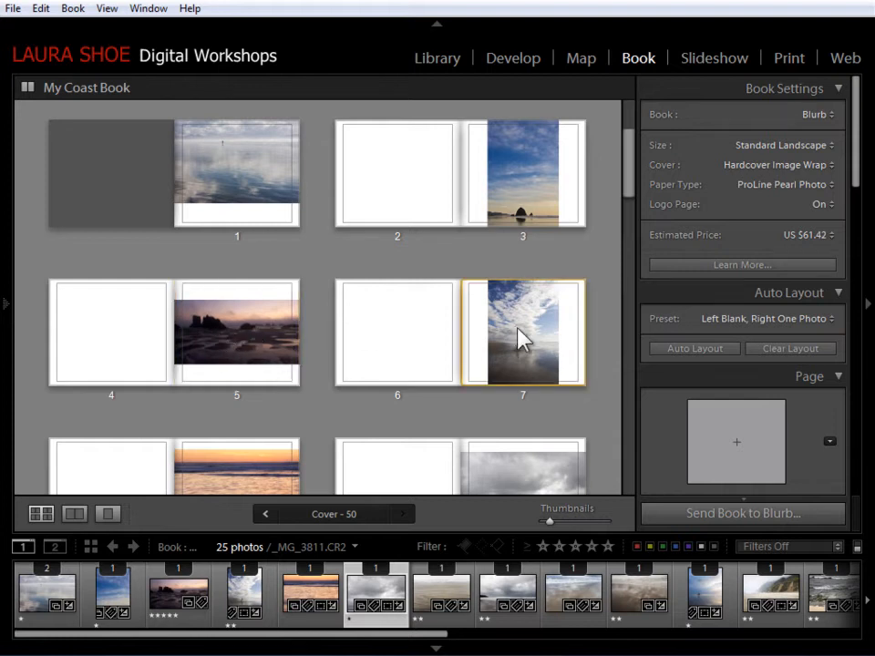
pyautogui.click(521, 337)
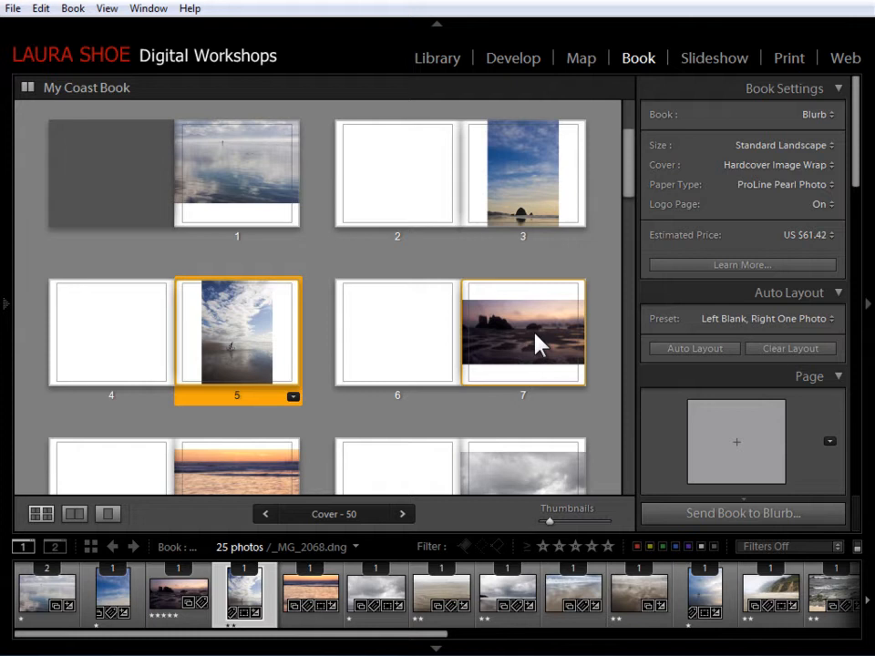
# Replace page 7's dark rocks photo with the wet-sand beach photo from the filmstrip
pyautogui.click(521, 332)
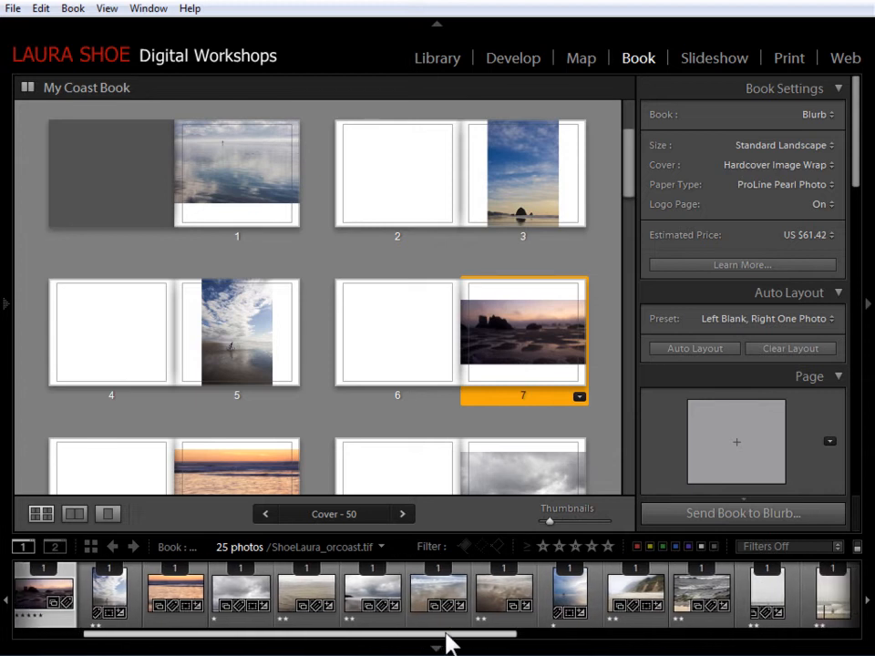
pyautogui.click(426, 601)
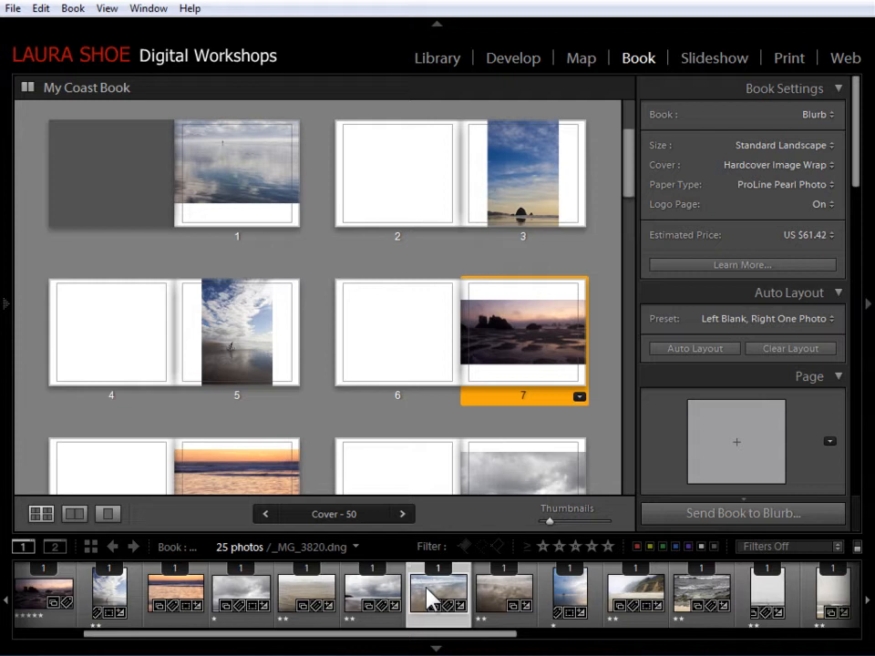
pyautogui.moveTo(419, 592)
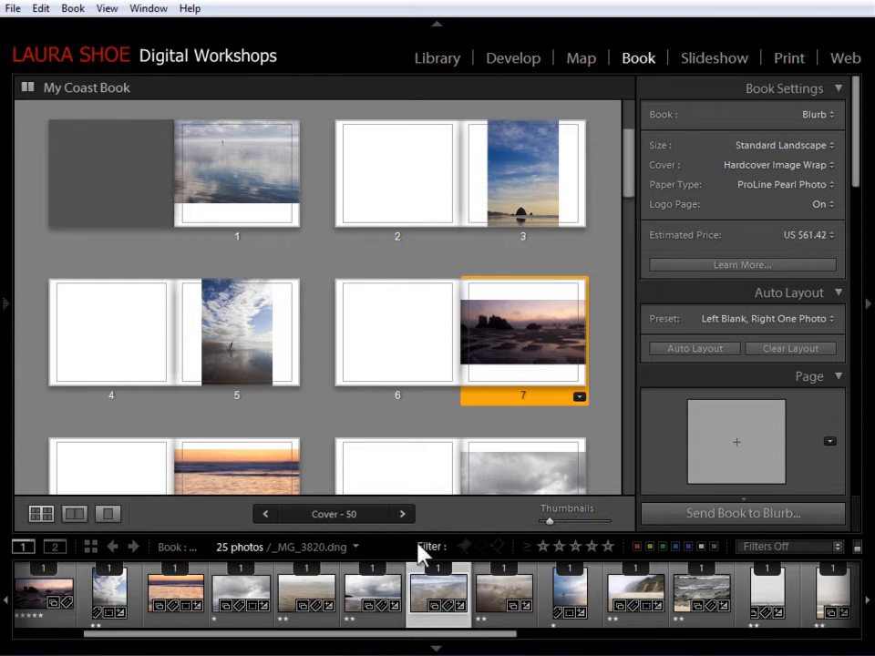
pyautogui.moveTo(405, 597)
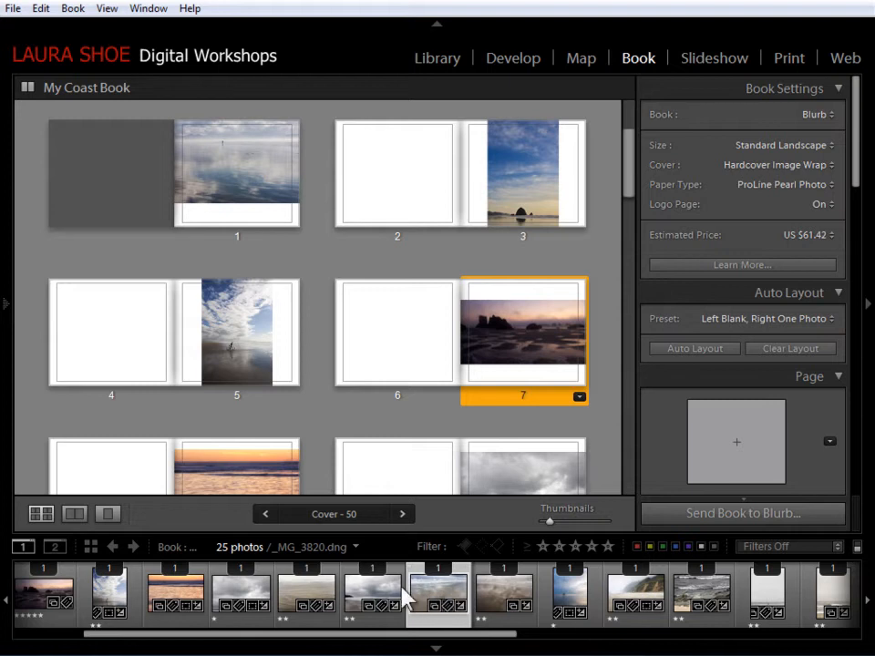
pyautogui.moveTo(430, 600)
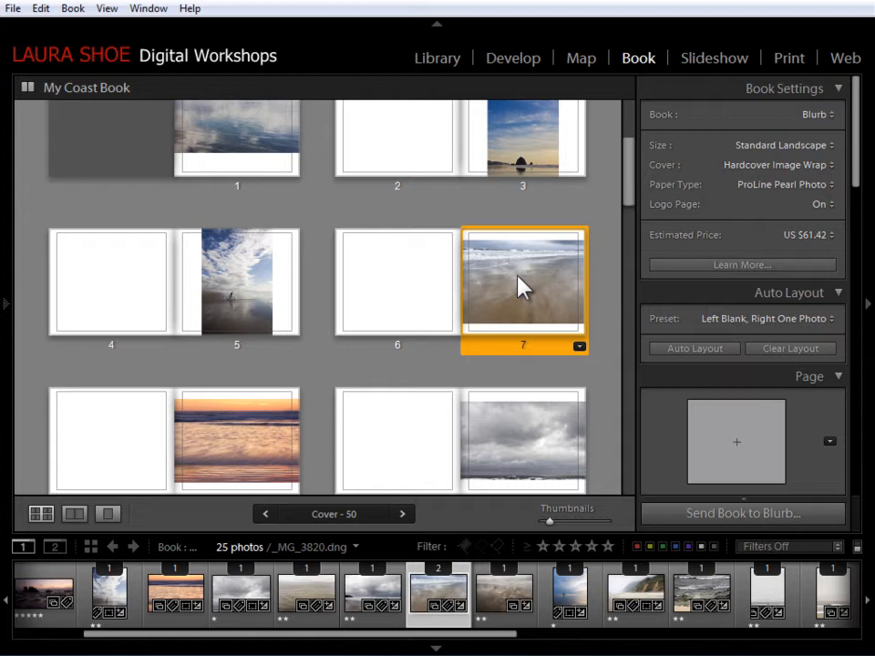
pyautogui.moveTo(532, 462)
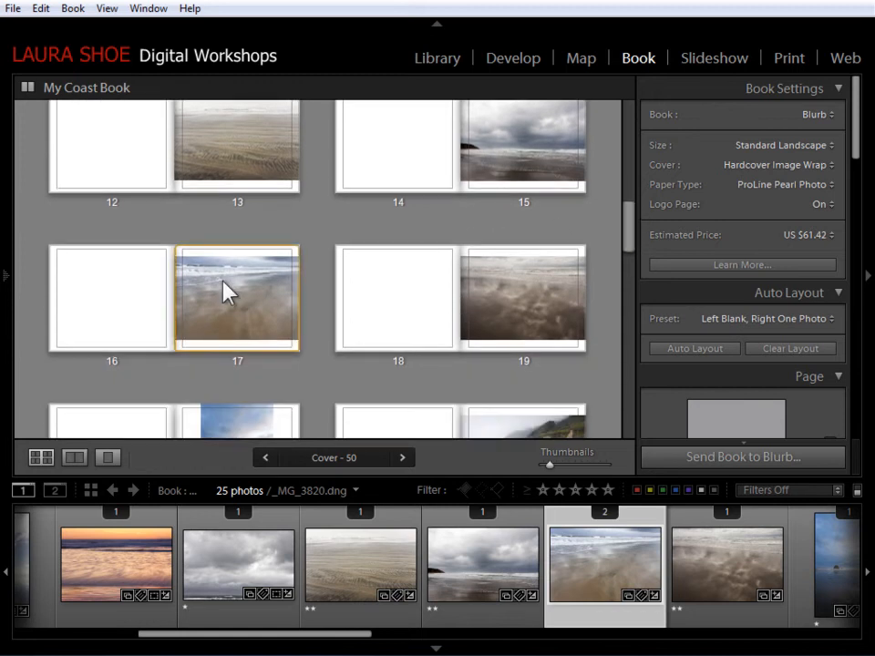
# Show the Zoom slider for the beach photo on page 17, leaving it at 0%
pyautogui.click(236, 299)
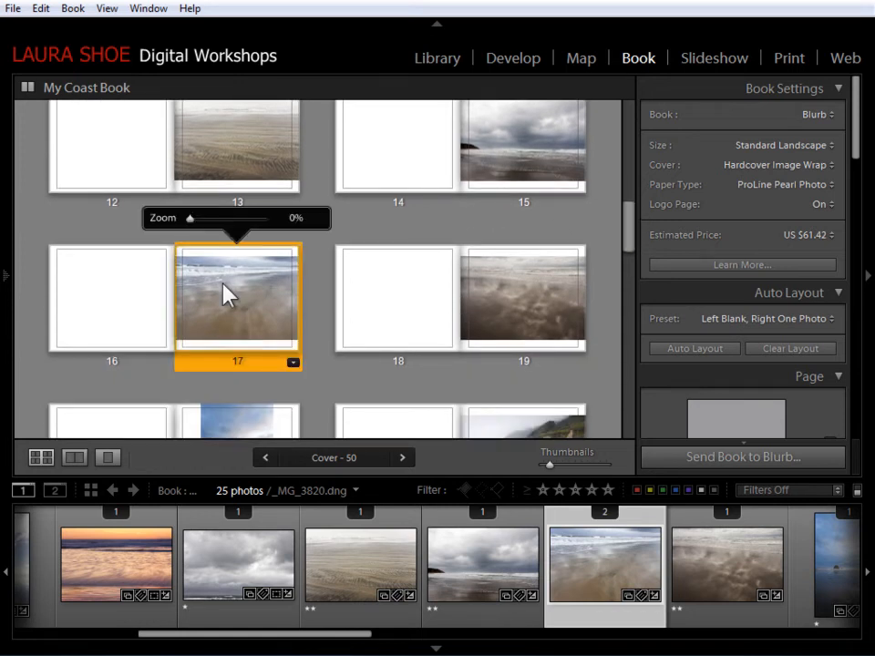
pyautogui.moveTo(208, 264)
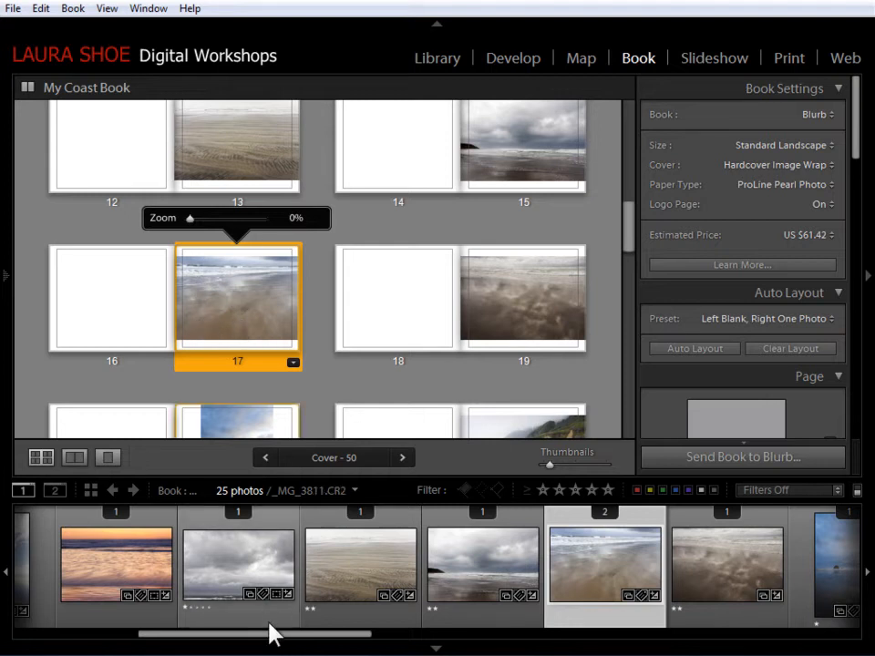
pyautogui.moveTo(274, 633); pyautogui.dragTo(592, 633)
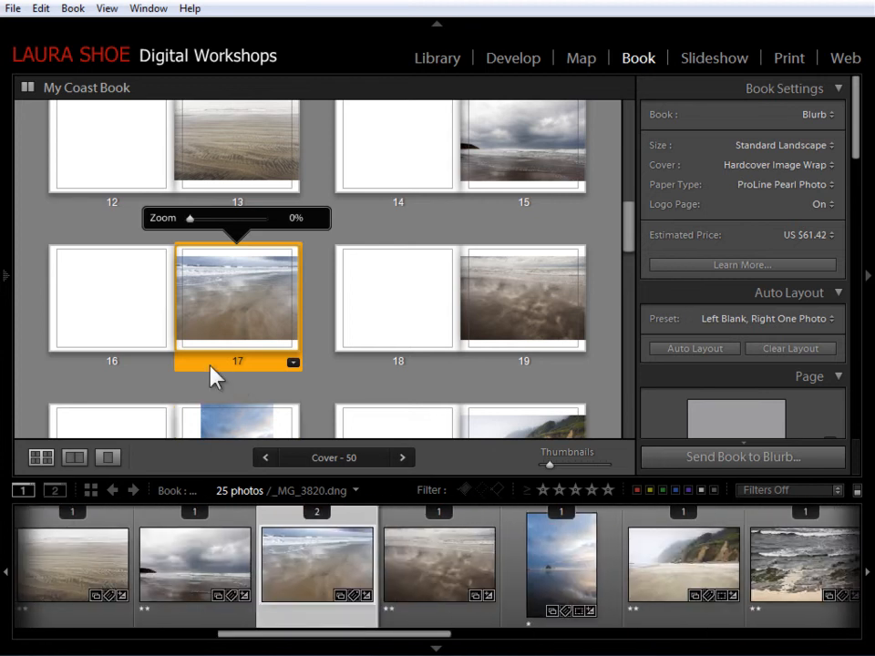
pyautogui.moveTo(243, 266)
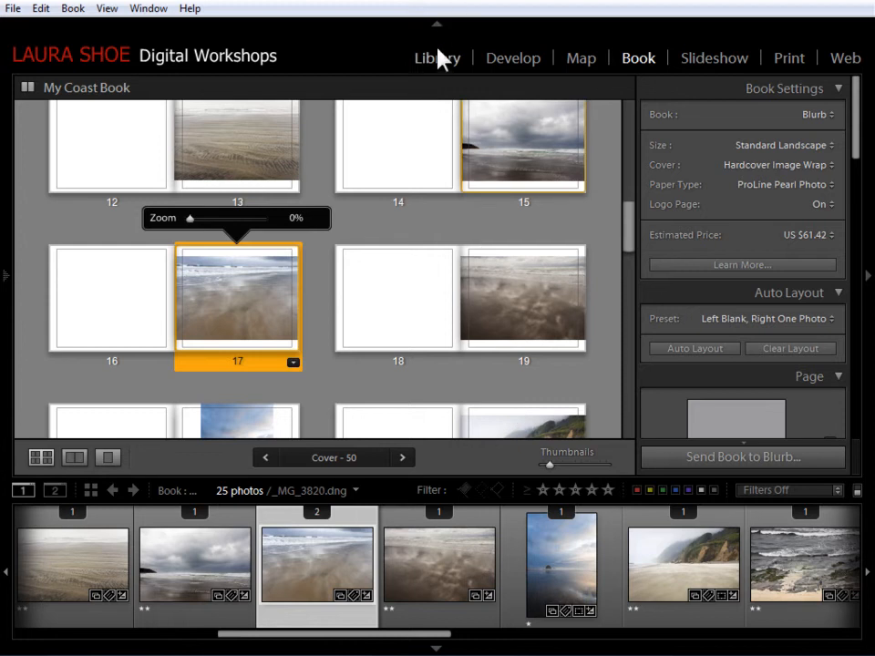
pyautogui.click(435, 56)
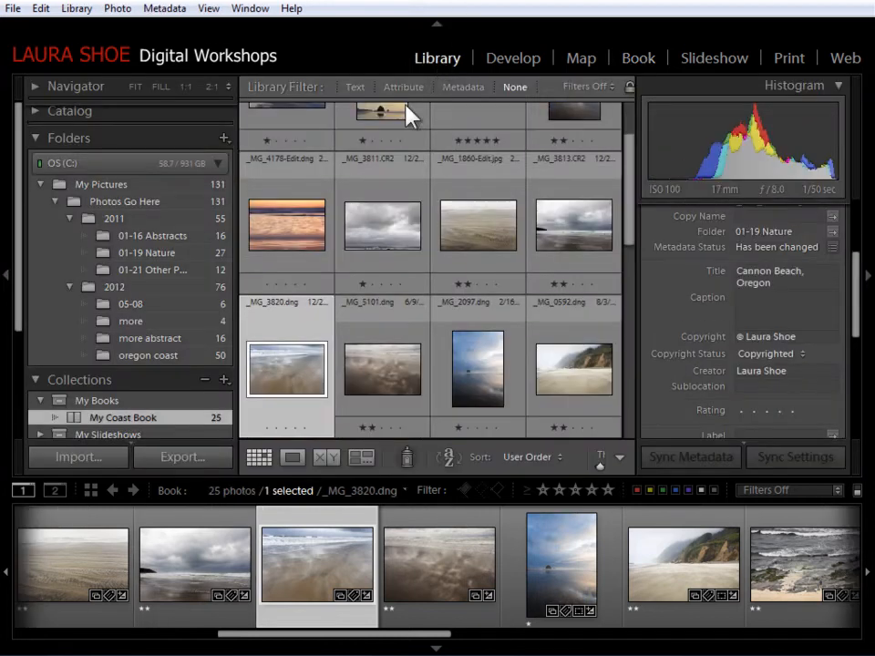
pyautogui.click(147, 355)
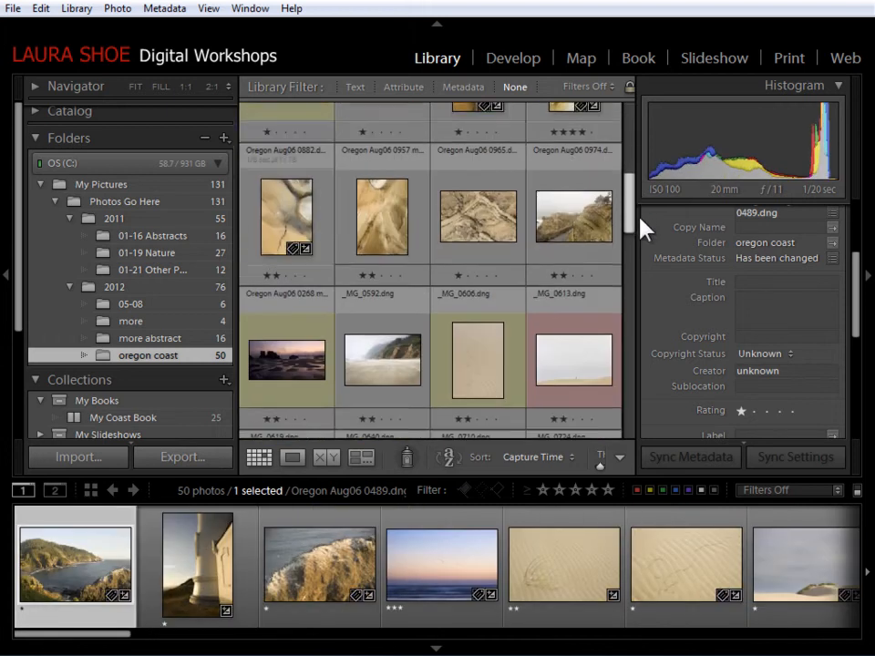
pyautogui.scroll(-3)
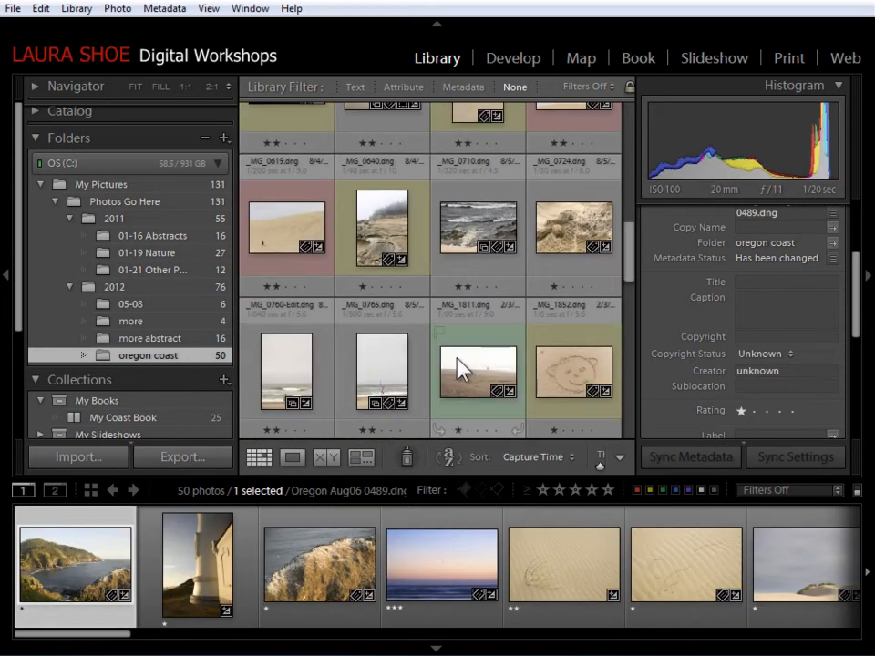
pyautogui.click(478, 368)
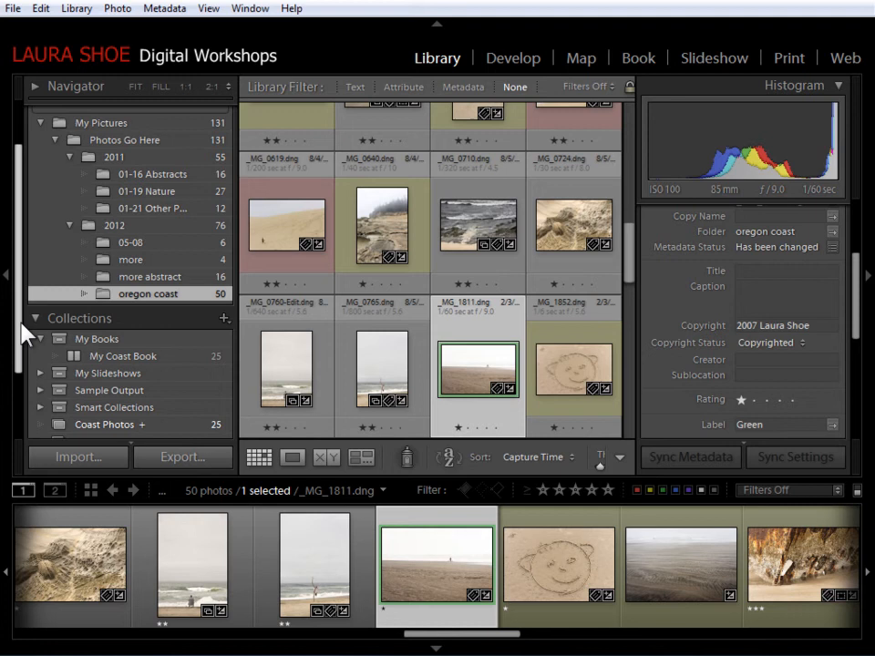
pyautogui.scroll(-3)
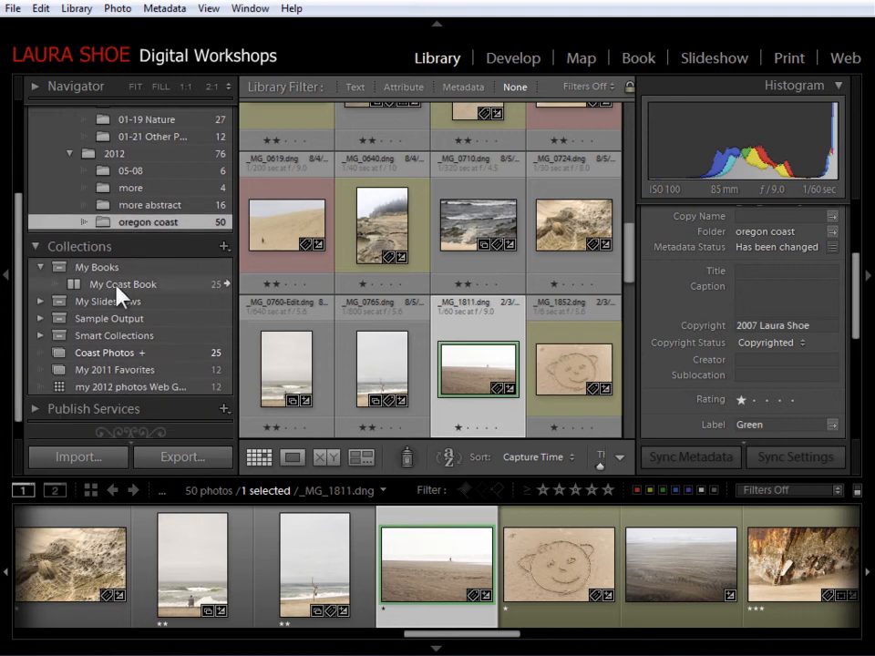
pyautogui.moveTo(139, 295)
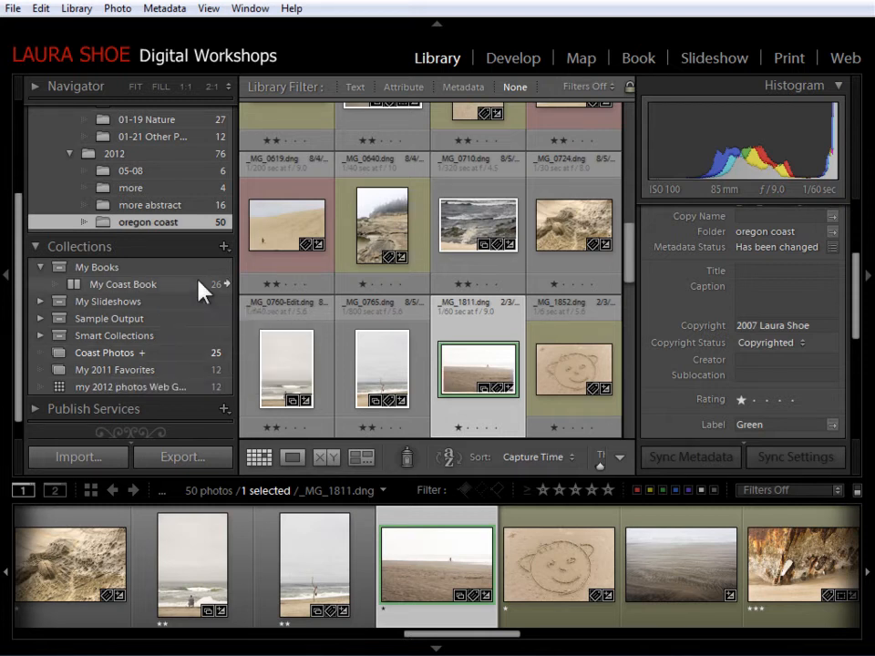
pyautogui.moveTo(225, 289)
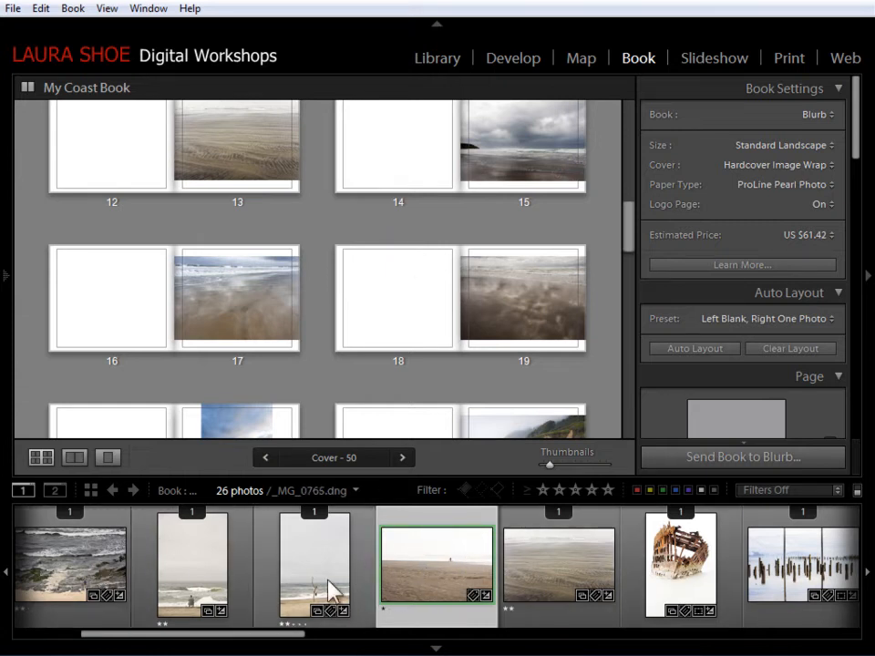
# Scroll the multi-page view of My Coast Book toward the covers and first pages
pyautogui.scroll(-3)
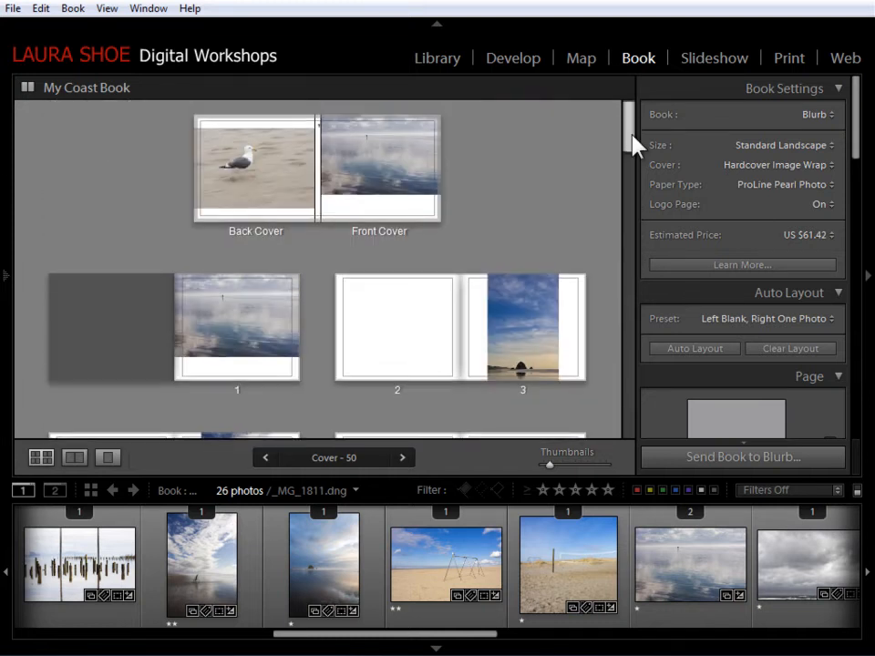
# Remove the misty reflection photo from page 1, leaving an empty photo cell
pyautogui.click(237, 326)
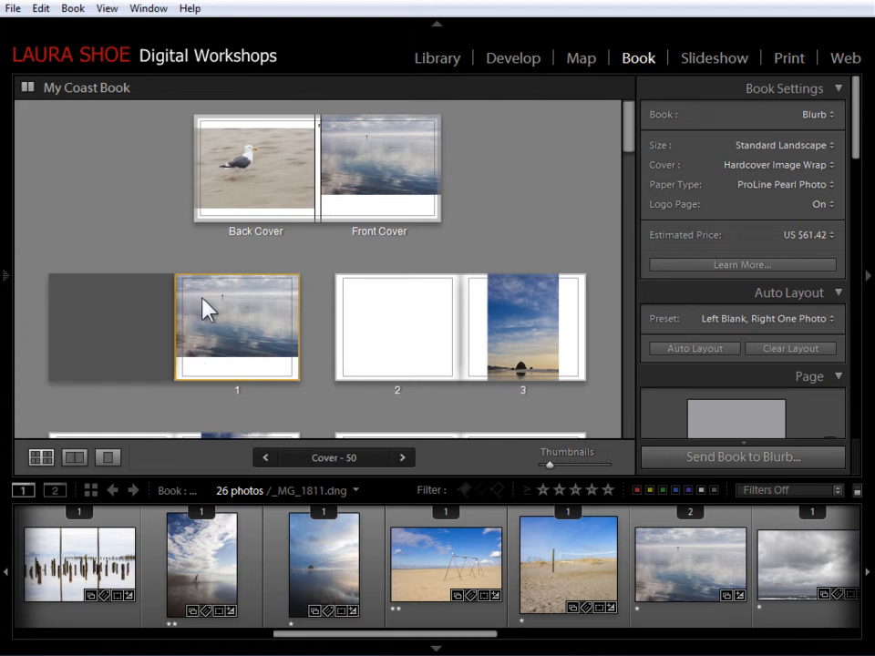
pyautogui.moveTo(241, 319)
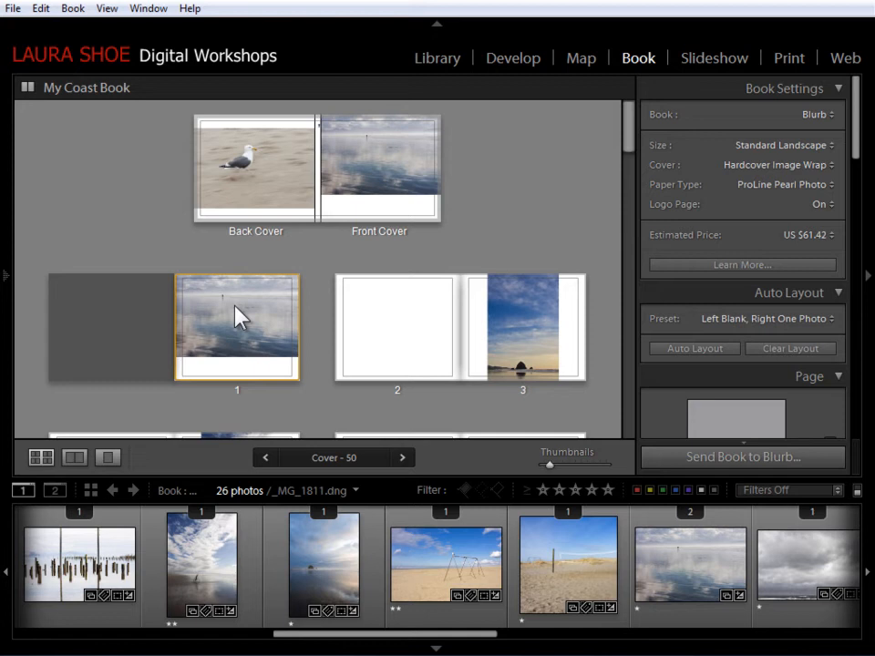
pyautogui.moveTo(228, 327)
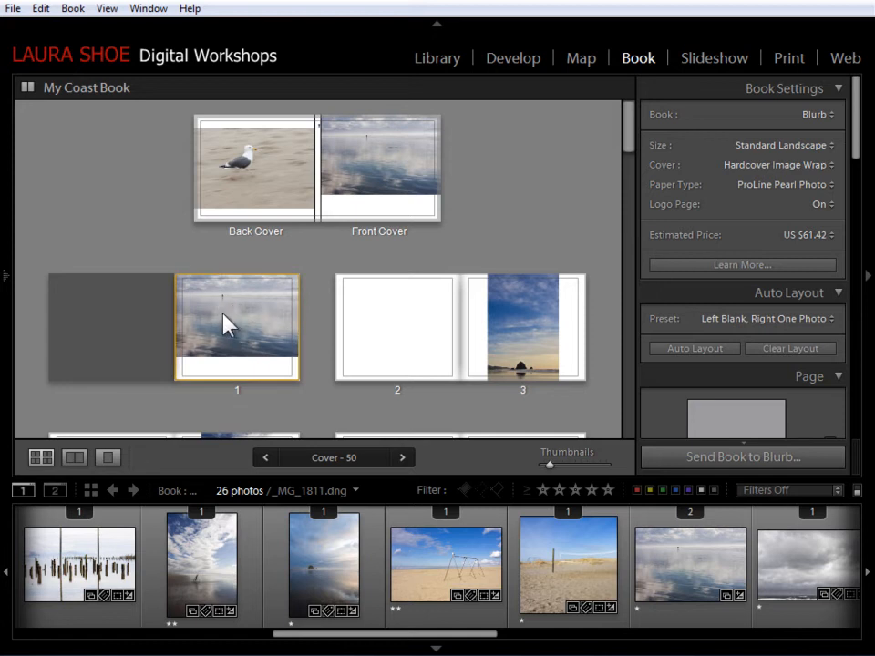
pyautogui.rightClick(228, 324)
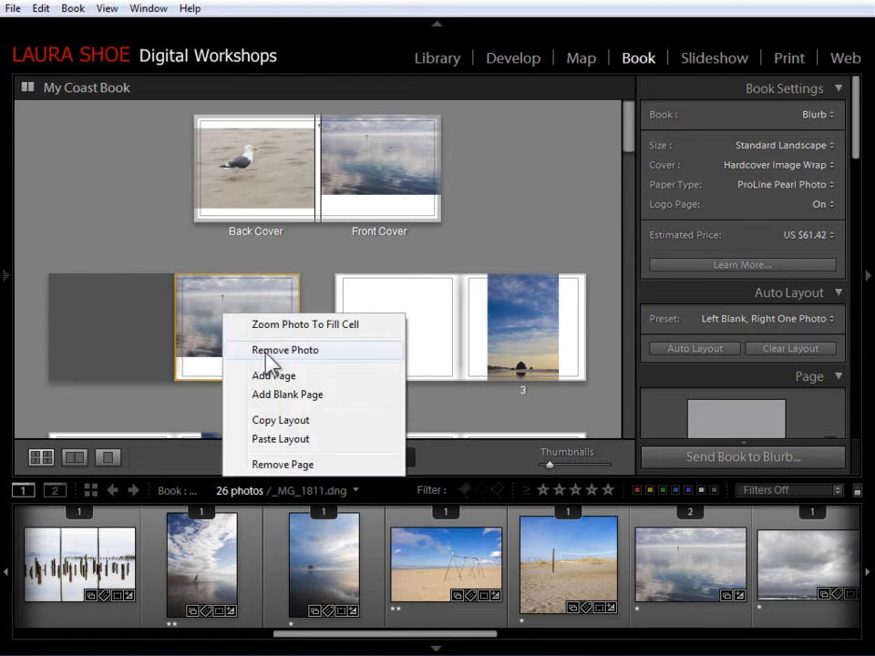
pyautogui.moveTo(318, 355)
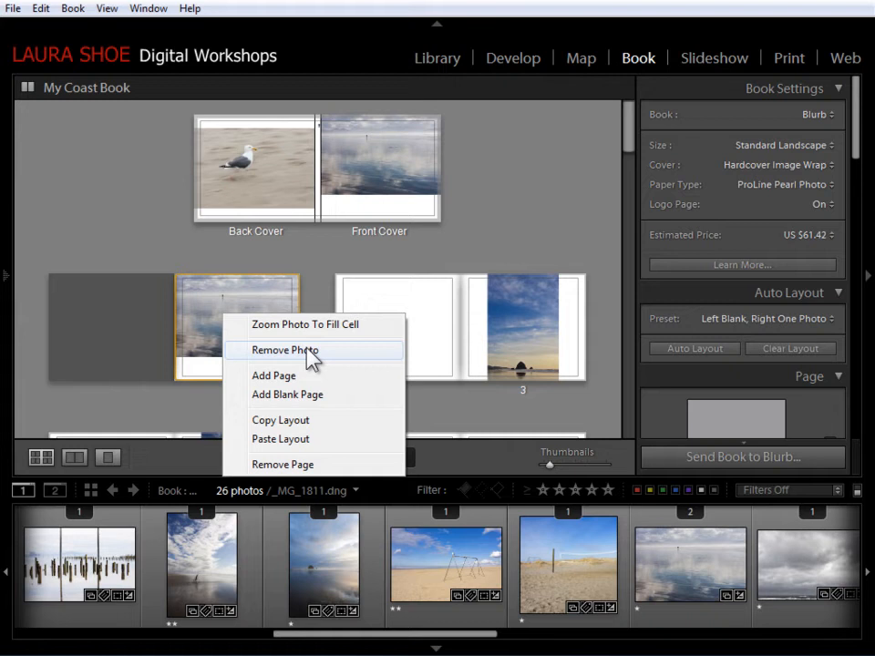
pyautogui.moveTo(284, 350)
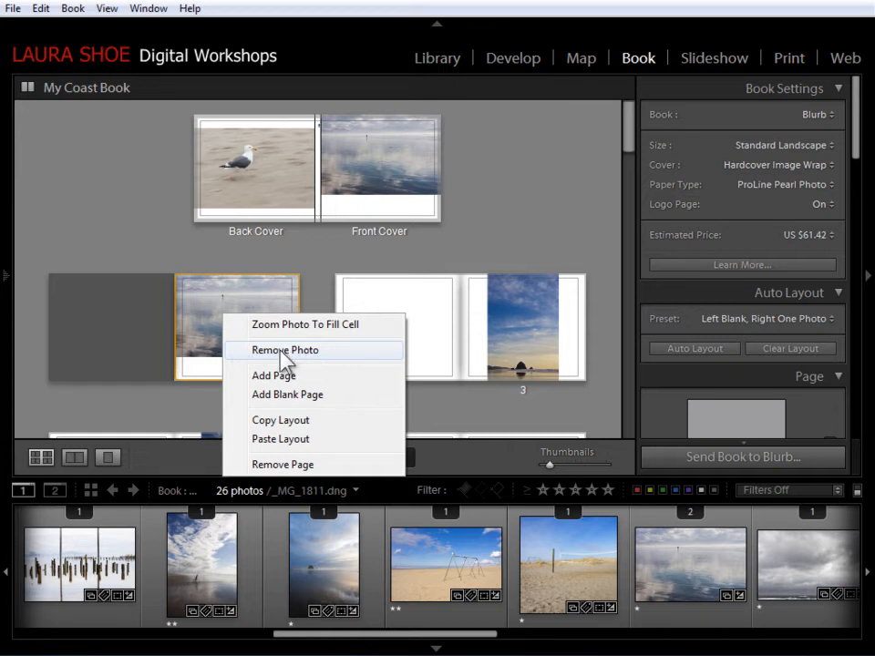
pyautogui.moveTo(277, 354)
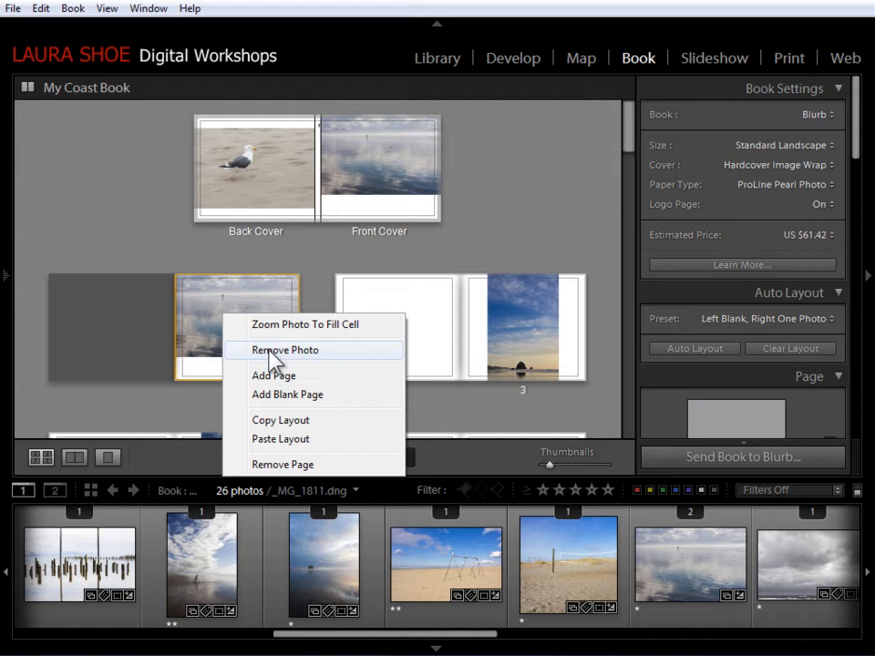
pyautogui.click(284, 350)
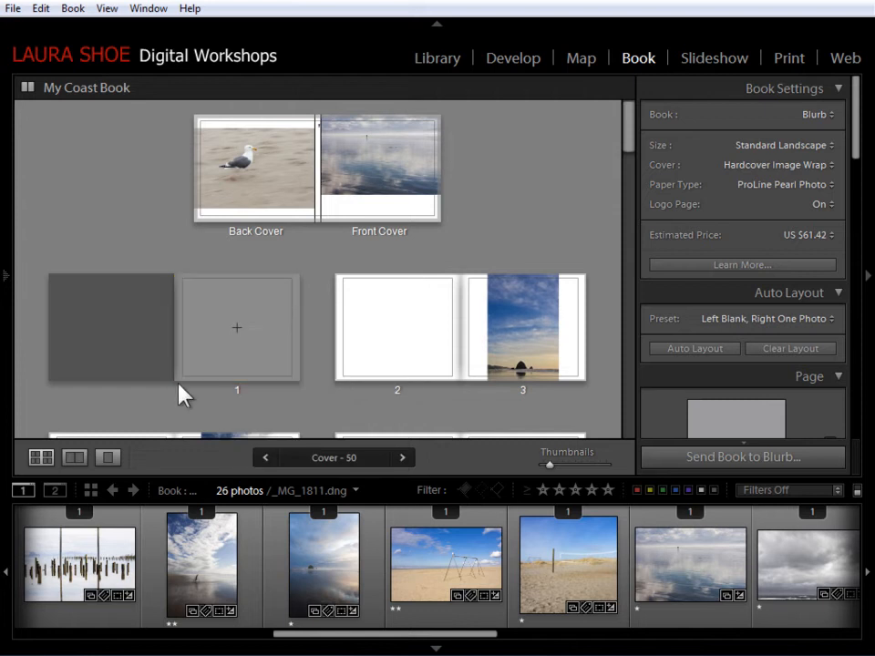
pyautogui.moveTo(305, 412)
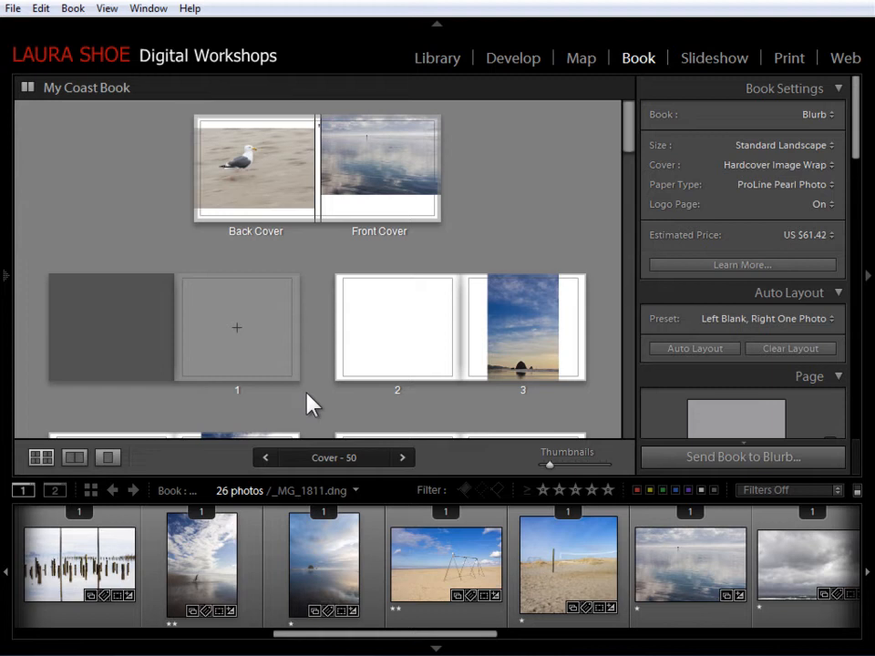
pyautogui.moveTo(350, 392)
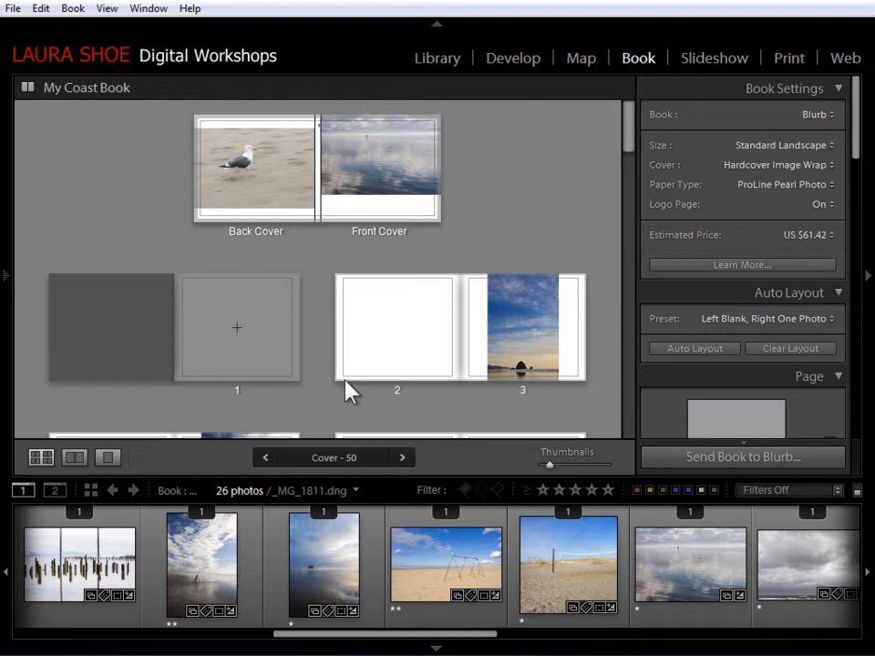
pyautogui.moveTo(255, 401)
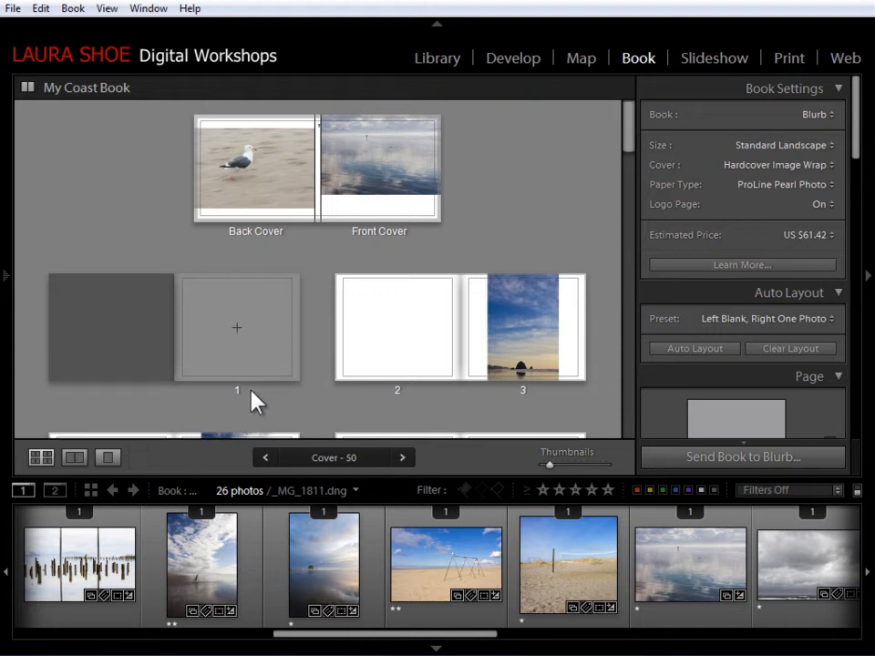
pyautogui.moveTo(204, 302)
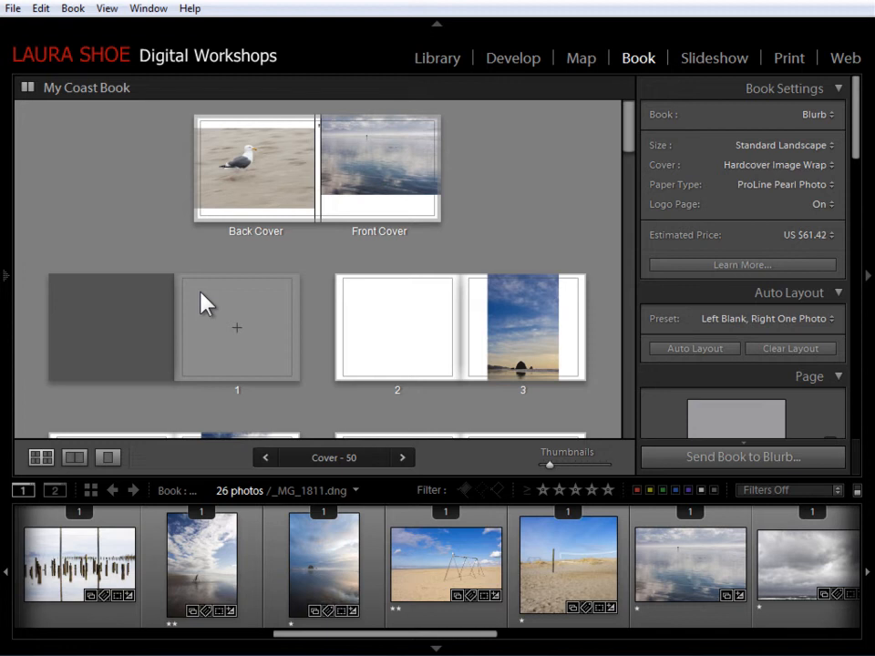
pyautogui.moveTo(853, 146)
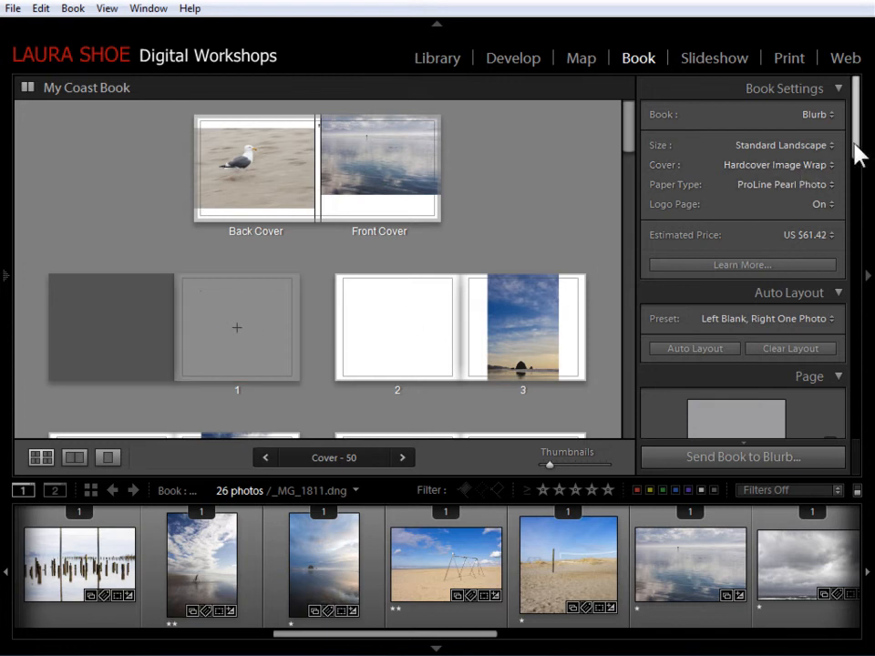
pyautogui.scroll(-3)
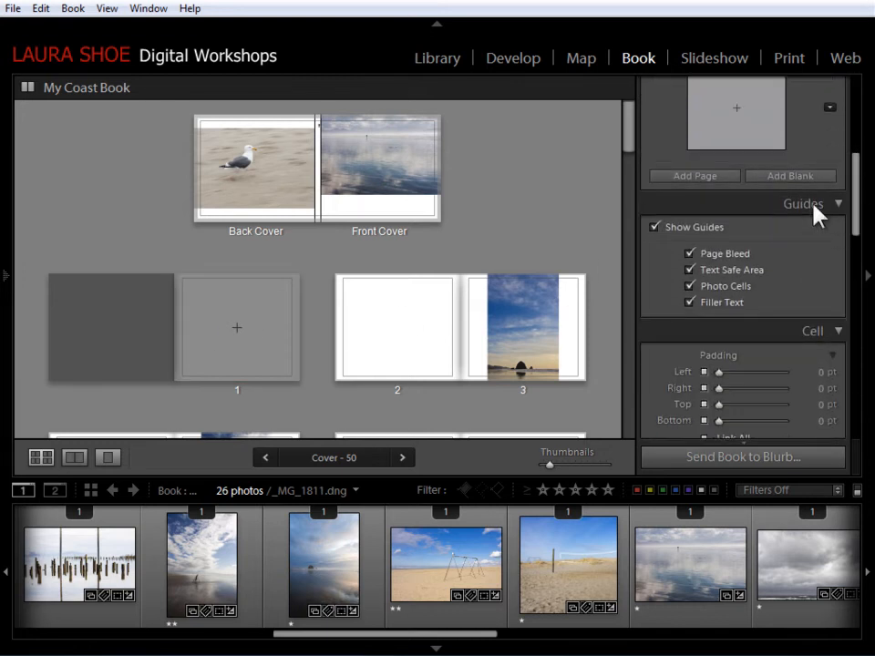
pyautogui.moveTo(700, 292)
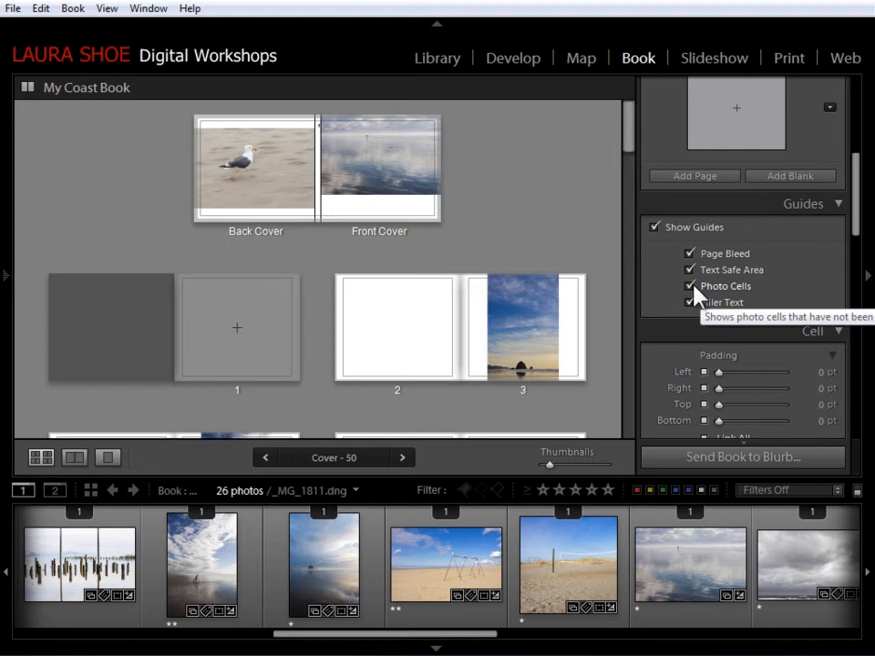
pyautogui.click(683, 286)
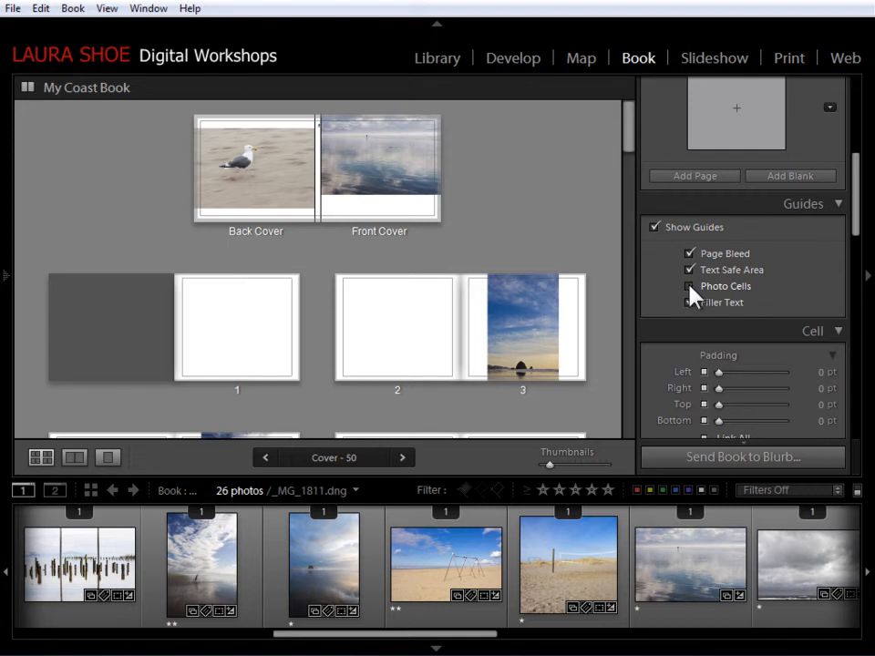
pyautogui.click(656, 226)
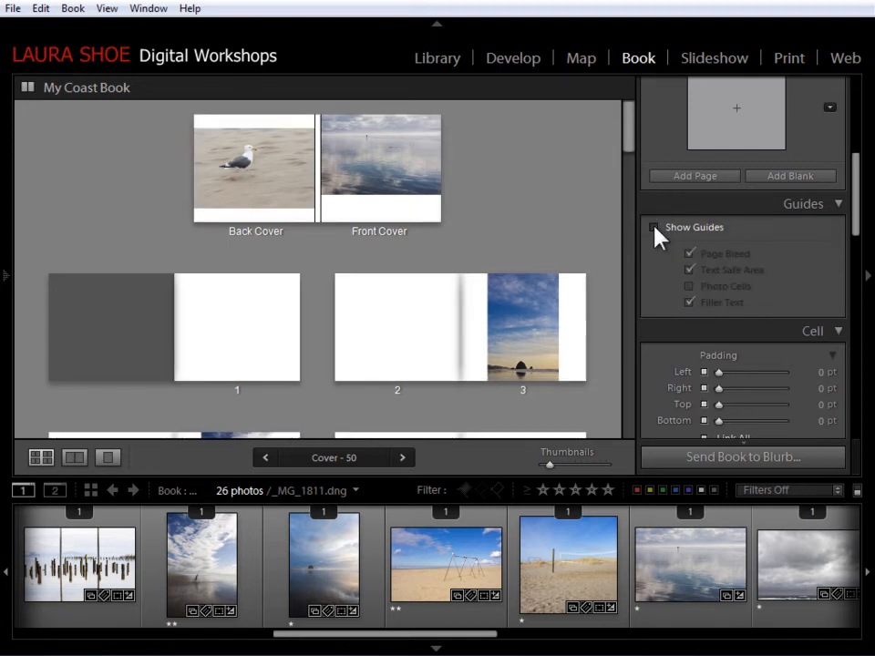
pyautogui.click(653, 226)
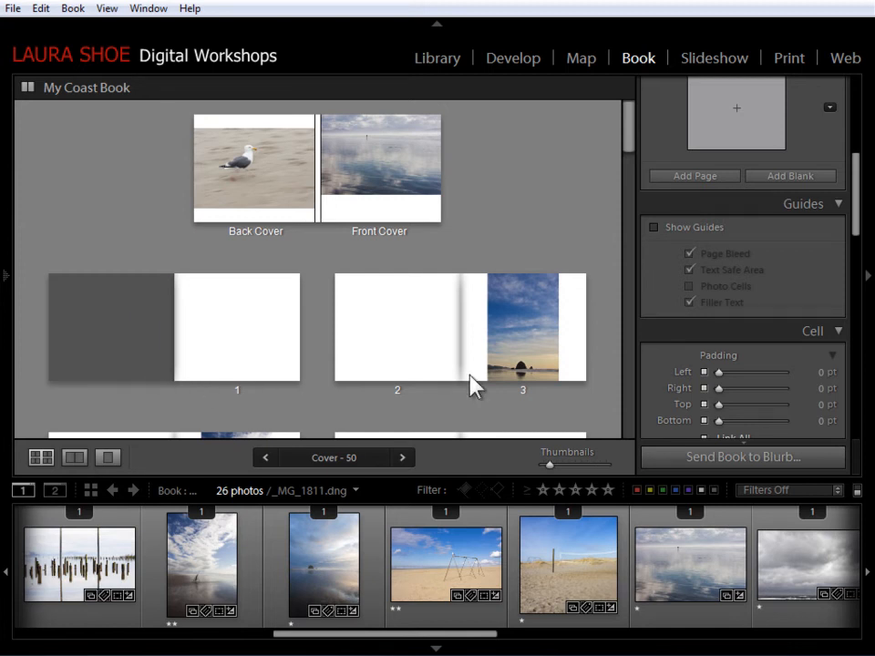
pyautogui.click(651, 225)
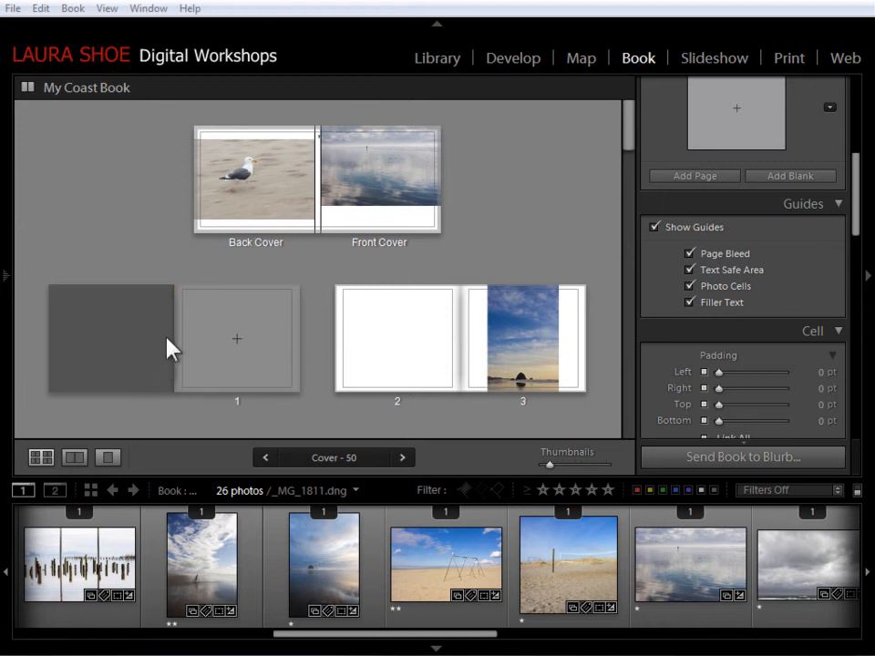
pyautogui.scroll(-3)
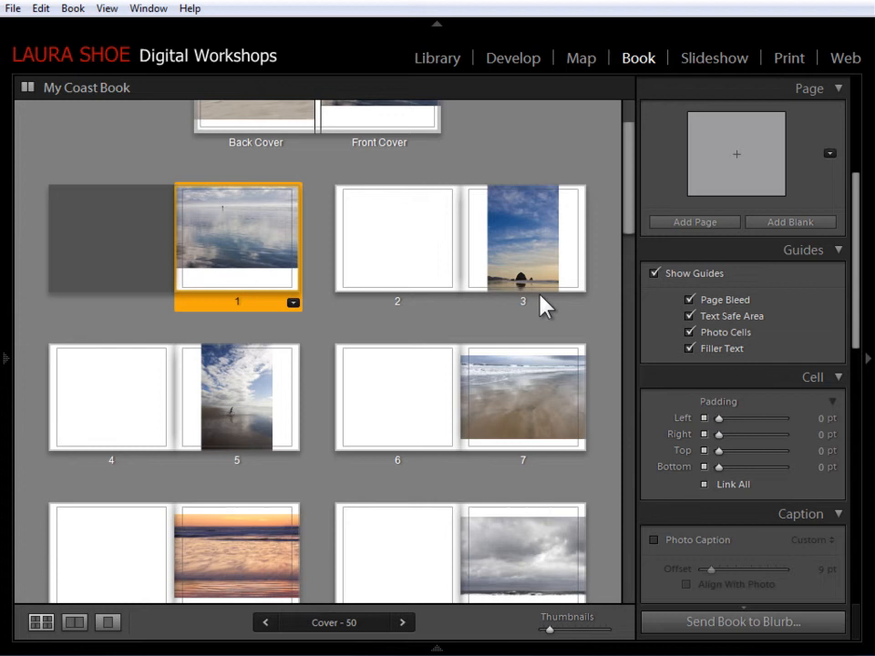
pyautogui.moveTo(631, 218)
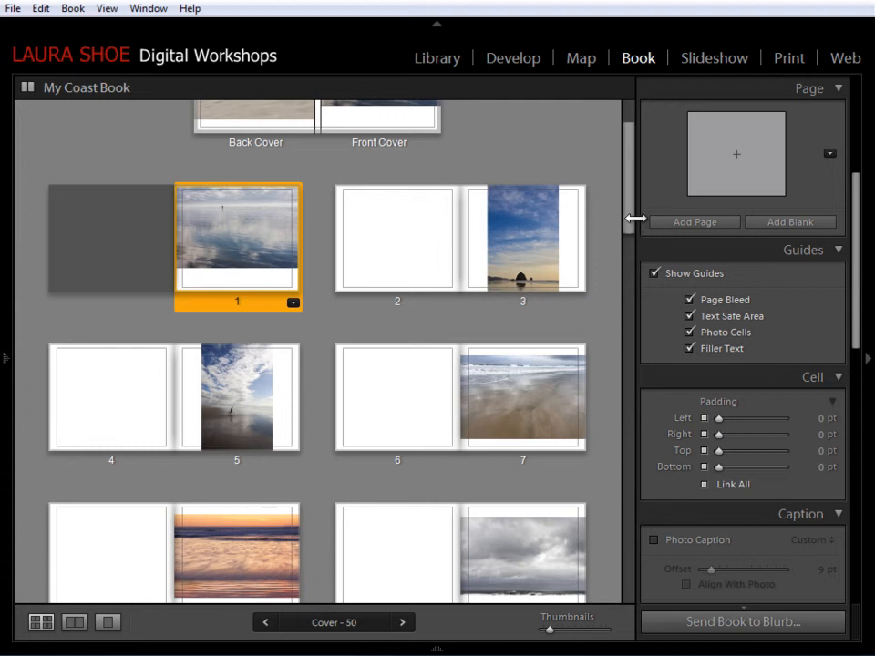
pyautogui.moveTo(532, 246)
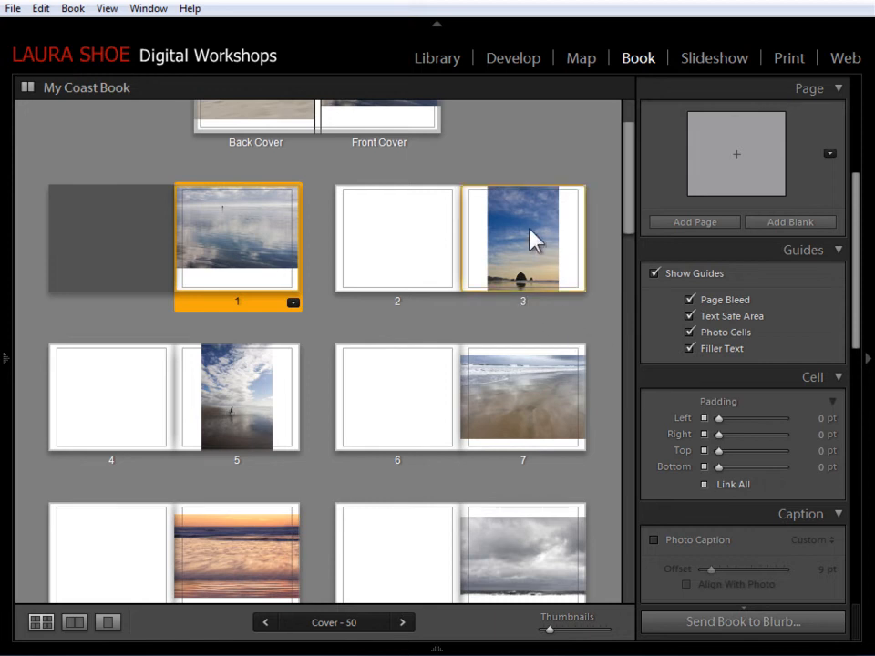
pyautogui.moveTo(511, 244)
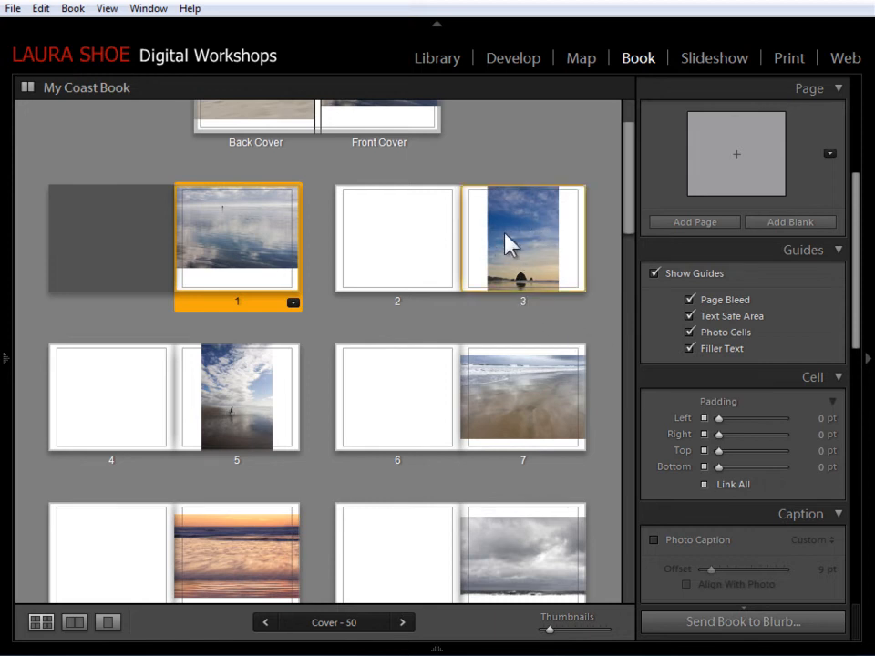
pyautogui.moveTo(531, 262)
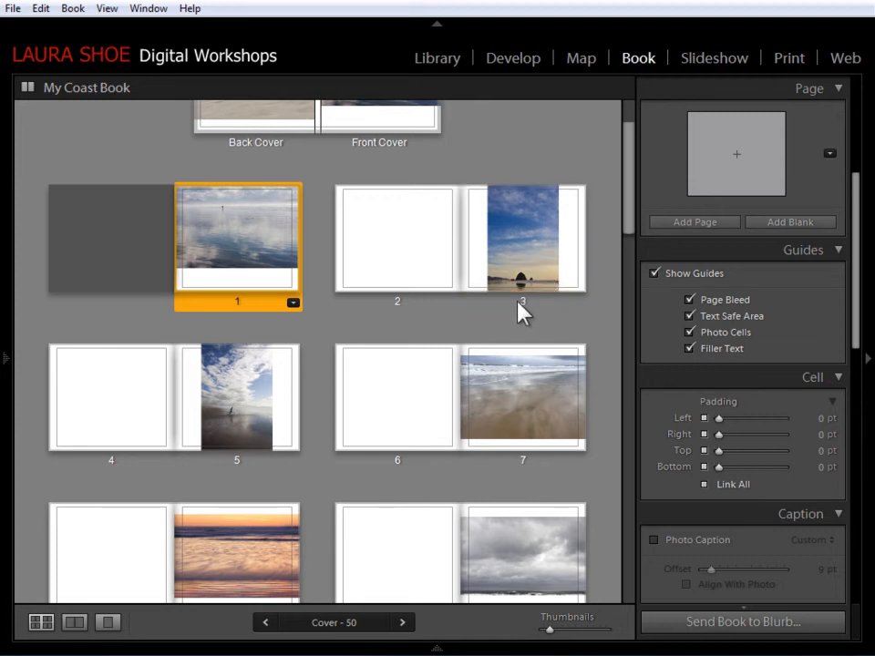
pyautogui.moveTo(485, 314)
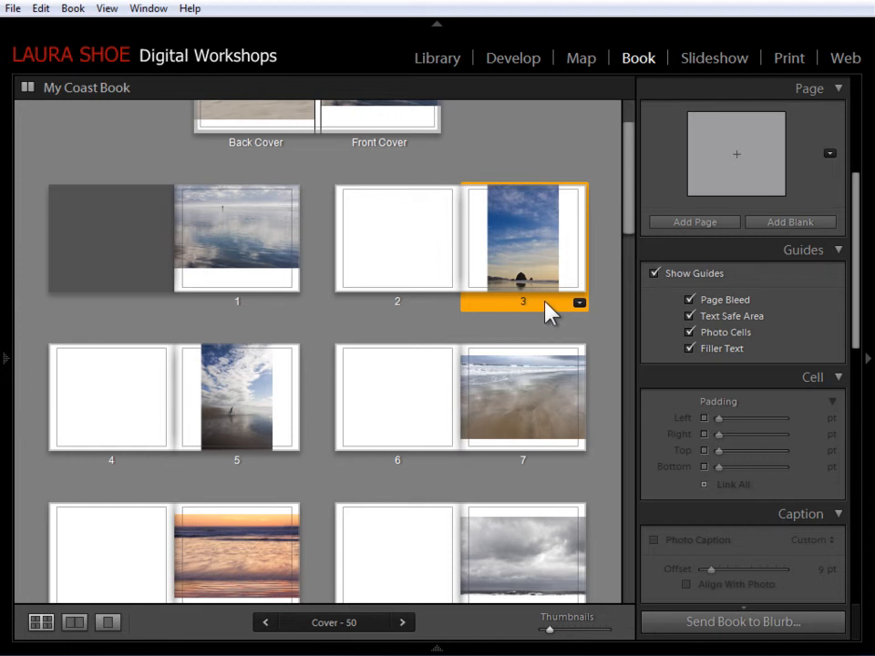
# Move the rocky-shore photo from page 3 to page 5 and the displaced beach photo onto page 3
pyautogui.moveTo(521, 237); pyautogui.dragTo(355, 356)
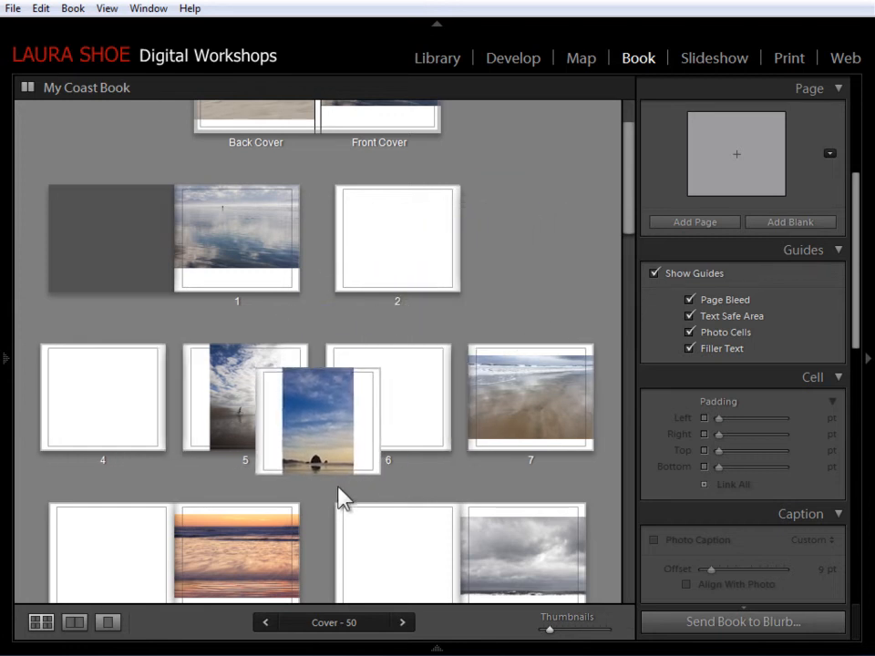
pyautogui.moveTo(317, 416); pyautogui.dragTo(436, 319)
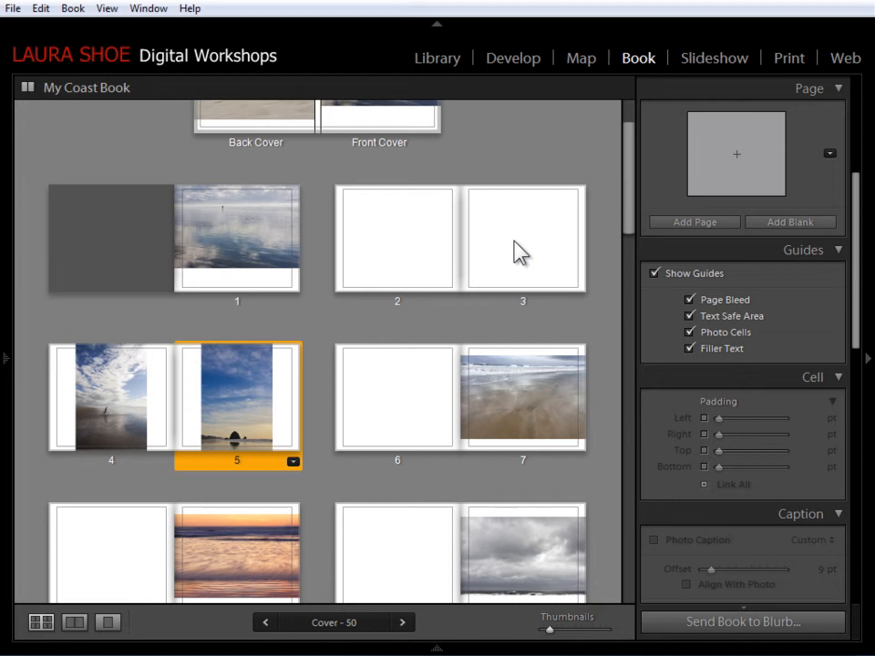
pyautogui.click(521, 239)
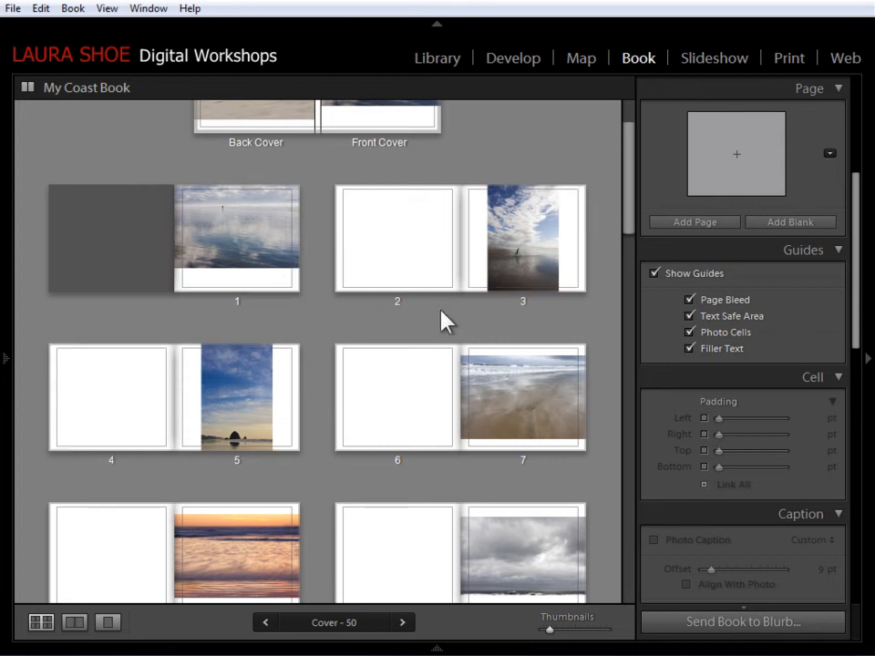
pyautogui.click(395, 237)
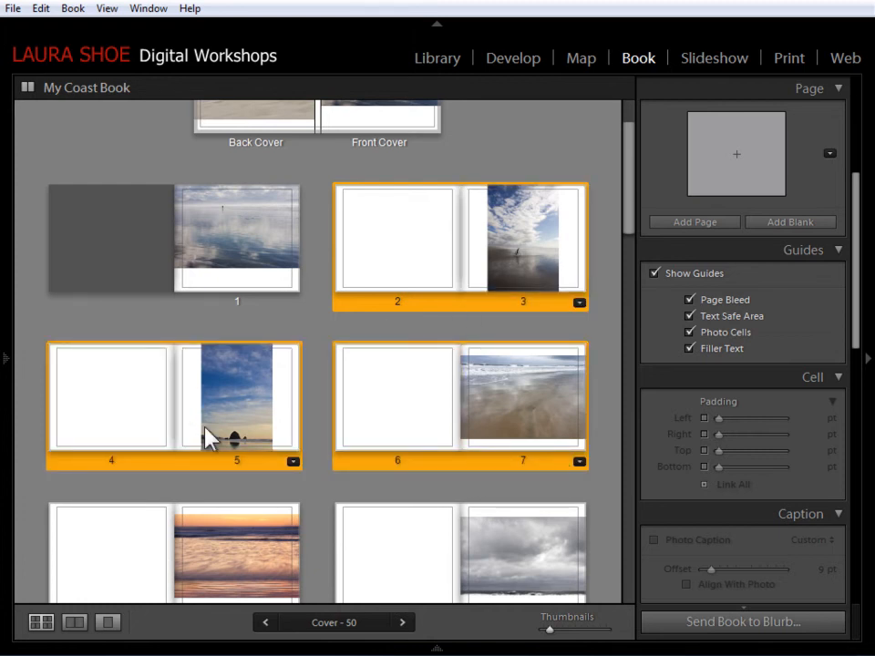
pyautogui.scroll(-3)
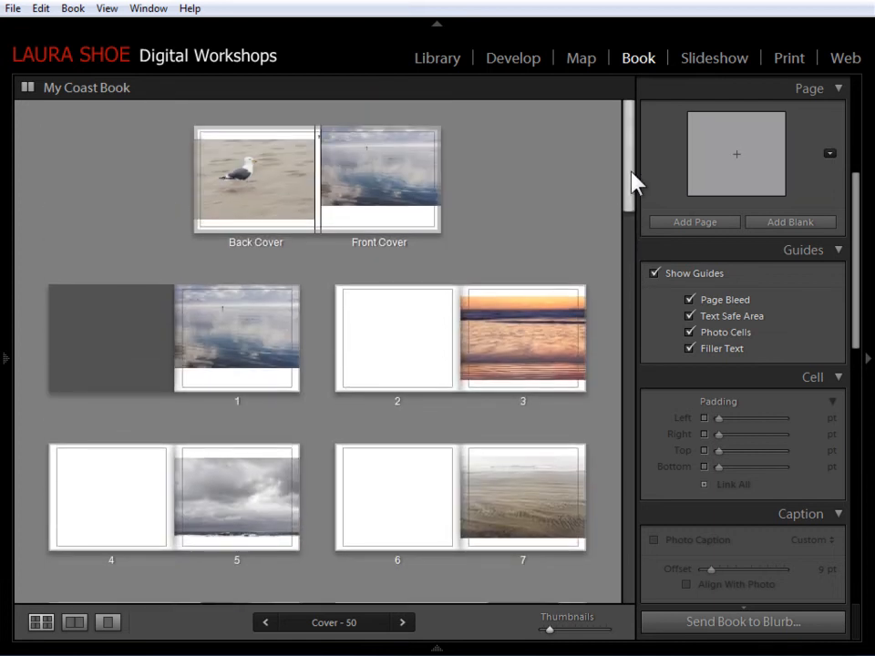
pyautogui.moveTo(605, 218)
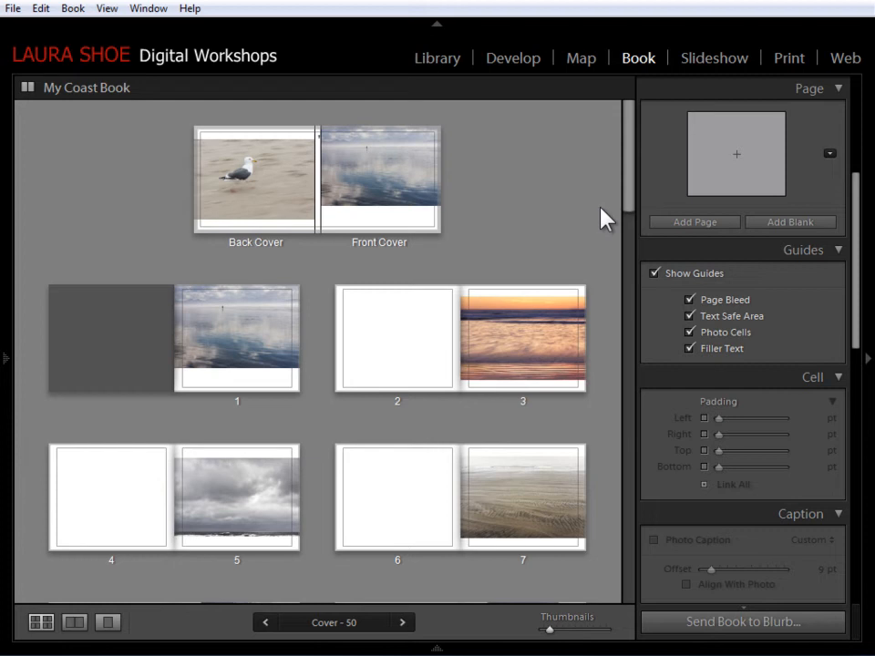
pyautogui.click(521, 335)
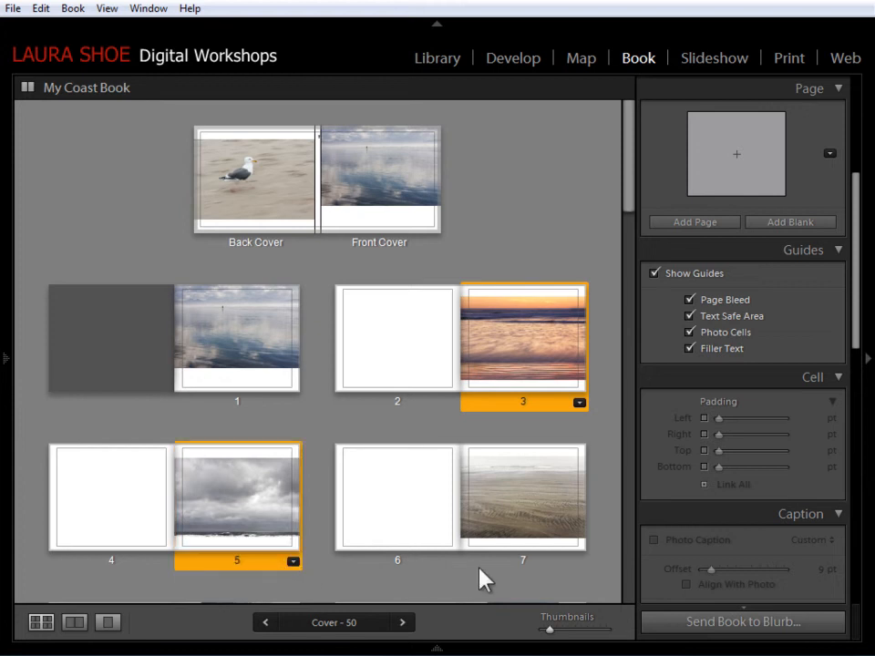
pyautogui.click(523, 495)
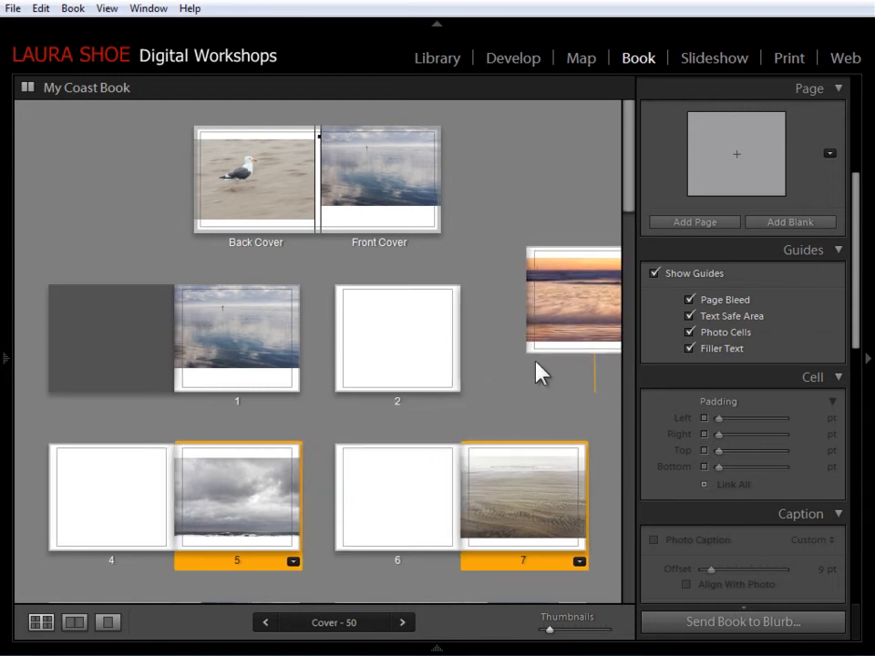
# Remove the pages 48–49 spread at the end of the book, leaving 48 pages
pyautogui.scroll(-3)
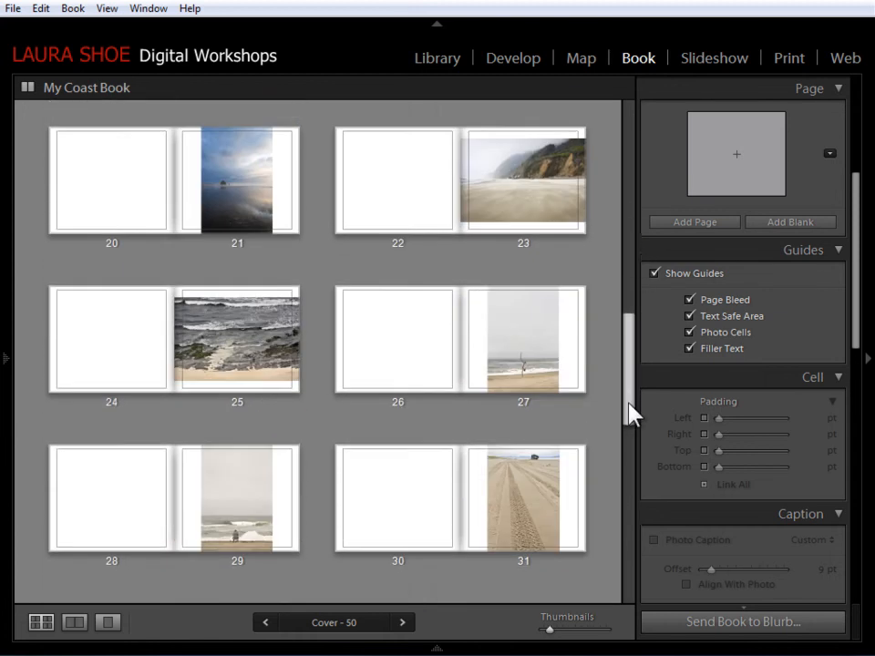
pyautogui.scroll(-3)
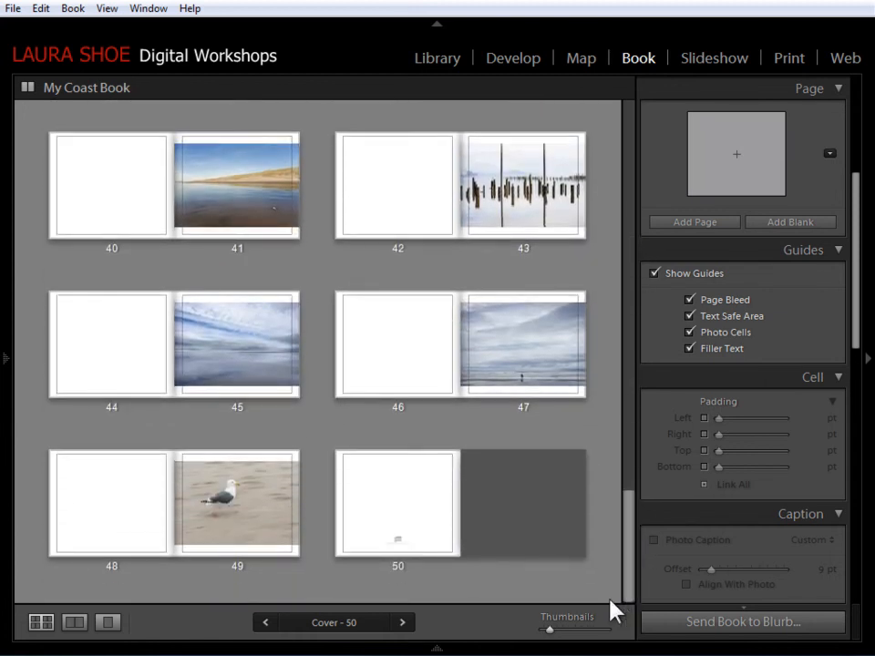
pyautogui.click(237, 503)
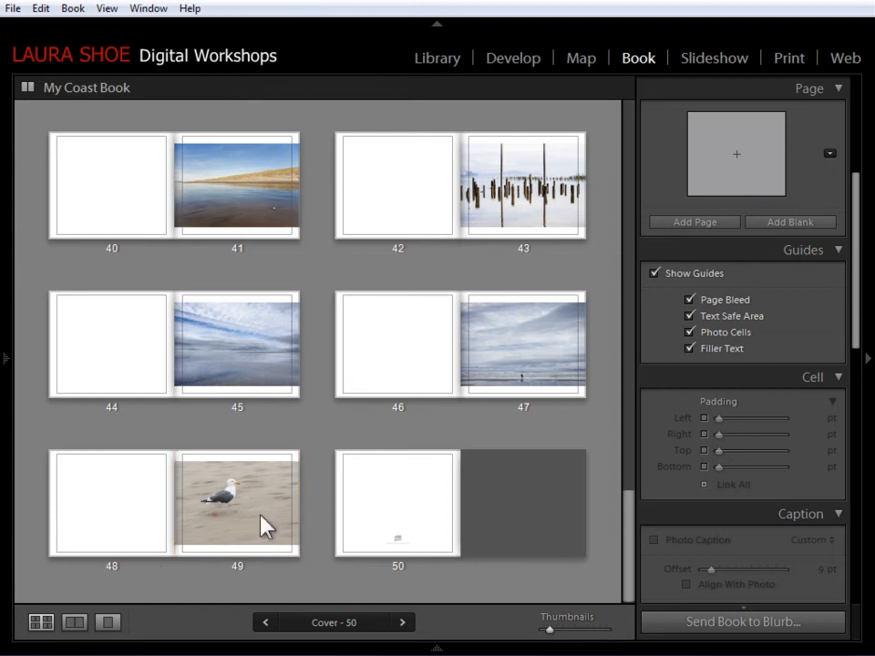
pyautogui.moveTo(138, 585)
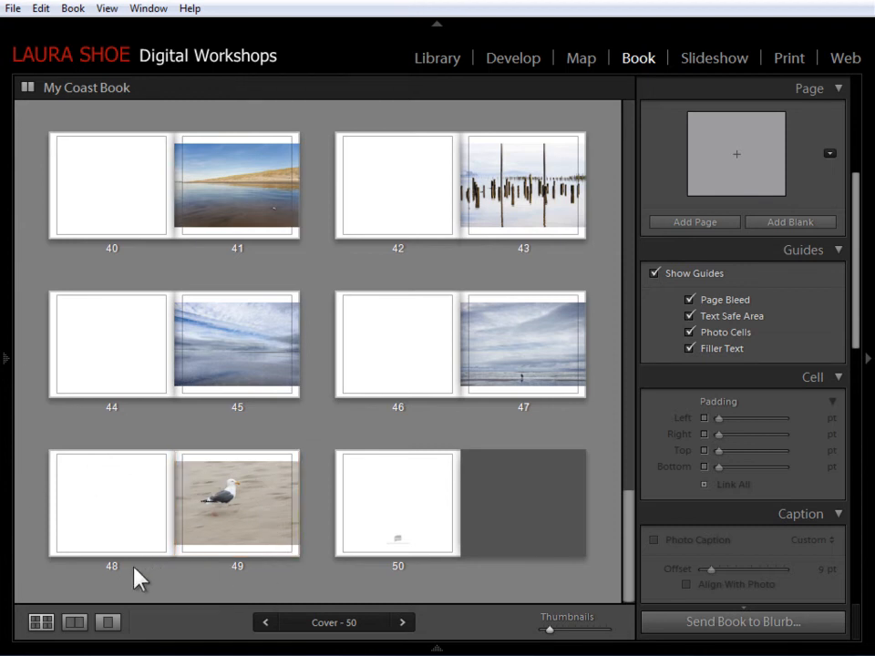
pyautogui.click(106, 521)
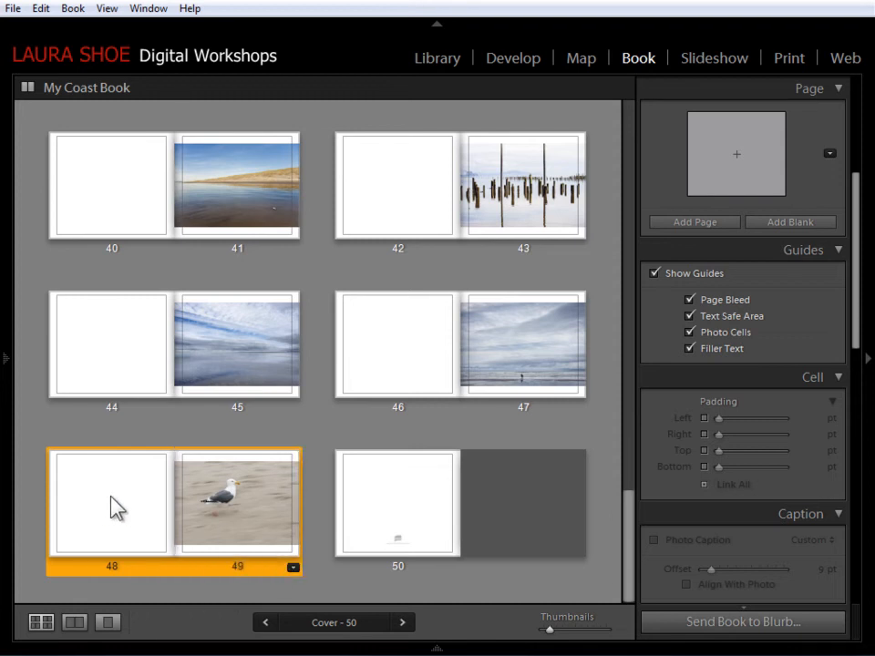
pyautogui.rightClick(111, 507)
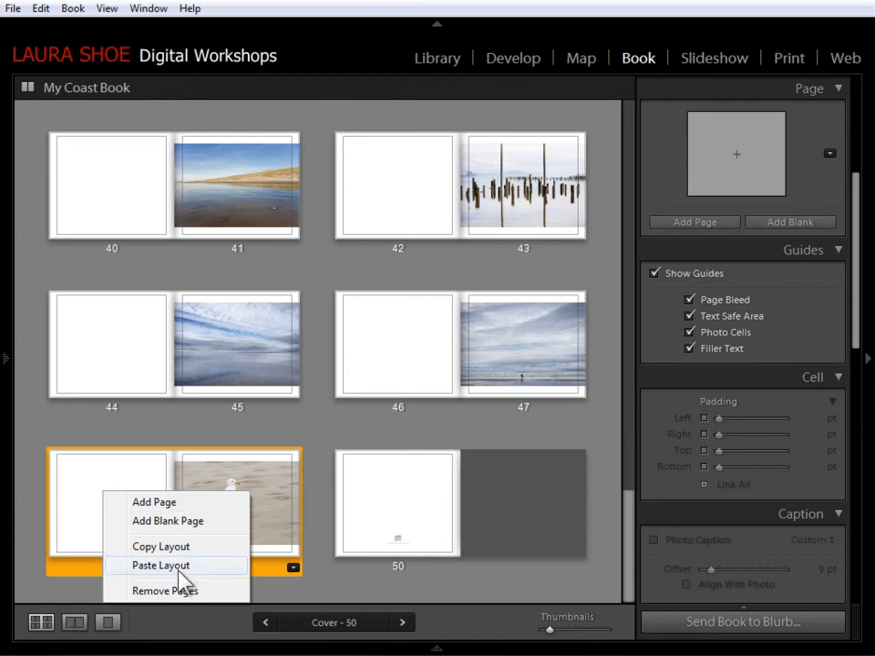
pyautogui.click(161, 590)
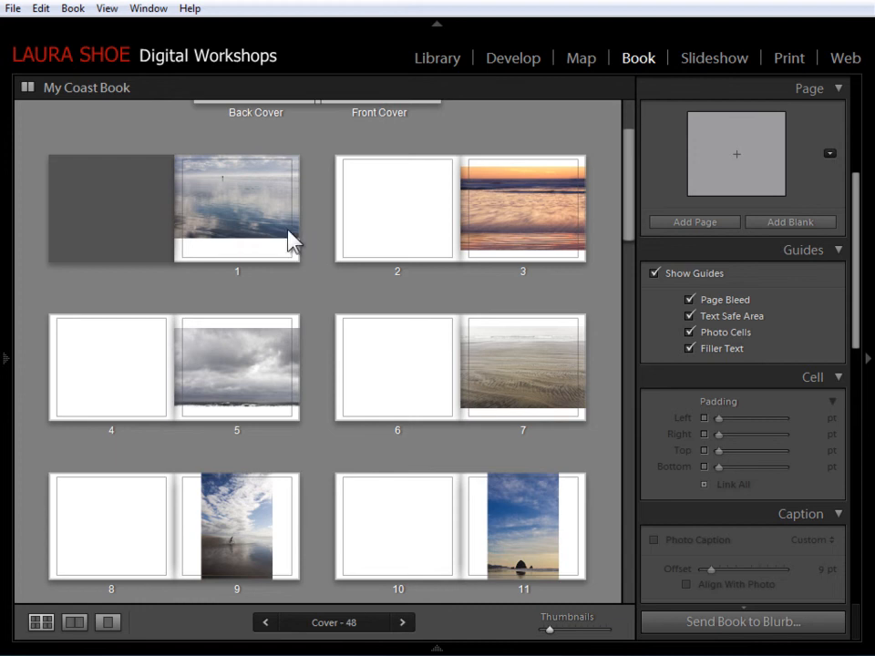
# Select page 1 as the insertion point for the new spread
pyautogui.click(237, 209)
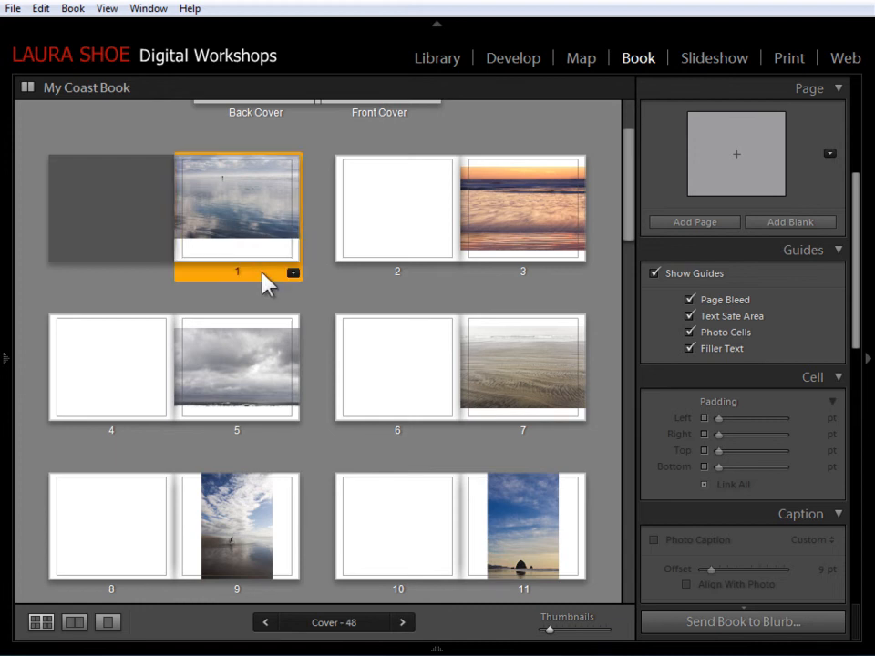
pyautogui.moveTo(321, 270)
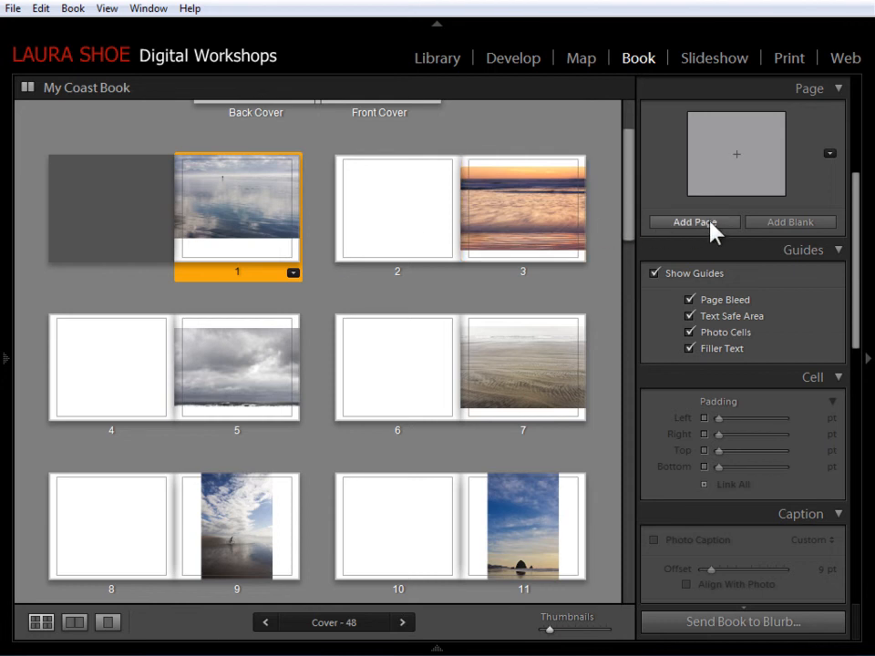
pyautogui.moveTo(805, 135)
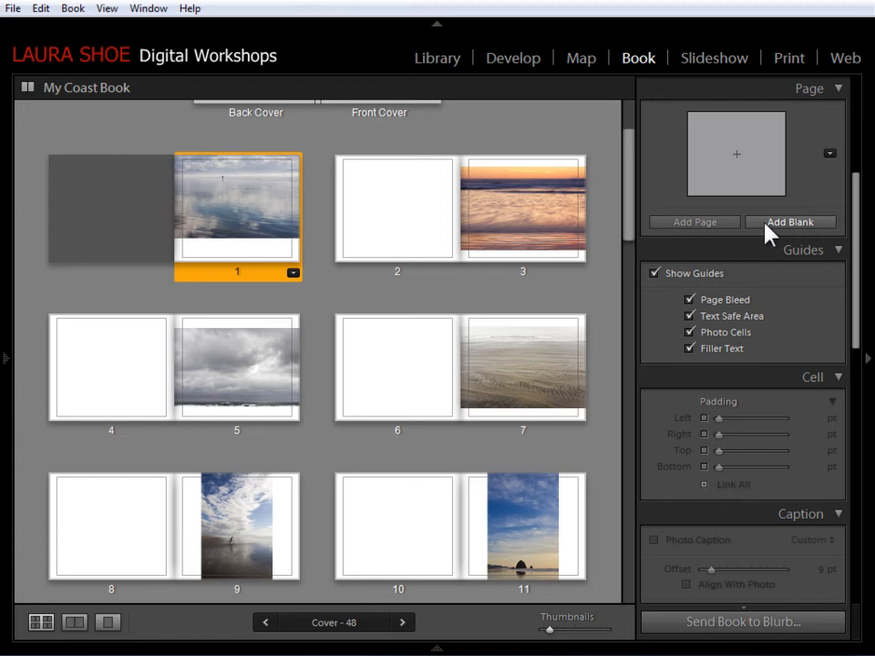
pyautogui.moveTo(794, 233)
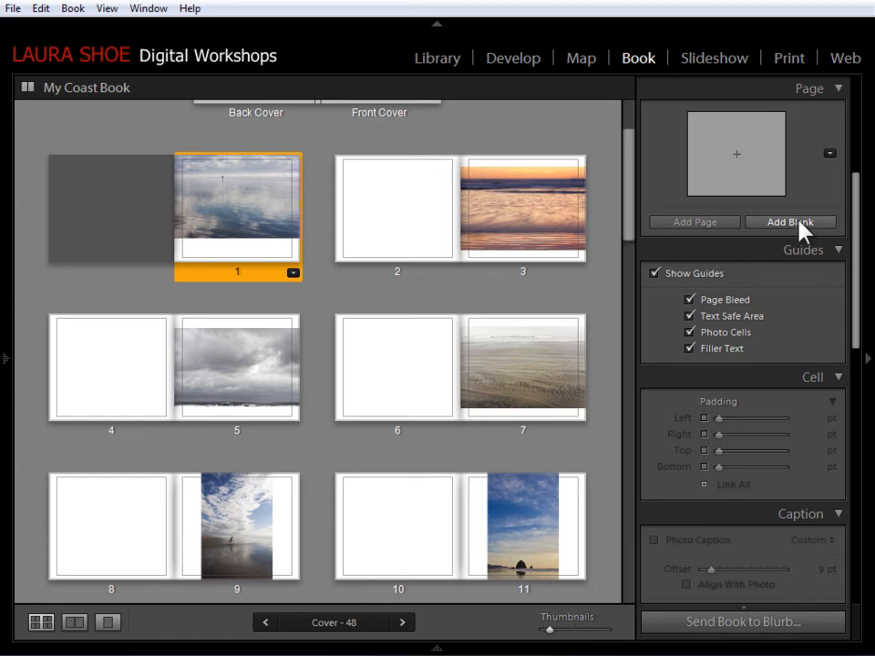
pyautogui.moveTo(685, 234)
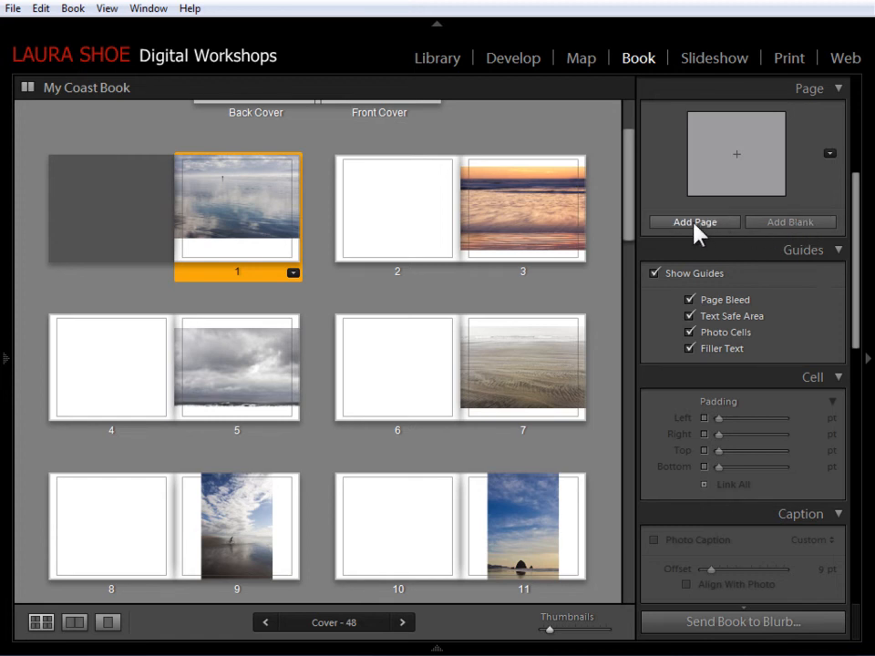
pyautogui.moveTo(321, 286)
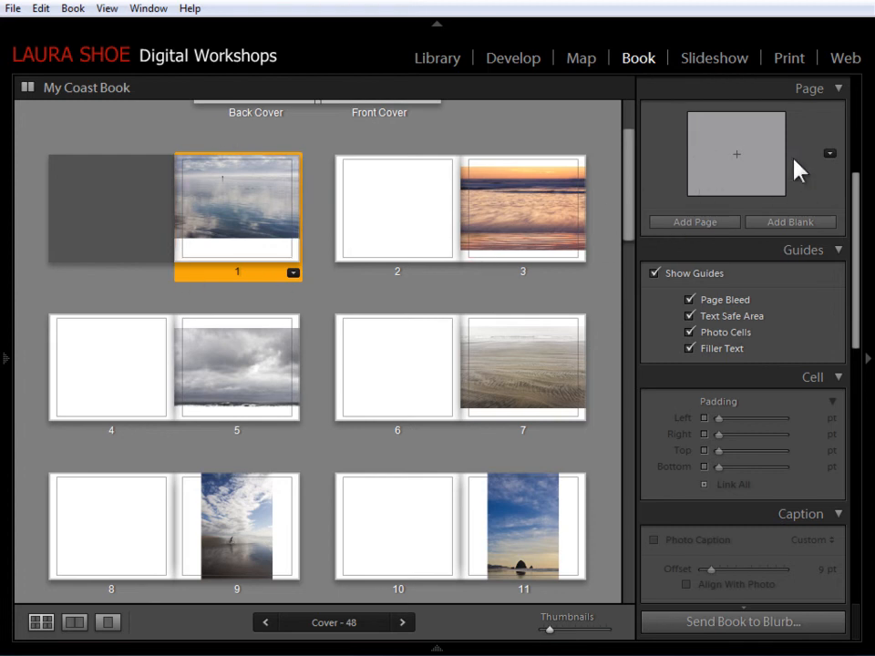
pyautogui.moveTo(721, 128)
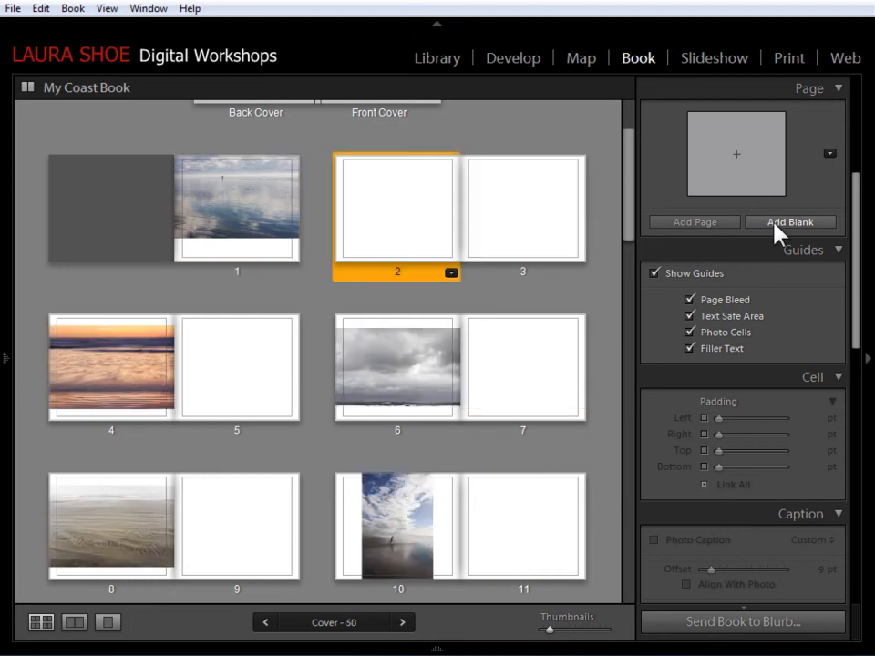
pyautogui.moveTo(265, 277)
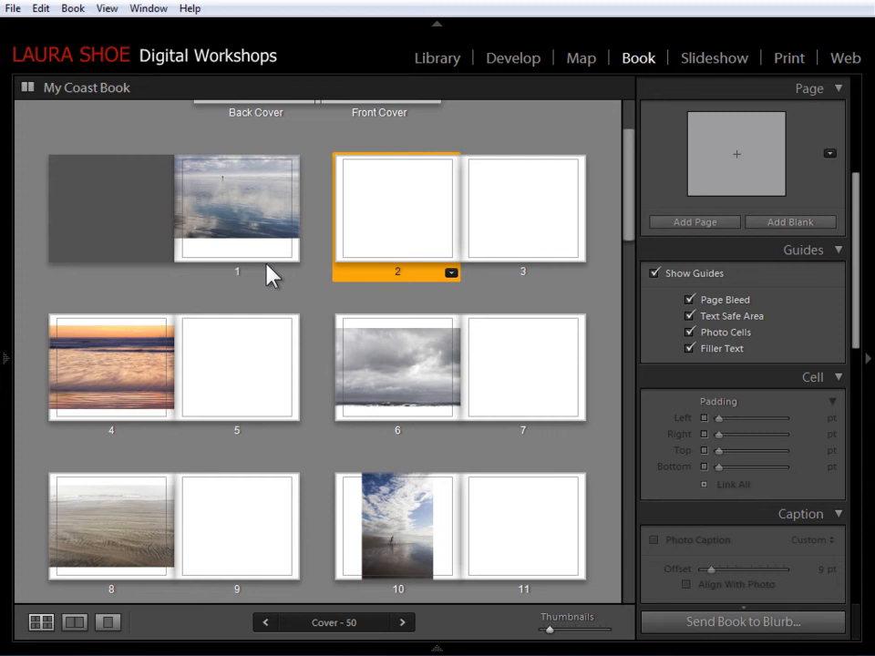
pyautogui.moveTo(425, 208)
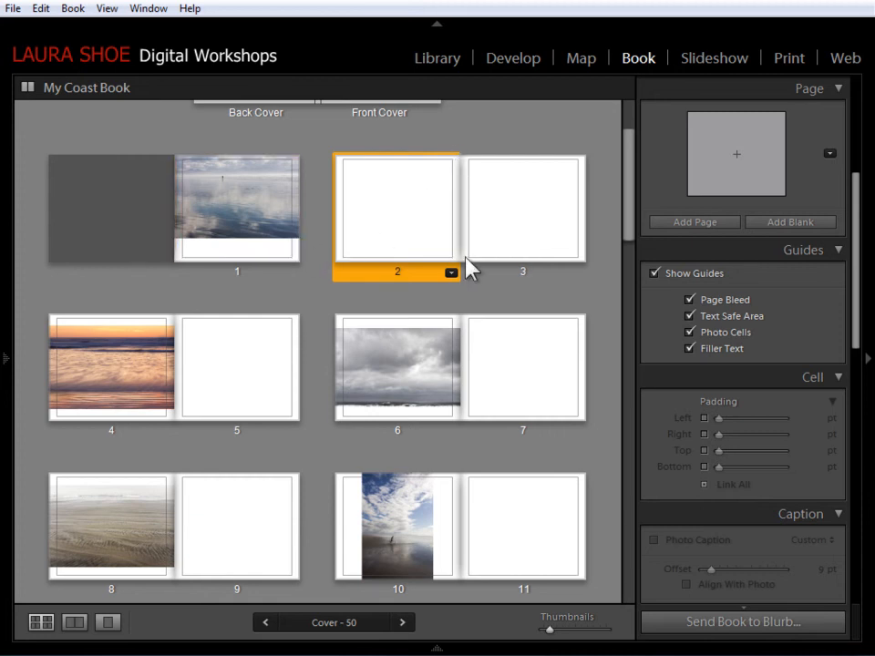
pyautogui.moveTo(427, 274)
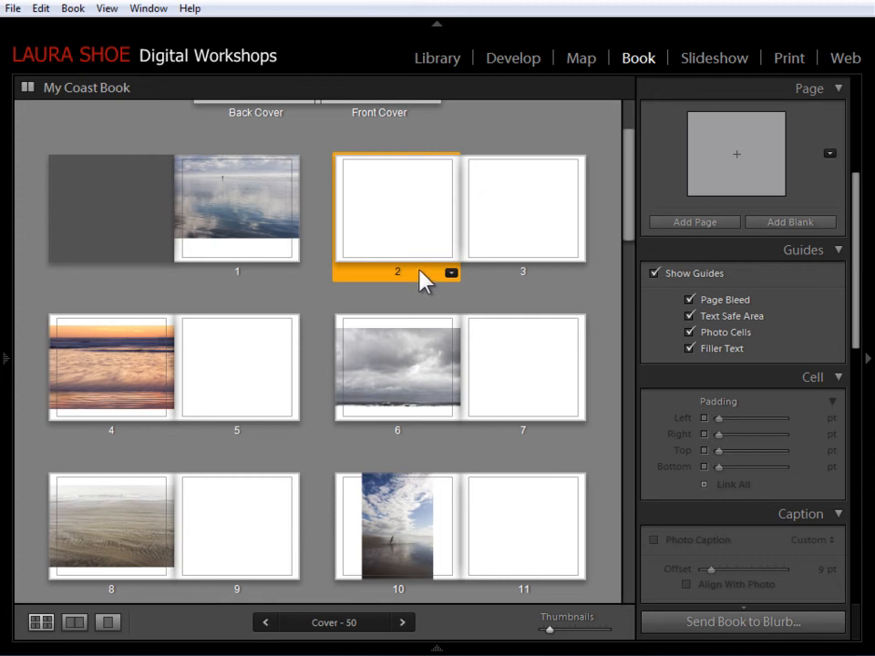
pyautogui.moveTo(416, 282)
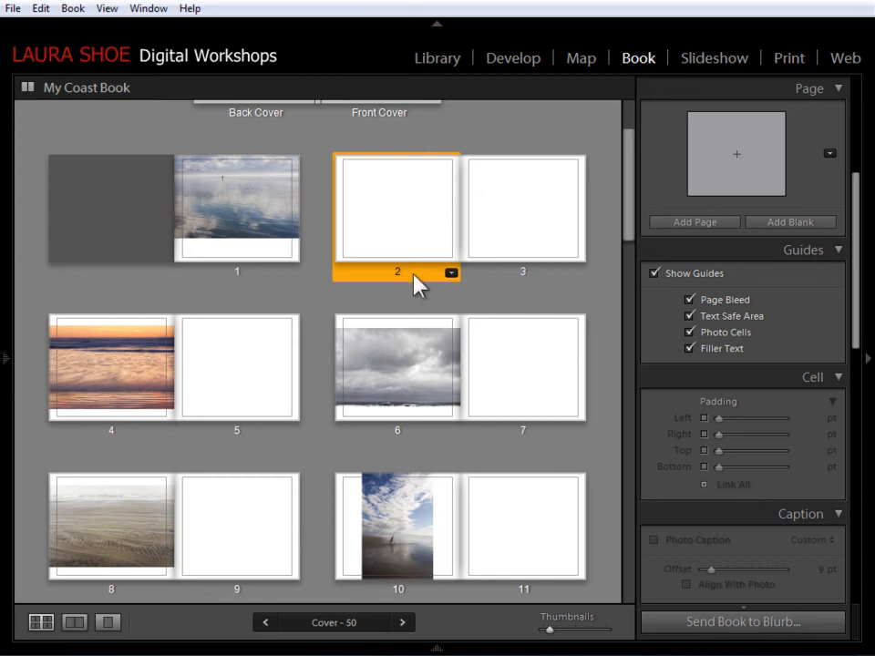
pyautogui.moveTo(708, 237)
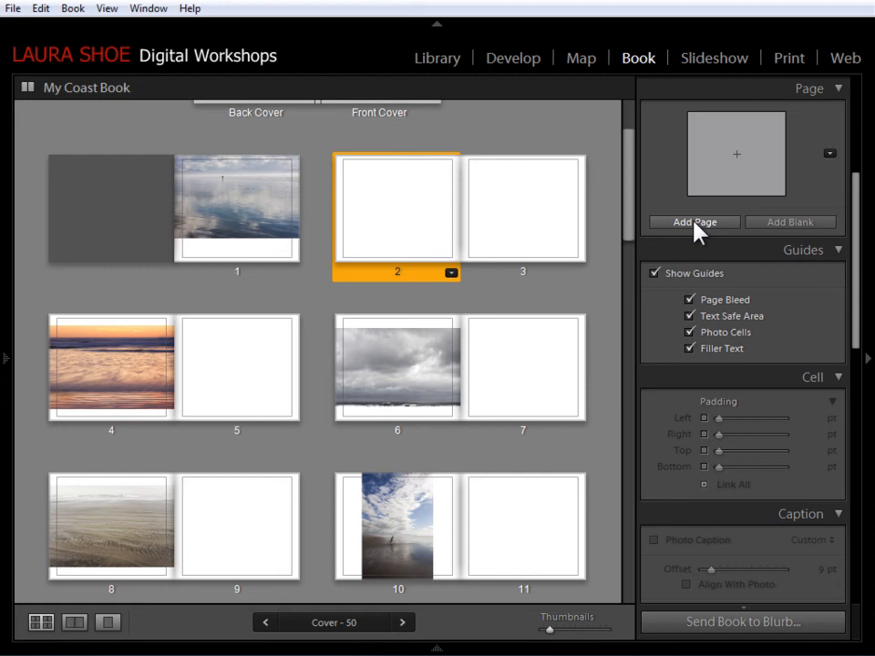
pyautogui.moveTo(694, 191)
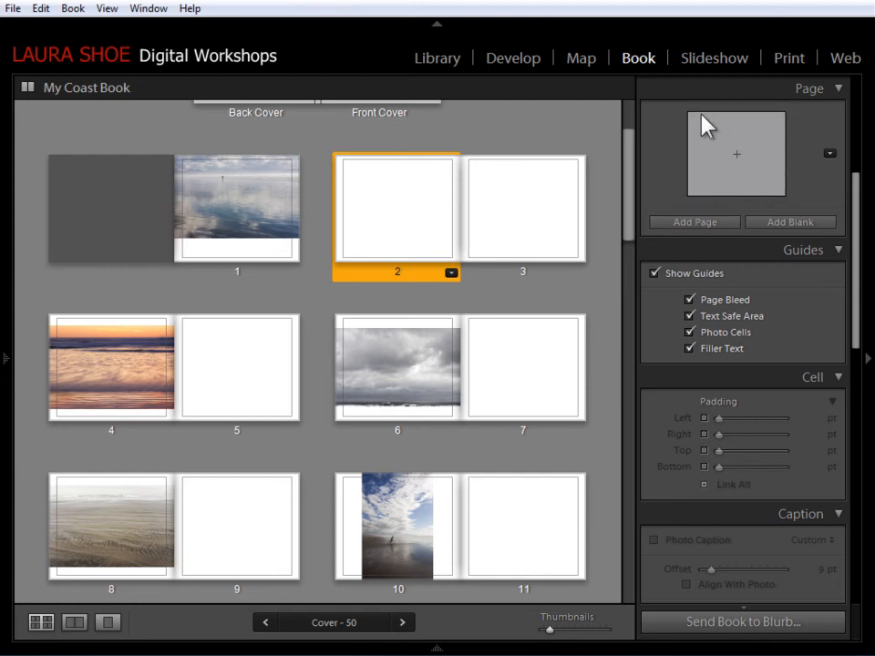
pyautogui.moveTo(780, 219)
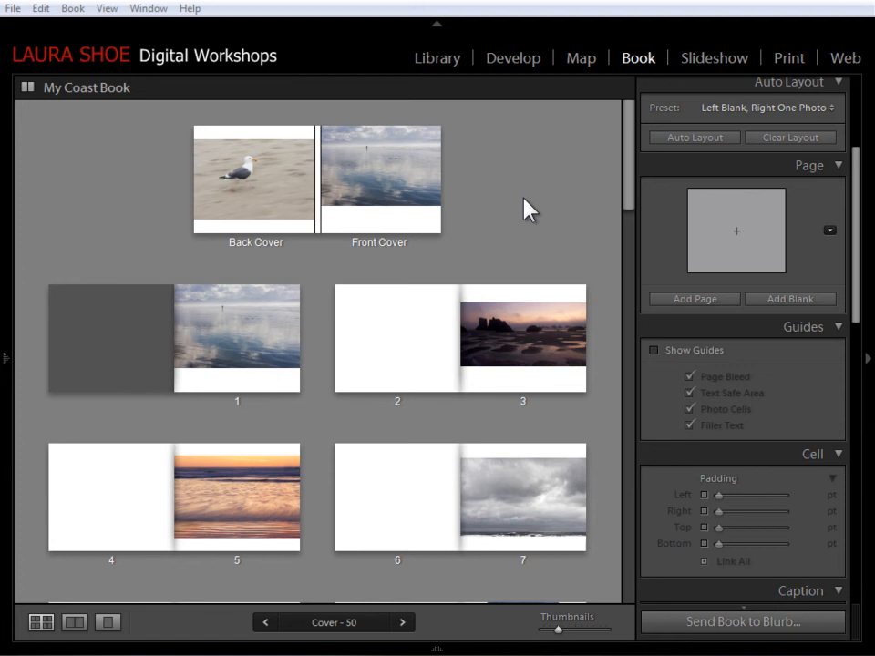
pyautogui.moveTo(565, 414)
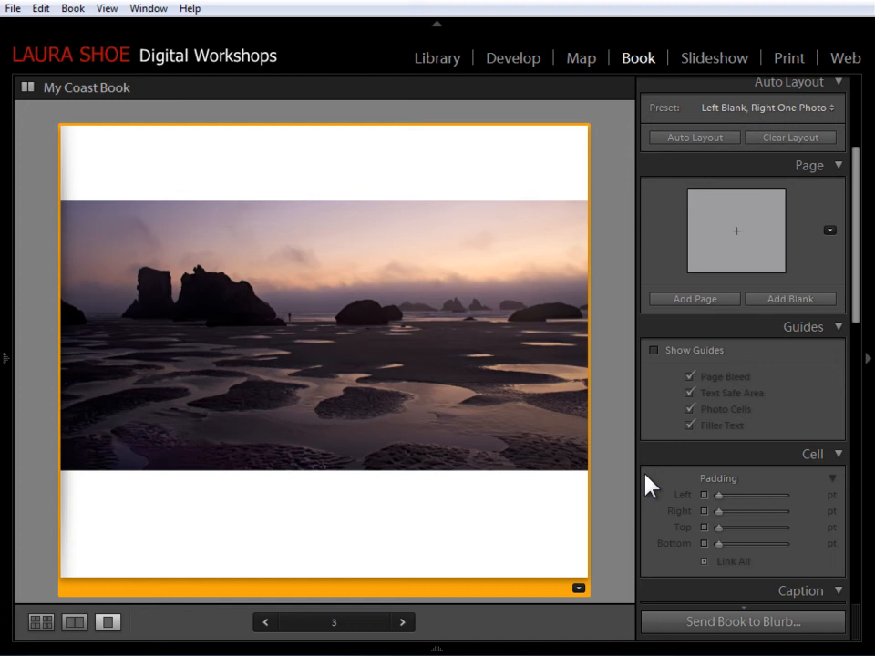
pyautogui.moveTo(299, 290)
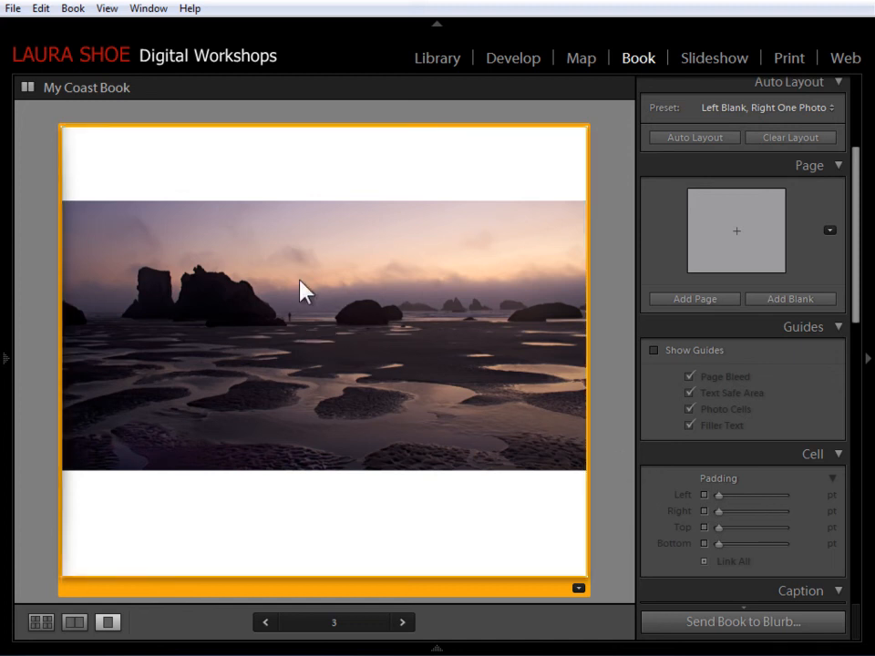
# Zoom the rock-silhouette photo on page 3 to fill its cell, about 28%
pyautogui.rightClick(302, 292)
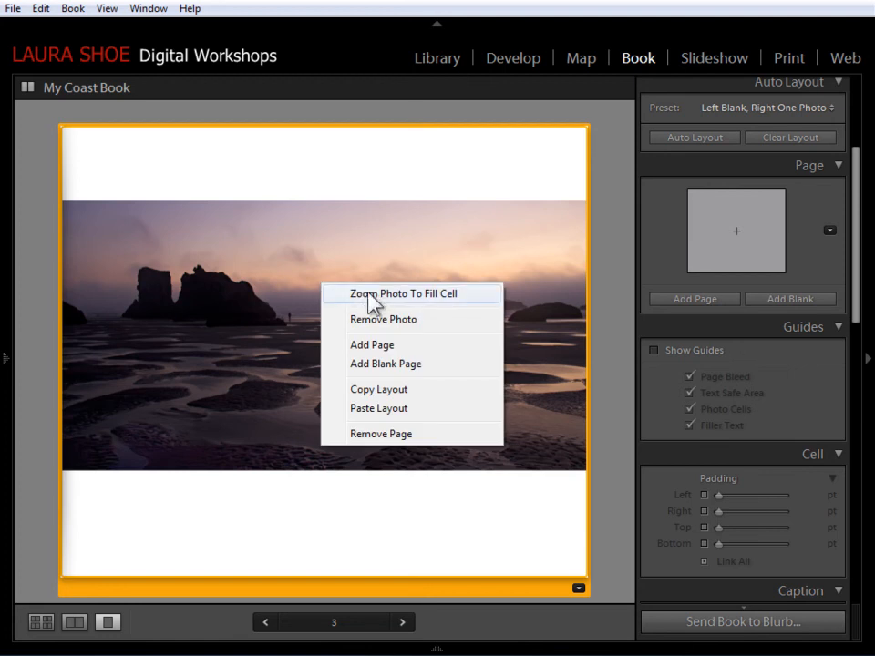
pyautogui.click(404, 292)
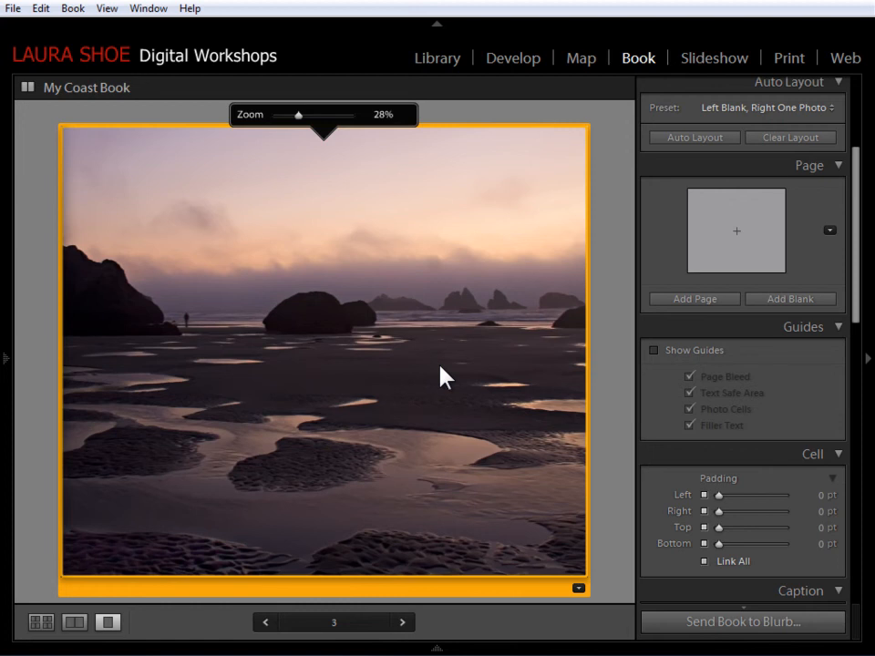
pyautogui.moveTo(277, 147)
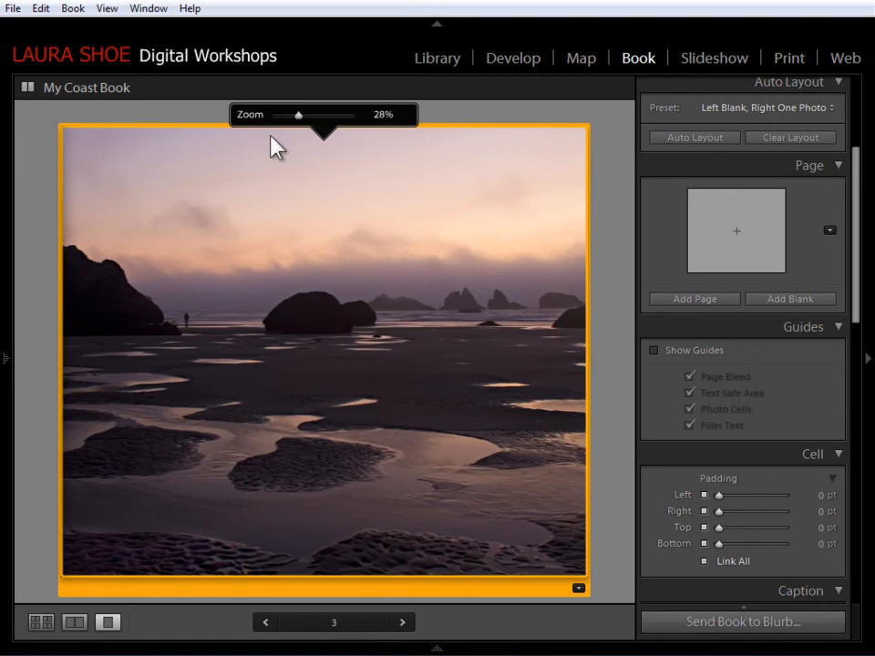
pyautogui.moveTo(390, 124)
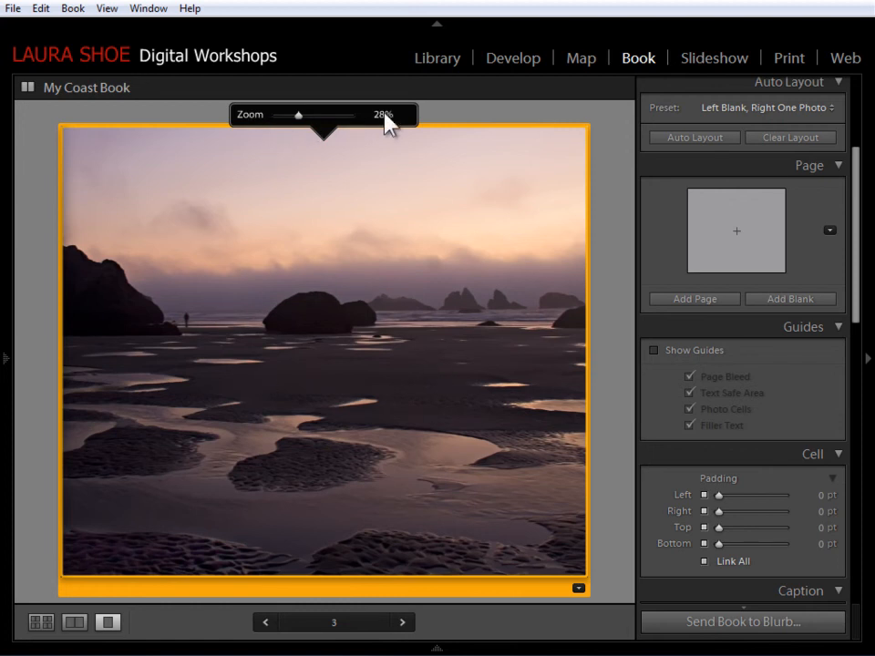
pyautogui.moveTo(303, 124)
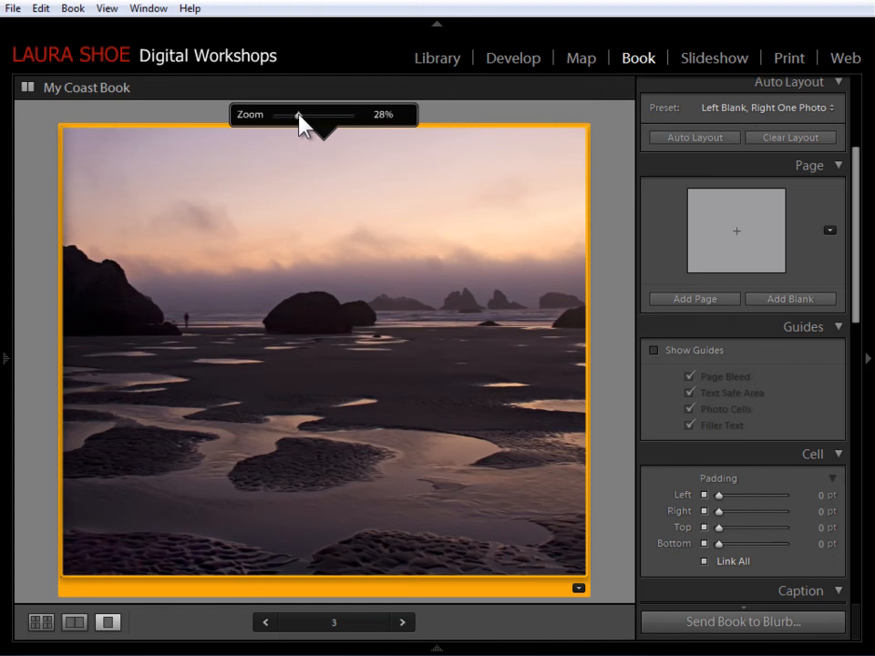
# Adjust the page 3 photo's Zoom slider to about 52%, cropping tighter on the rocks
pyautogui.moveTo(299, 117); pyautogui.dragTo(277, 116)
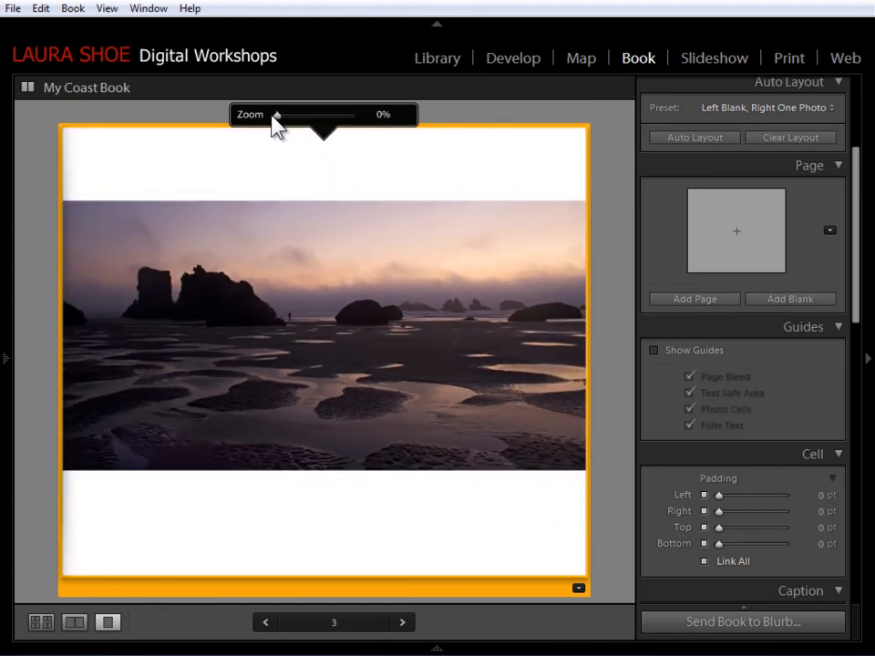
pyautogui.moveTo(277, 116); pyautogui.dragTo(288, 117)
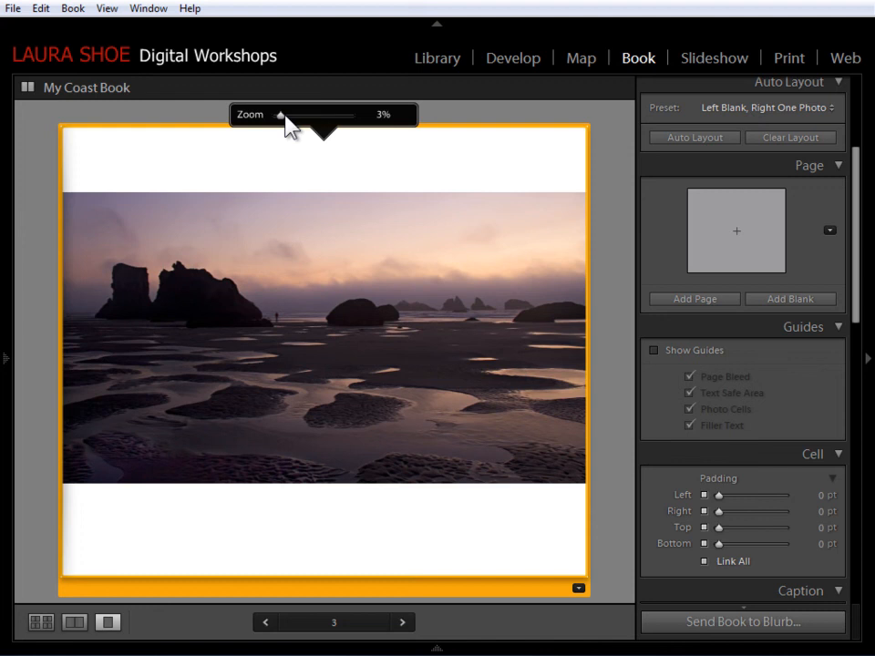
pyautogui.moveTo(285, 117); pyautogui.dragTo(313, 117)
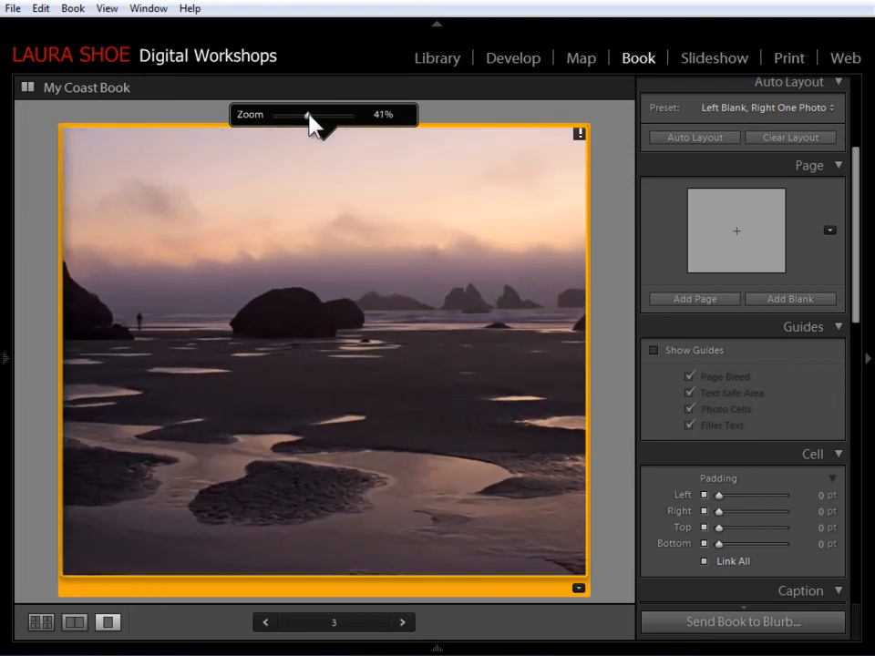
pyautogui.moveTo(306, 117); pyautogui.dragTo(319, 117)
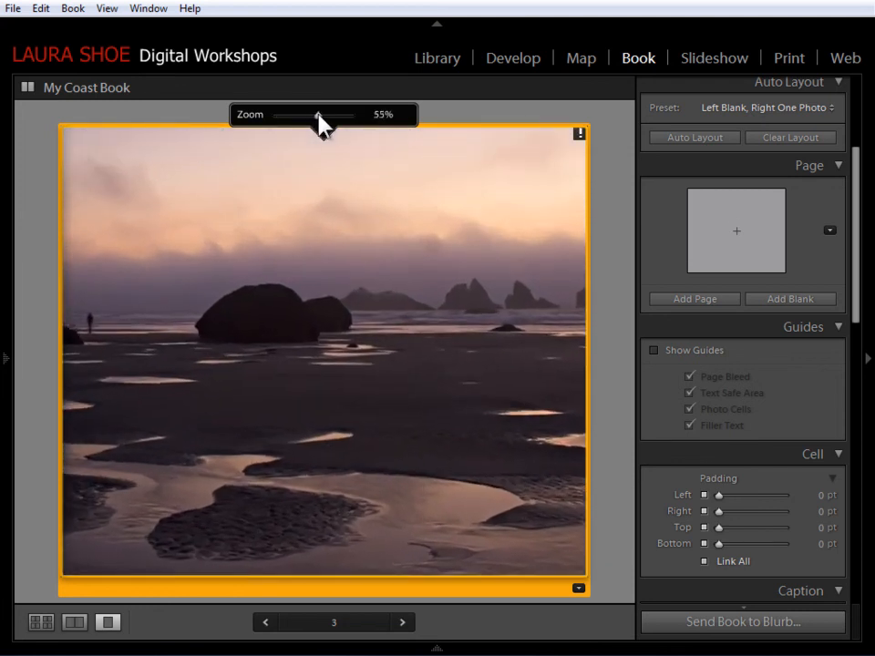
pyautogui.moveTo(319, 117); pyautogui.dragTo(315, 117)
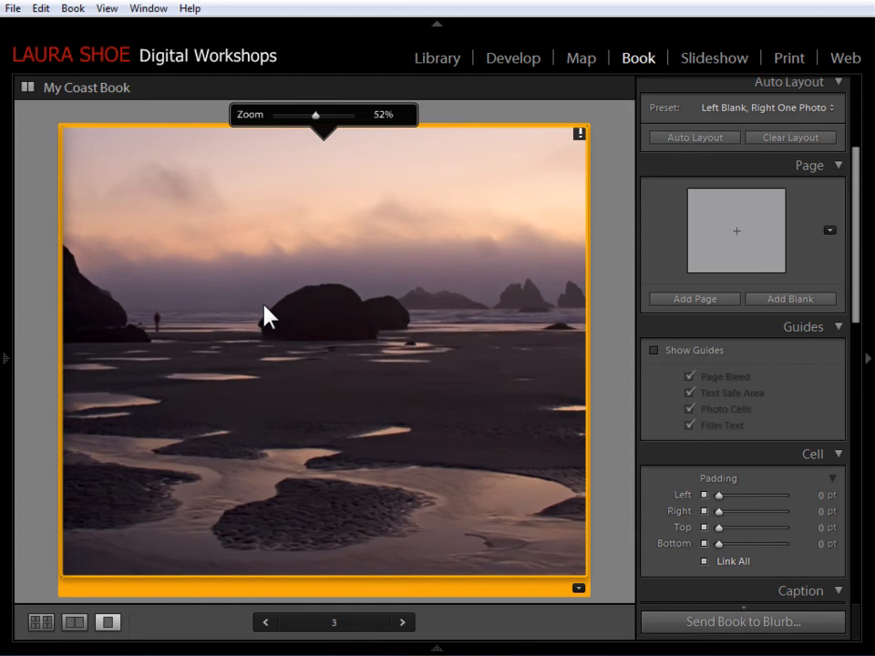
pyautogui.moveTo(319, 124)
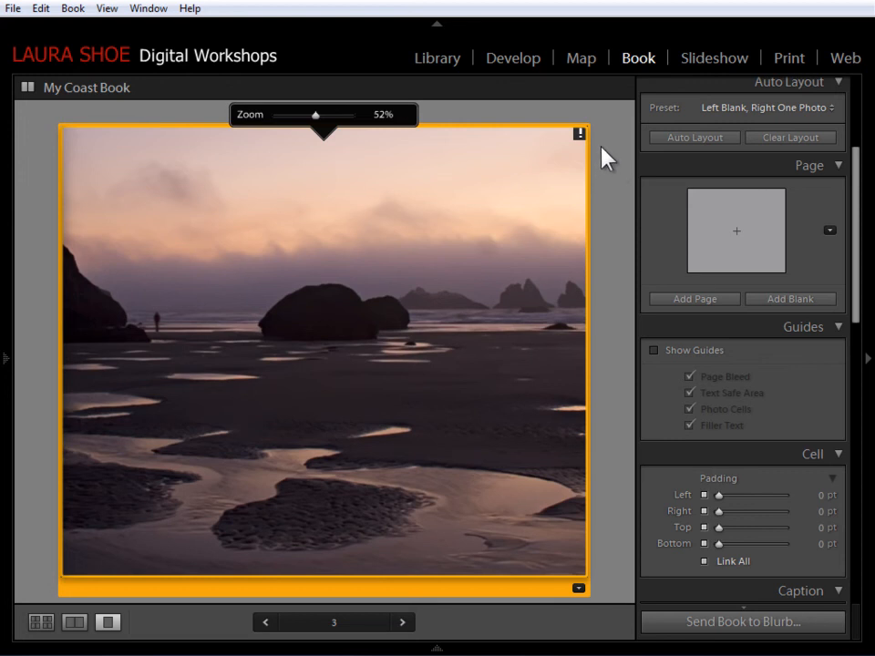
# Review the 158 ppi low print-resolution warning for the page 3 photo and dismiss it
pyautogui.click(578, 135)
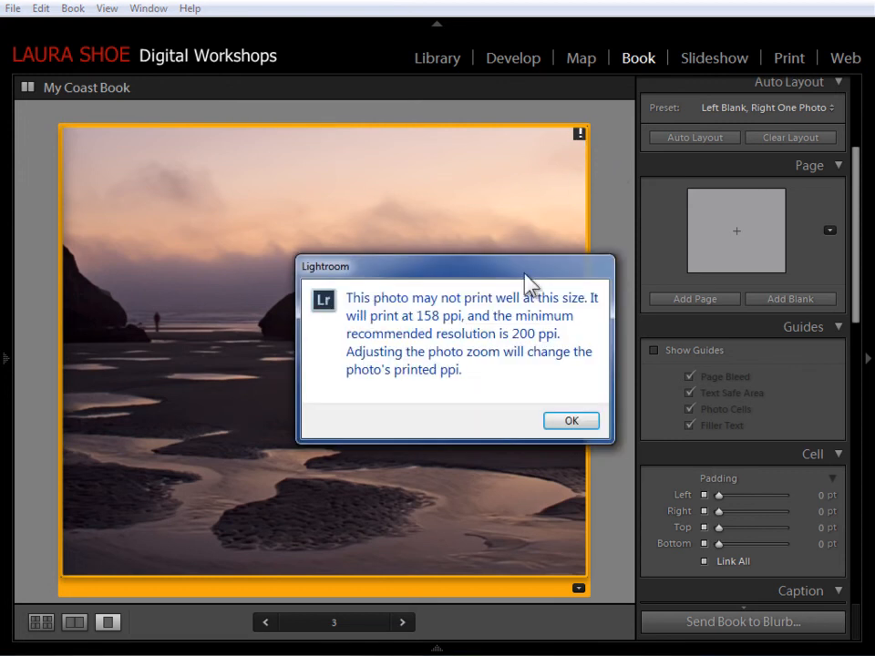
pyautogui.moveTo(455, 328)
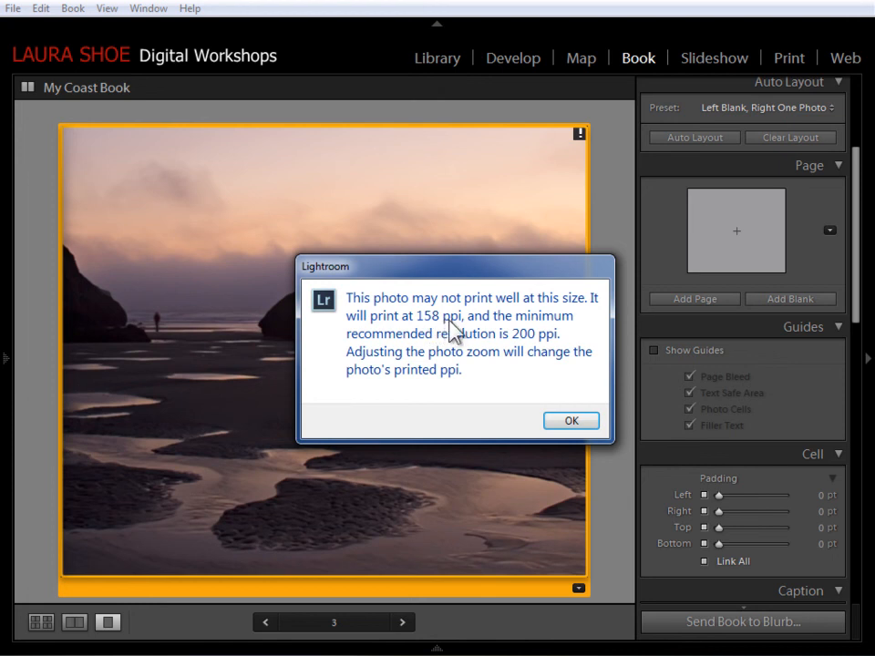
pyautogui.moveTo(536, 346)
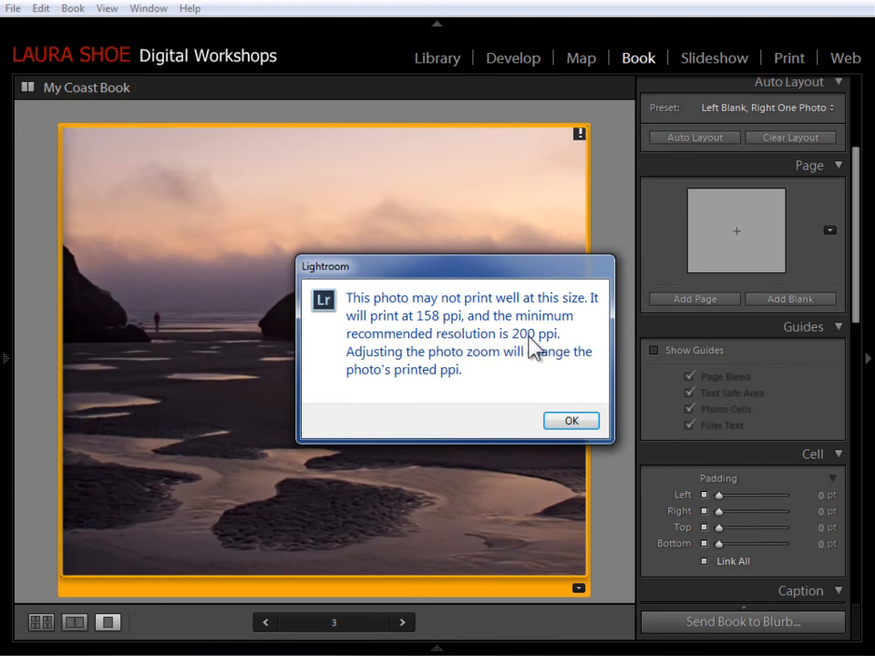
pyautogui.moveTo(568, 350)
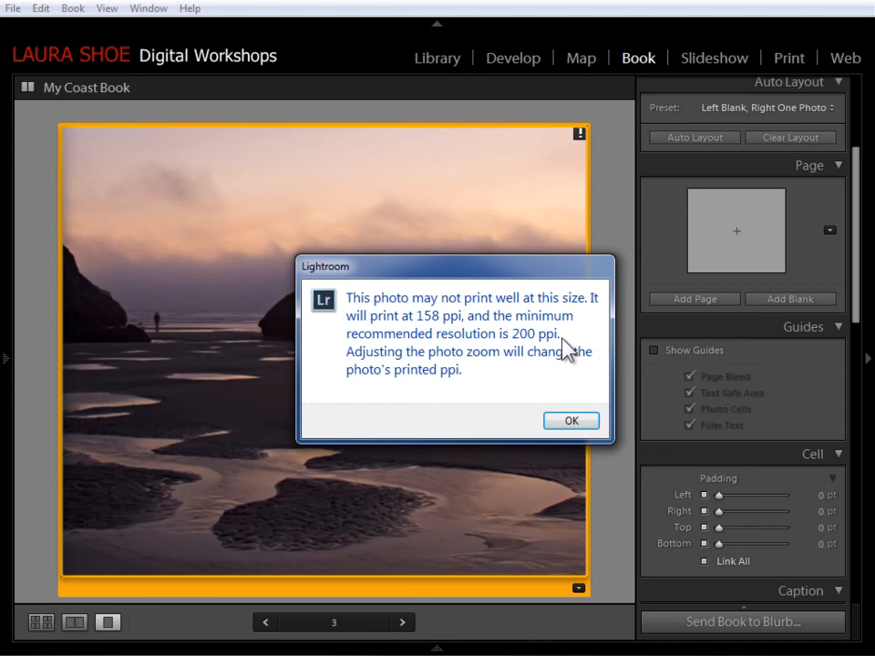
pyautogui.moveTo(502, 353)
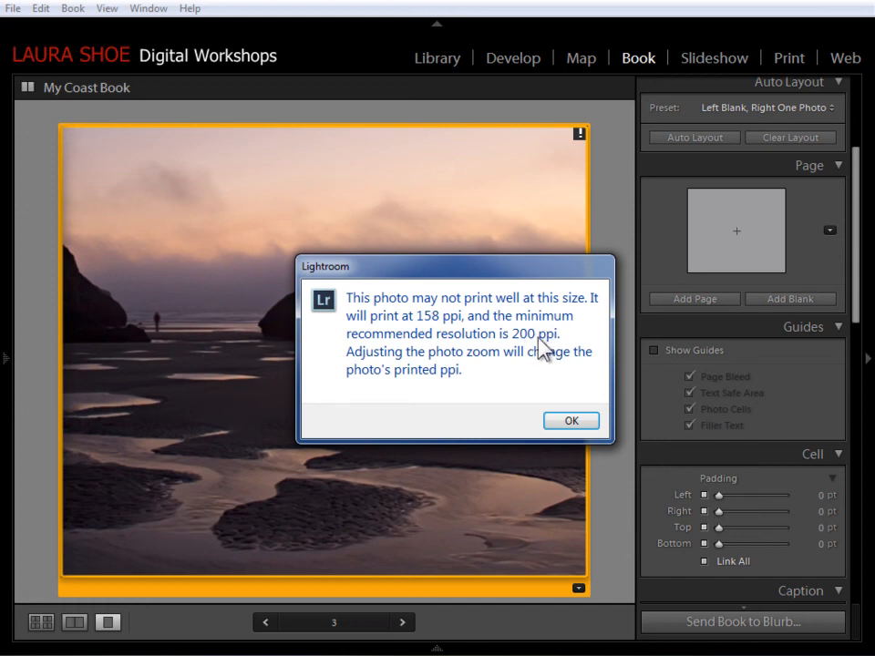
pyautogui.moveTo(535, 362)
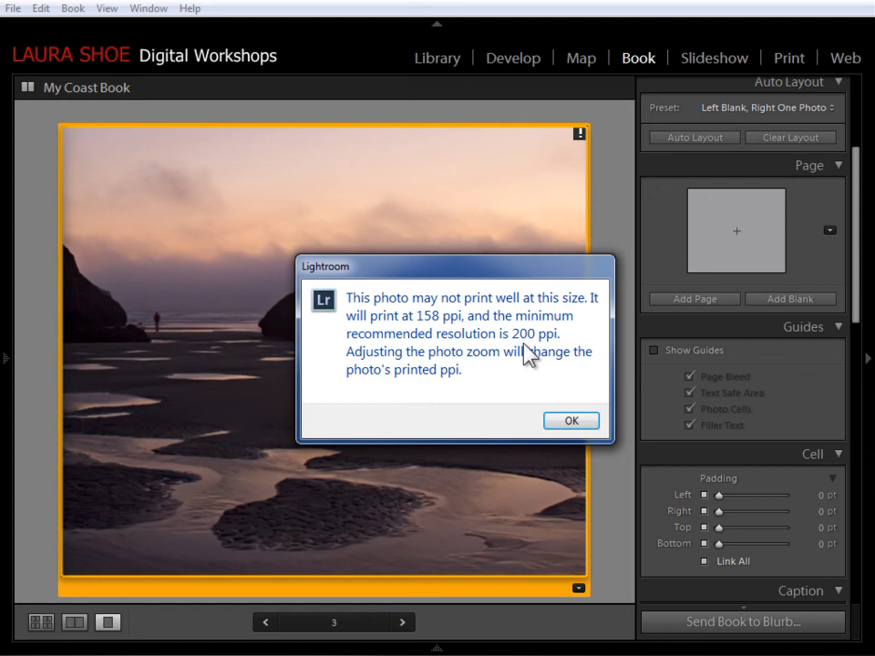
pyautogui.moveTo(532, 355)
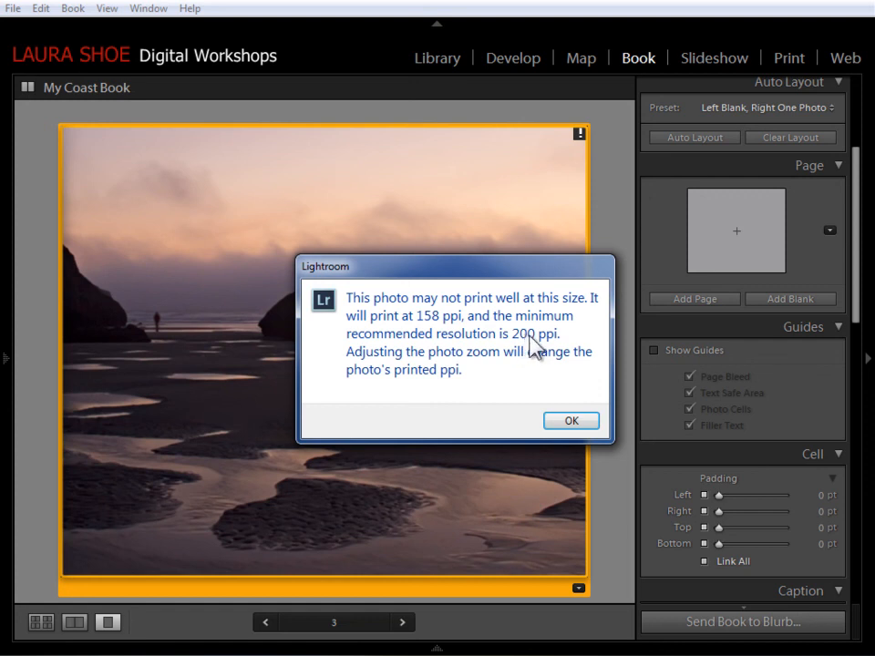
pyautogui.moveTo(507, 355)
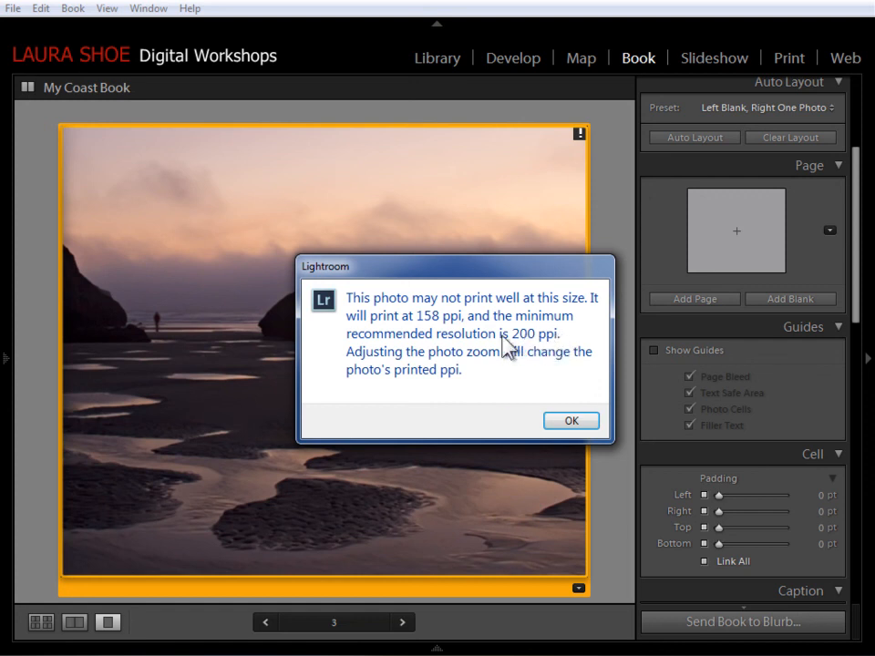
pyautogui.moveTo(519, 363)
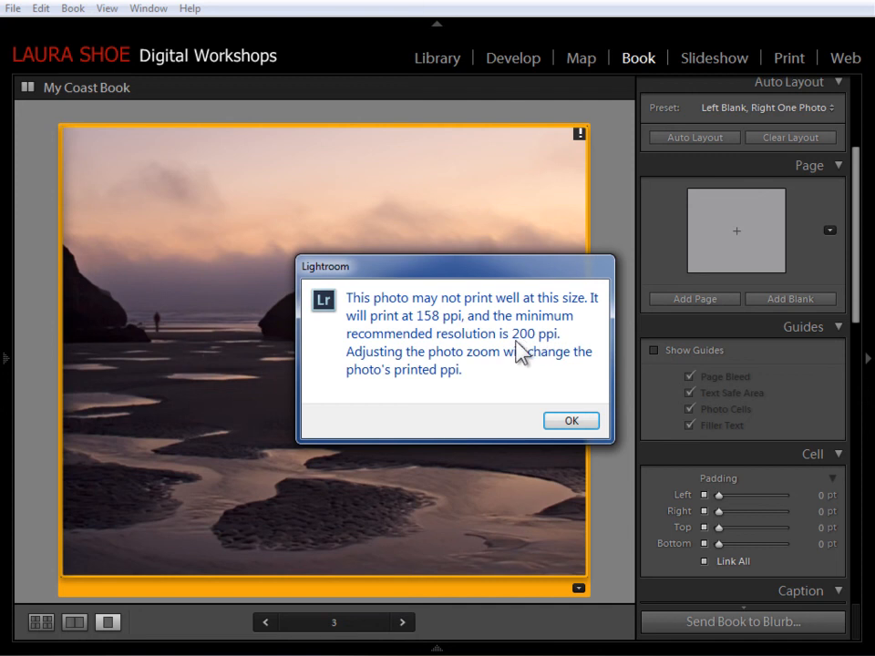
pyautogui.moveTo(525, 355)
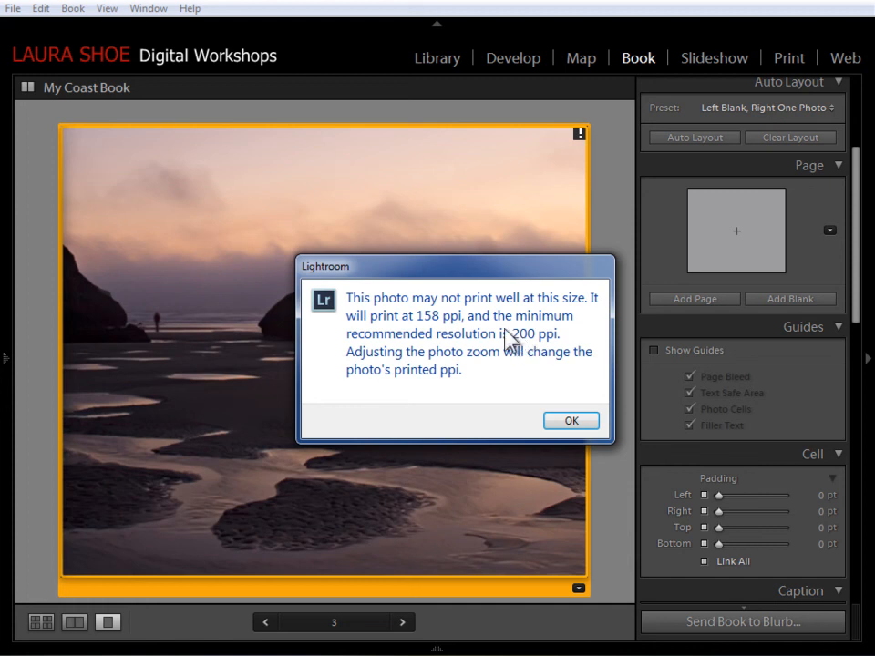
pyautogui.moveTo(436, 327)
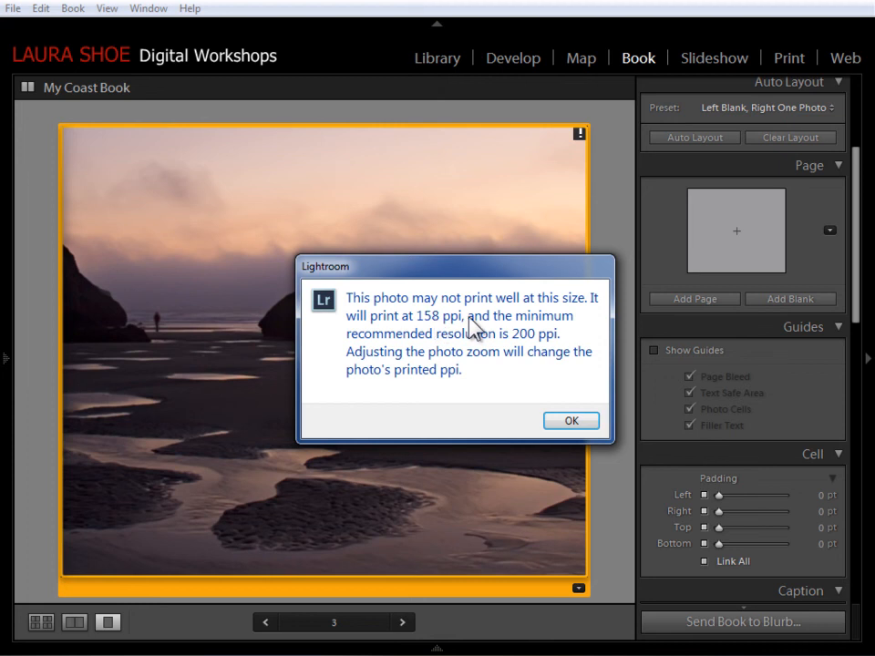
pyautogui.moveTo(443, 333)
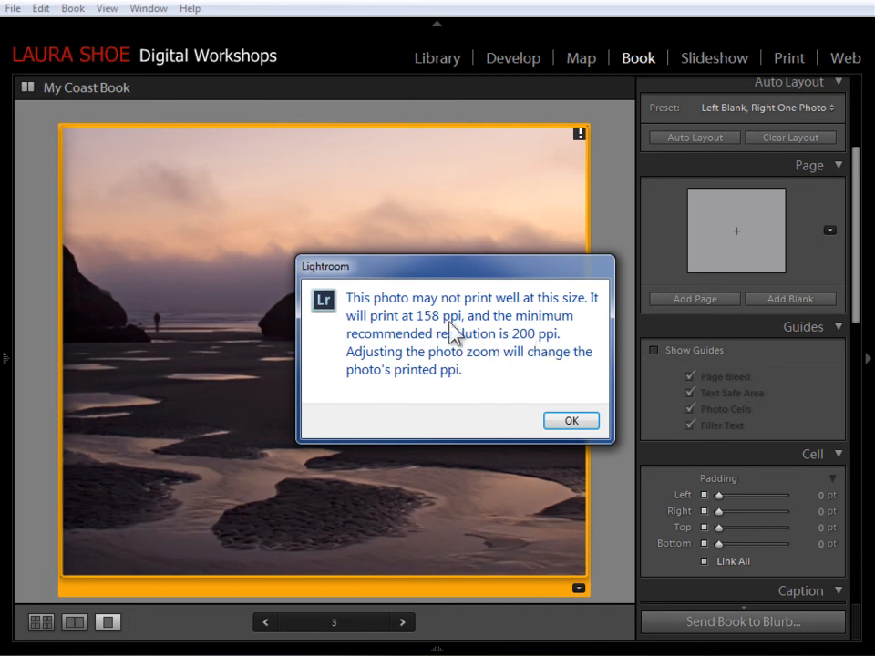
pyautogui.moveTo(461, 339)
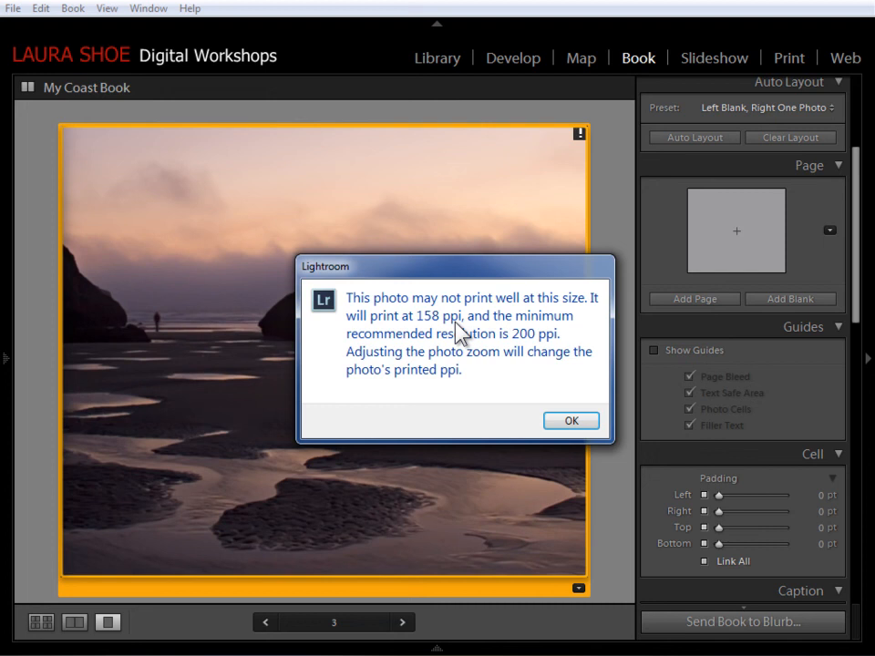
pyautogui.click(570, 419)
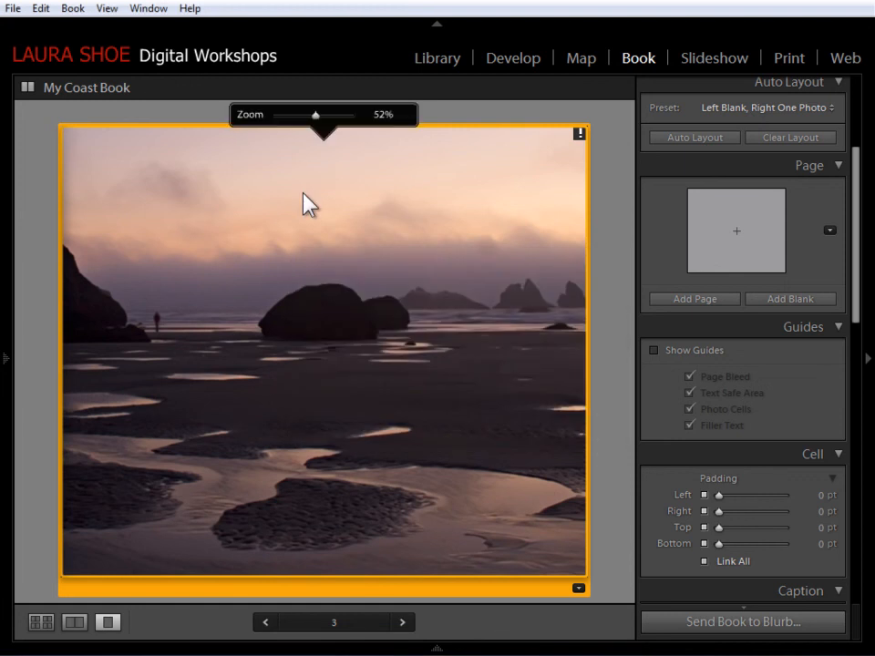
# Zoom the page 3 coastal photo out to 29% to reveal the rocks and tide pools
pyautogui.moveTo(313, 115); pyautogui.dragTo(301, 114)
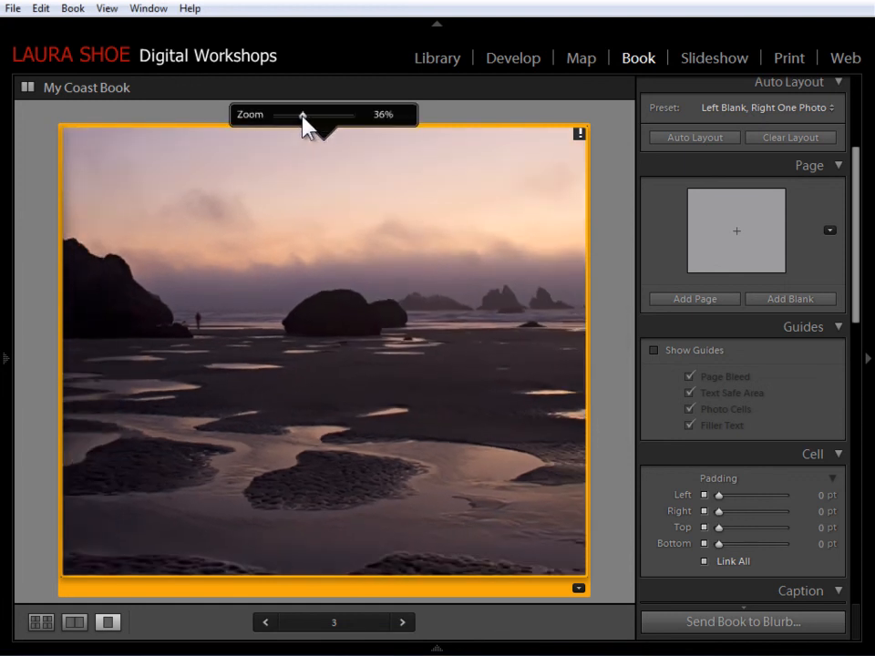
pyautogui.moveTo(307, 117); pyautogui.dragTo(298, 116)
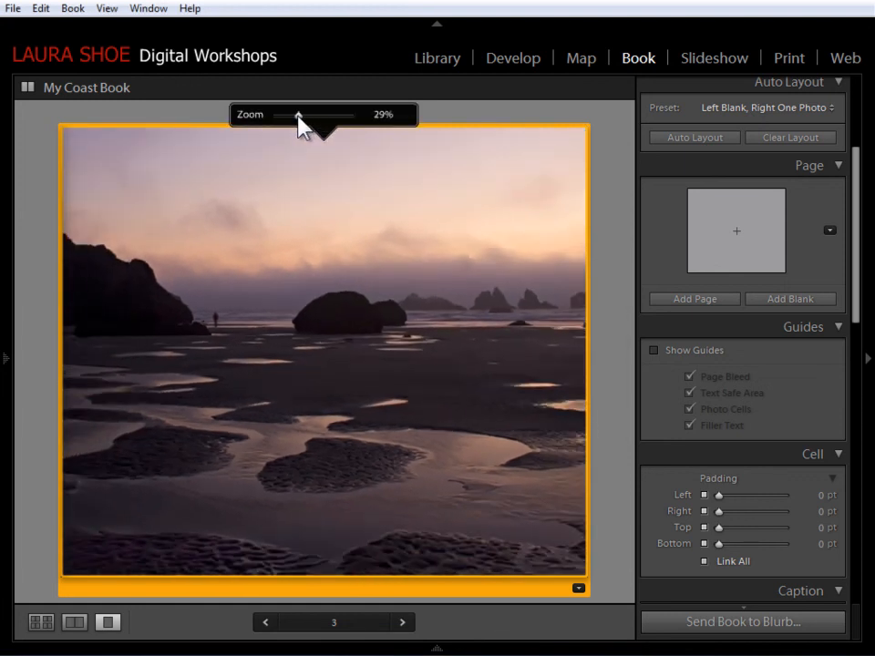
pyautogui.moveTo(612, 164)
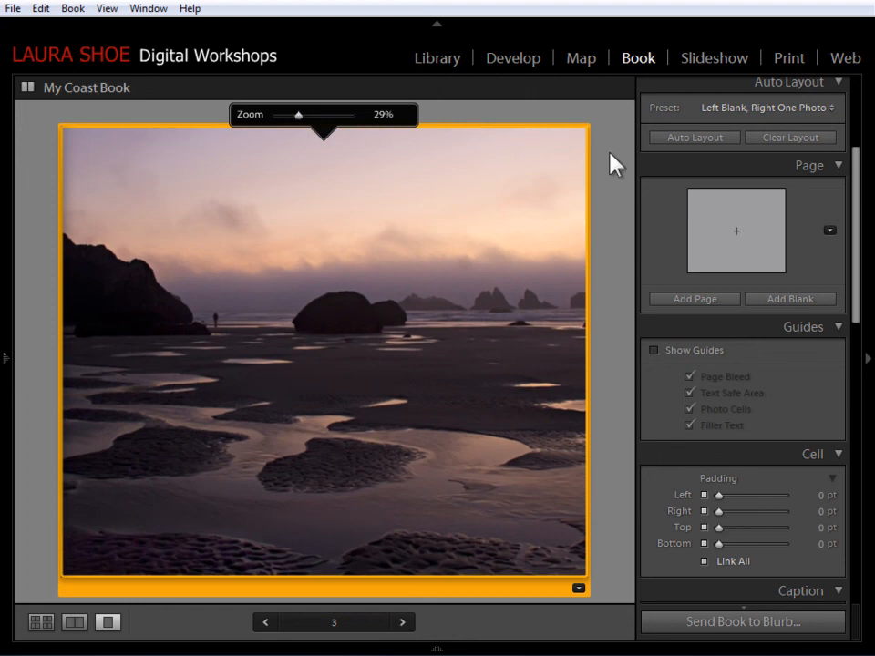
pyautogui.moveTo(390, 265)
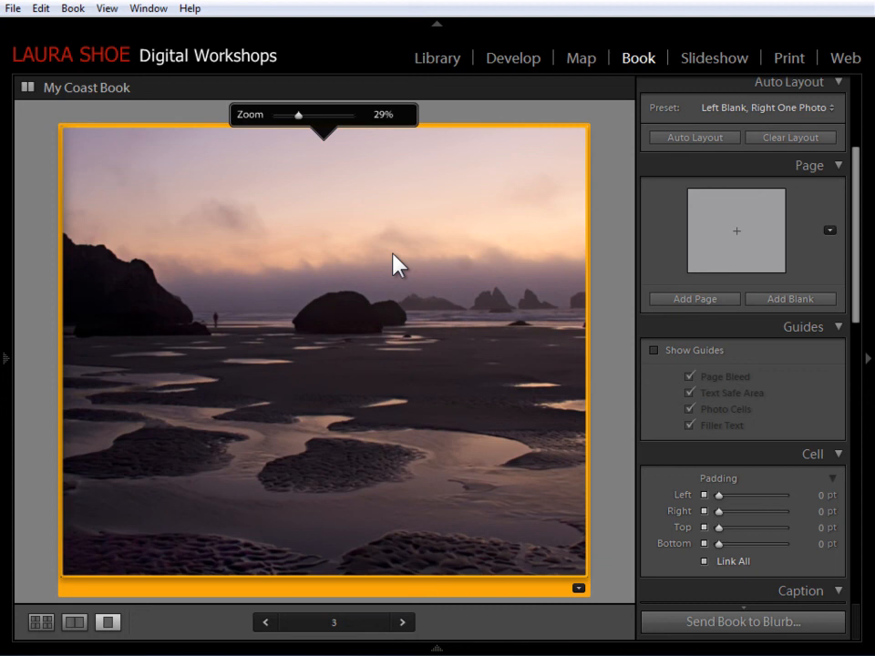
pyautogui.moveTo(386, 270)
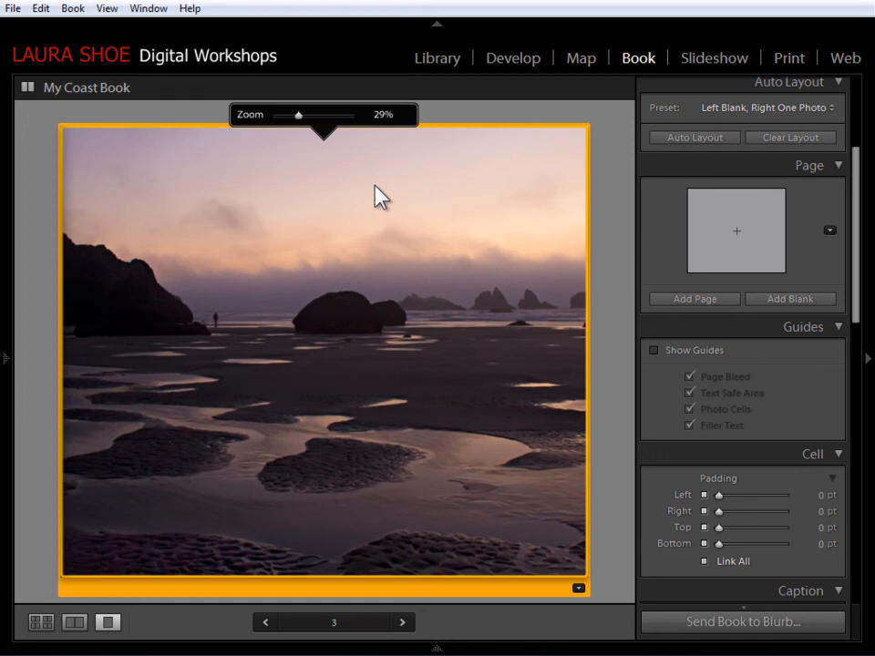
pyautogui.moveTo(401, 126)
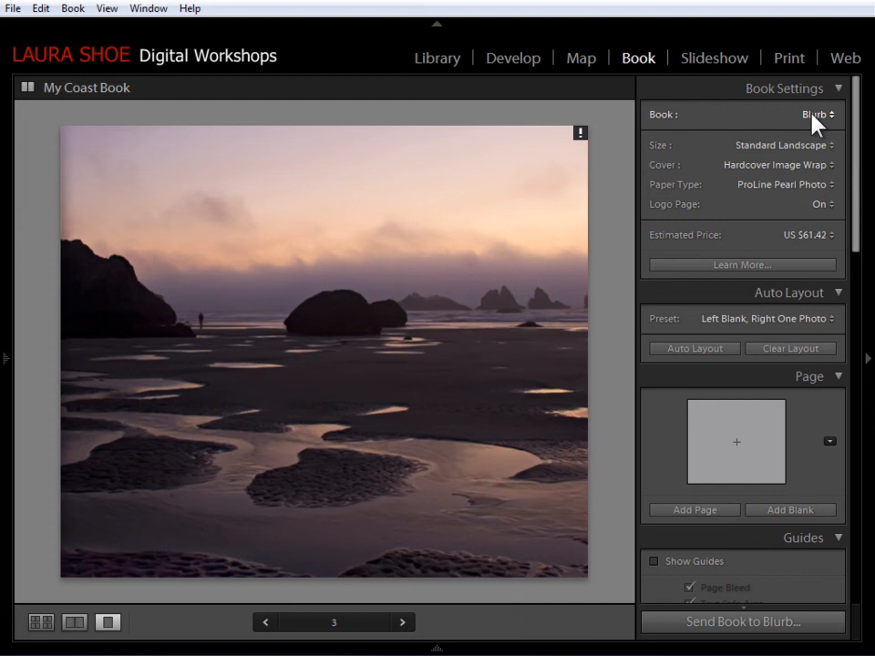
# Toggle the book output between Blurb and PDF, leaving it set to PDF
pyautogui.click(835, 116)
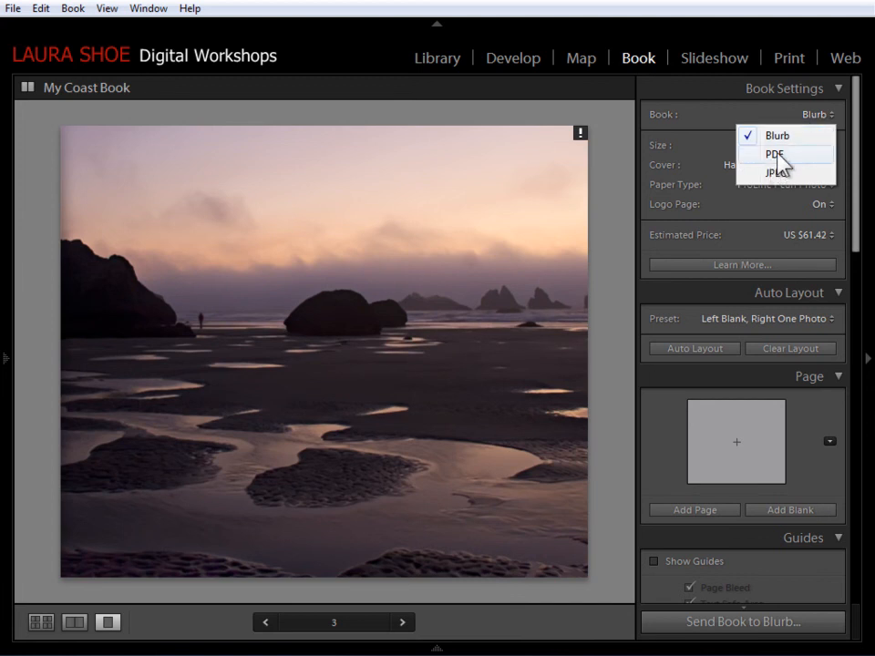
pyautogui.click(769, 154)
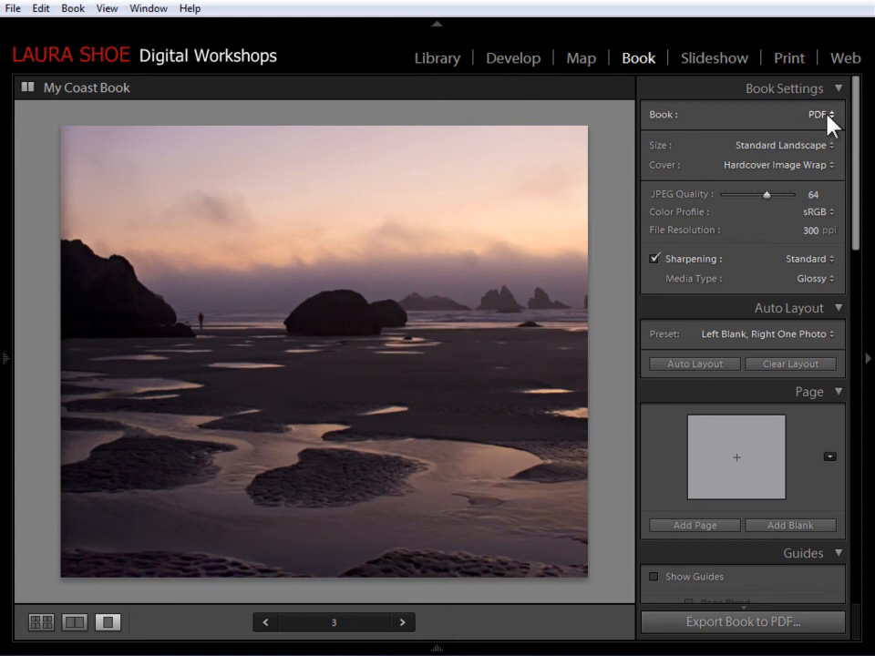
pyautogui.click(835, 120)
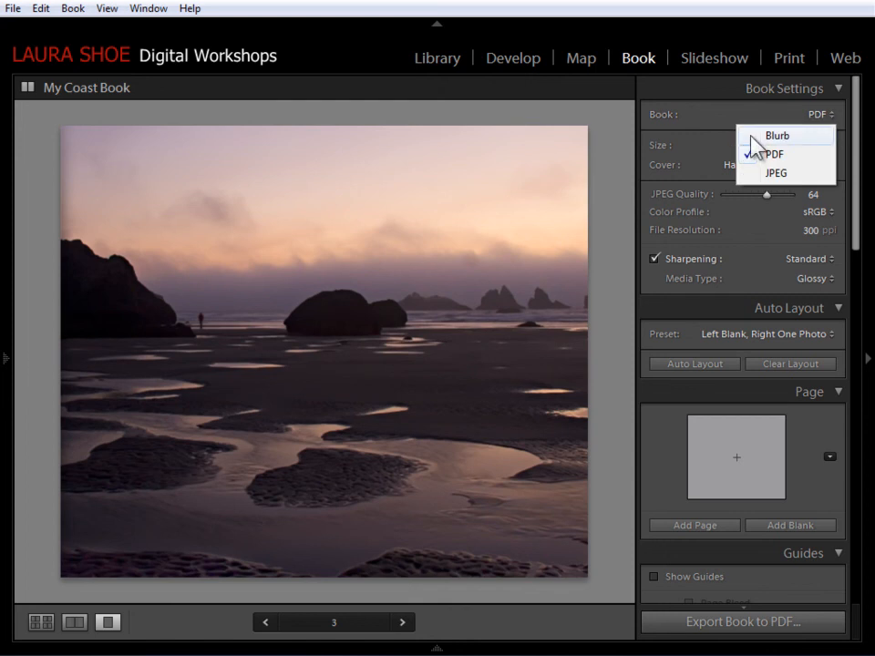
pyautogui.click(791, 134)
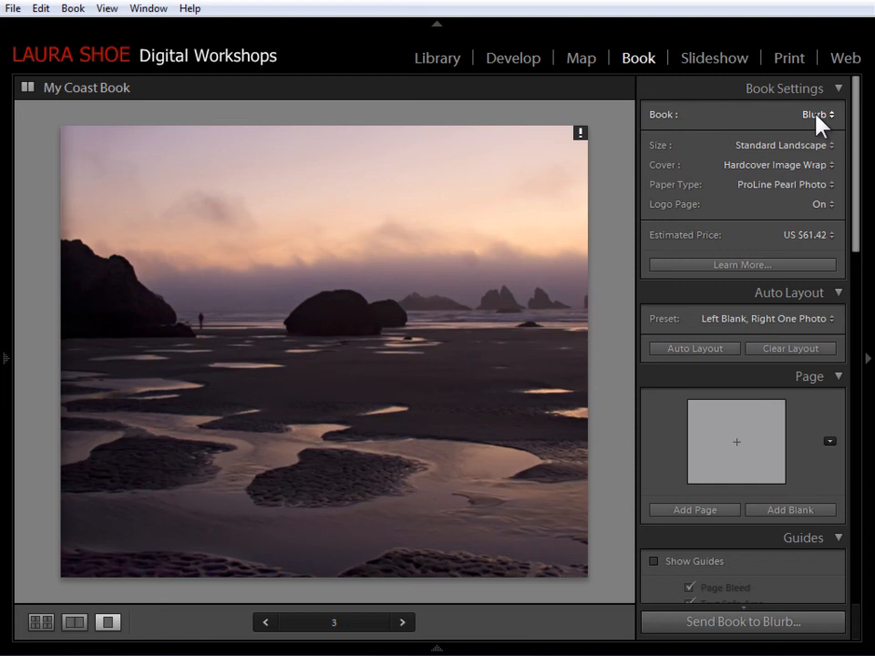
pyautogui.click(816, 115)
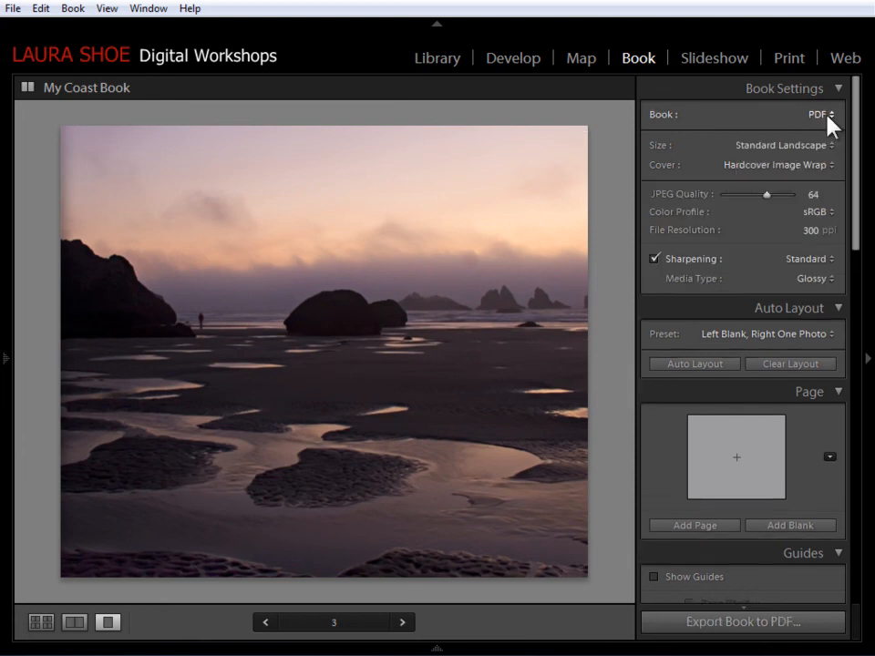
pyautogui.moveTo(568, 128)
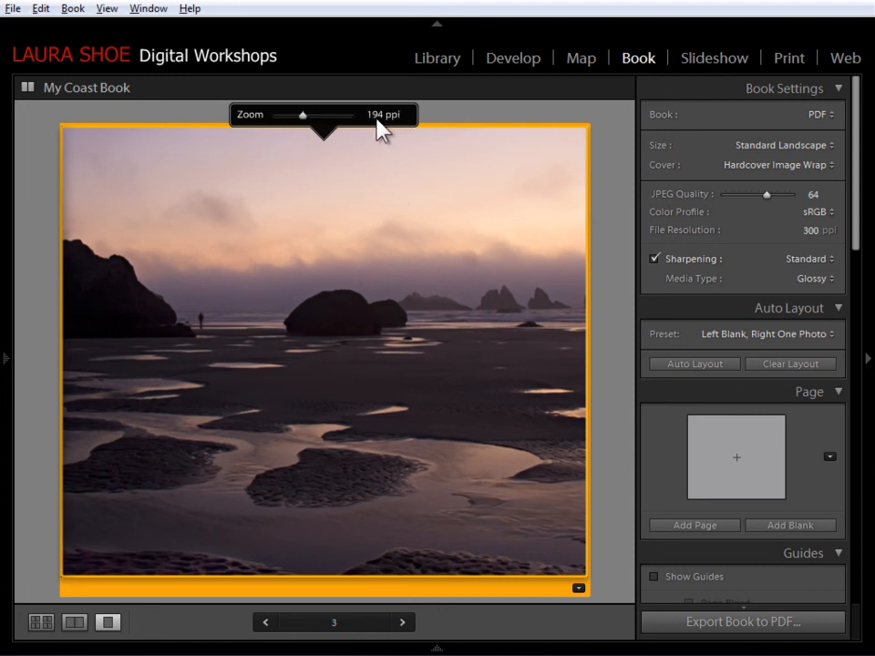
pyautogui.moveTo(452, 128)
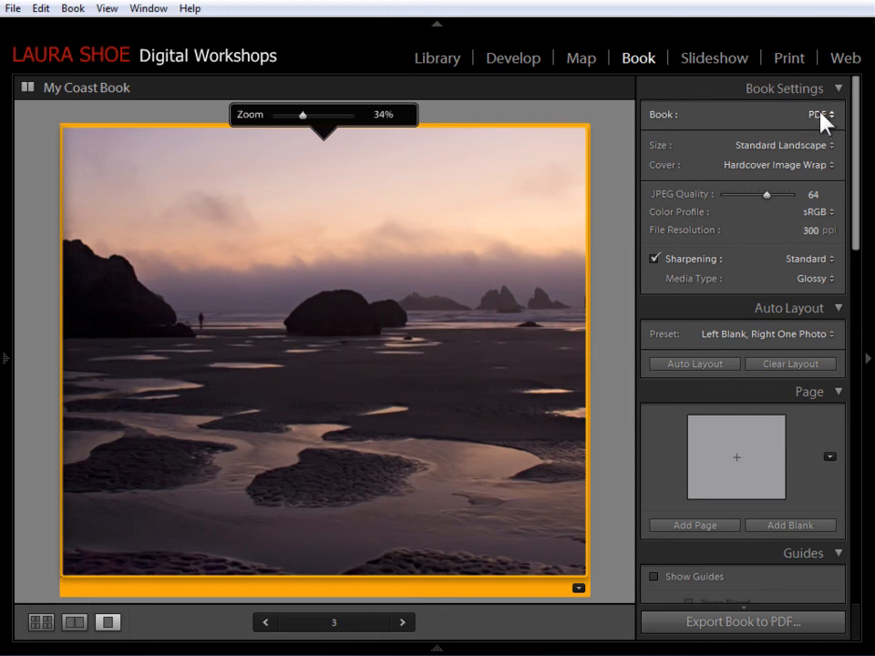
# Set the book output back to Blurb and show the spread of pages 2 and 3
pyautogui.click(811, 117)
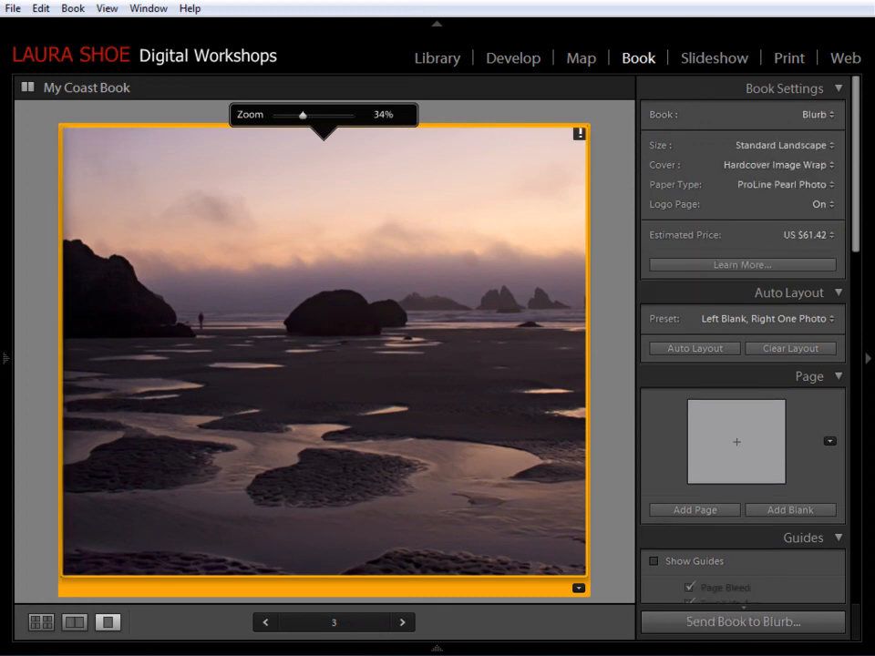
pyautogui.click(36, 623)
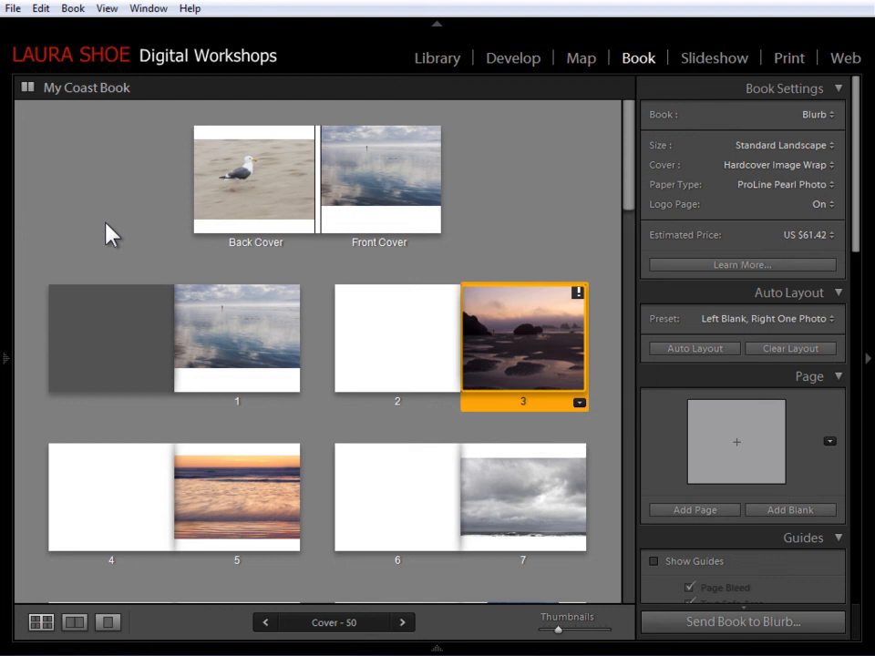
pyautogui.click(73, 624)
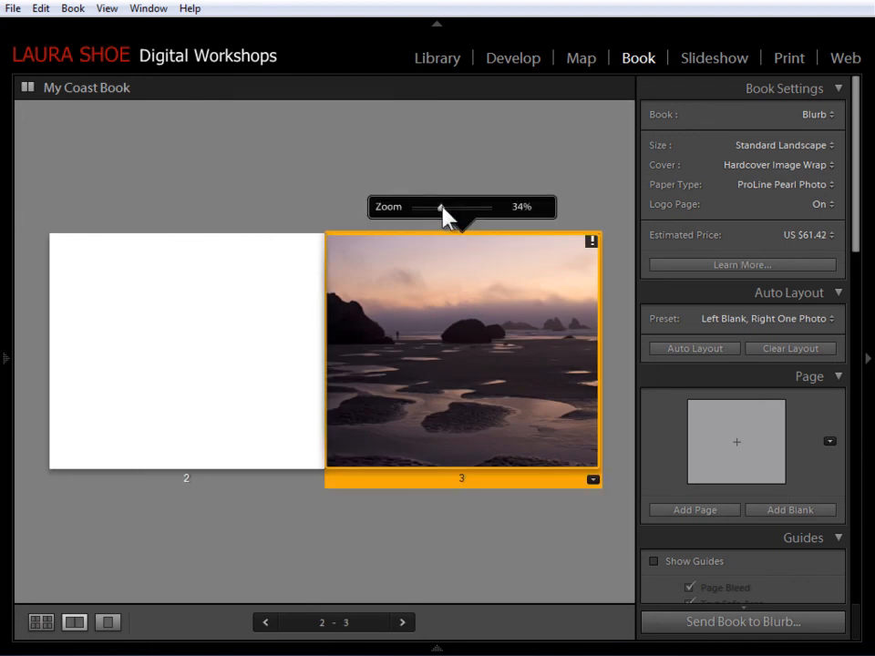